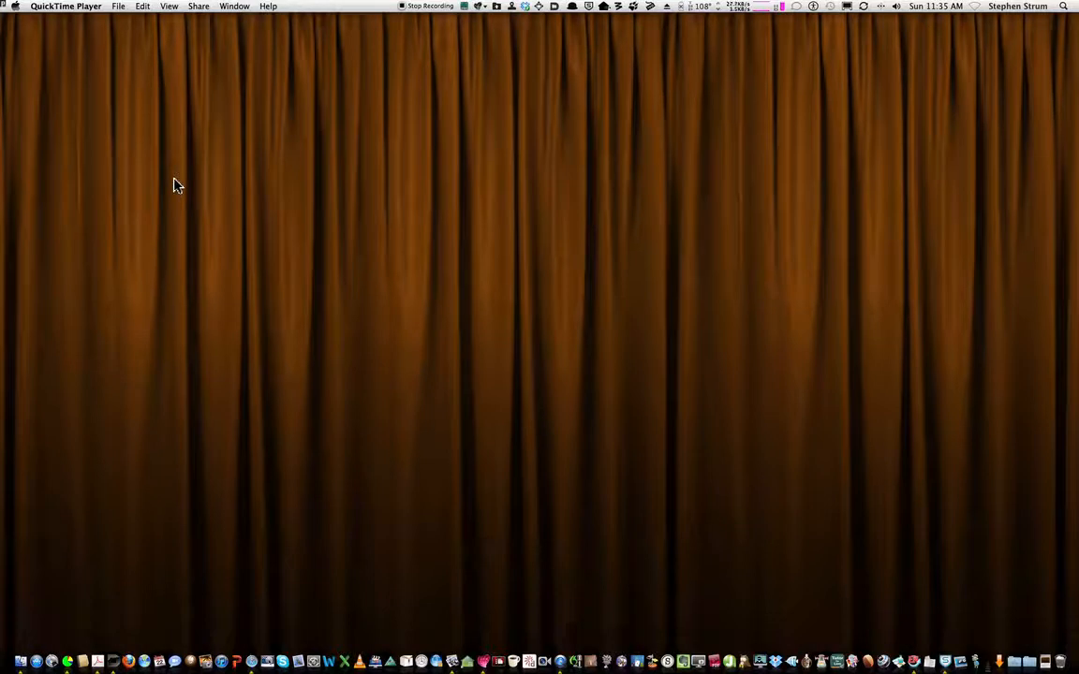
pyautogui.moveTo(305, 401)
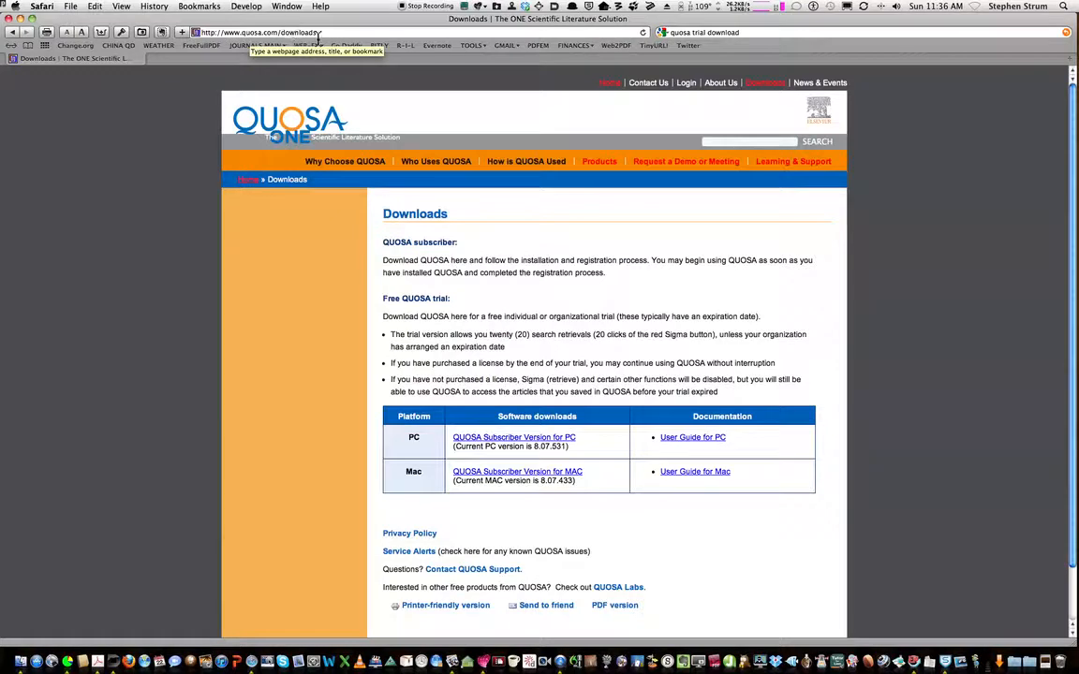
pyautogui.moveTo(429, 452)
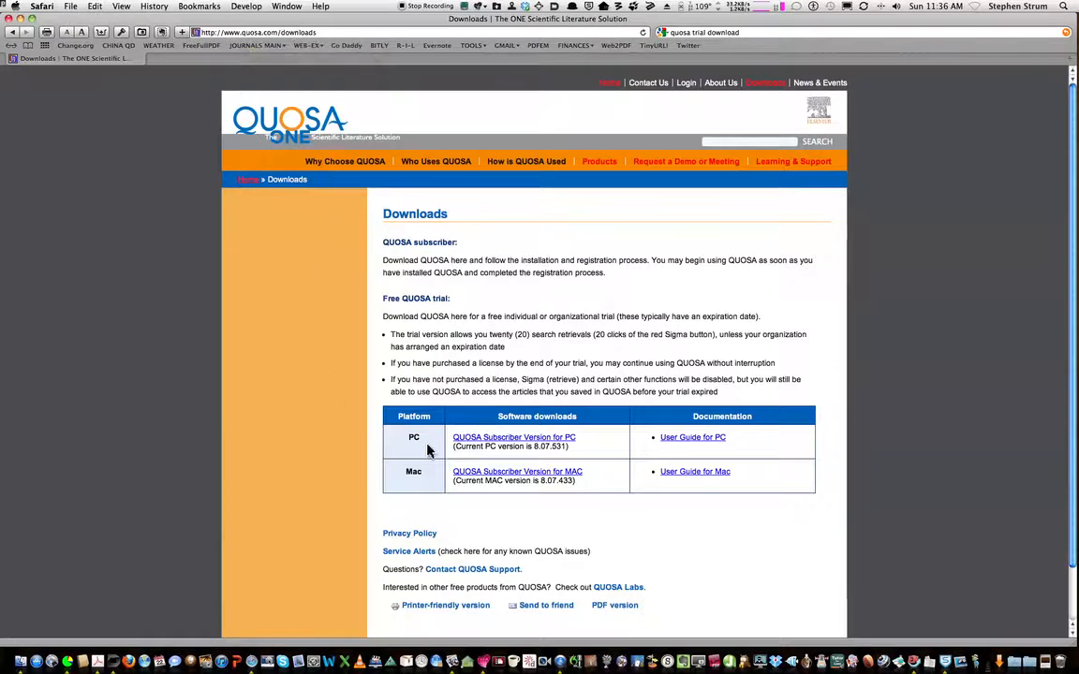
pyautogui.moveTo(407, 491)
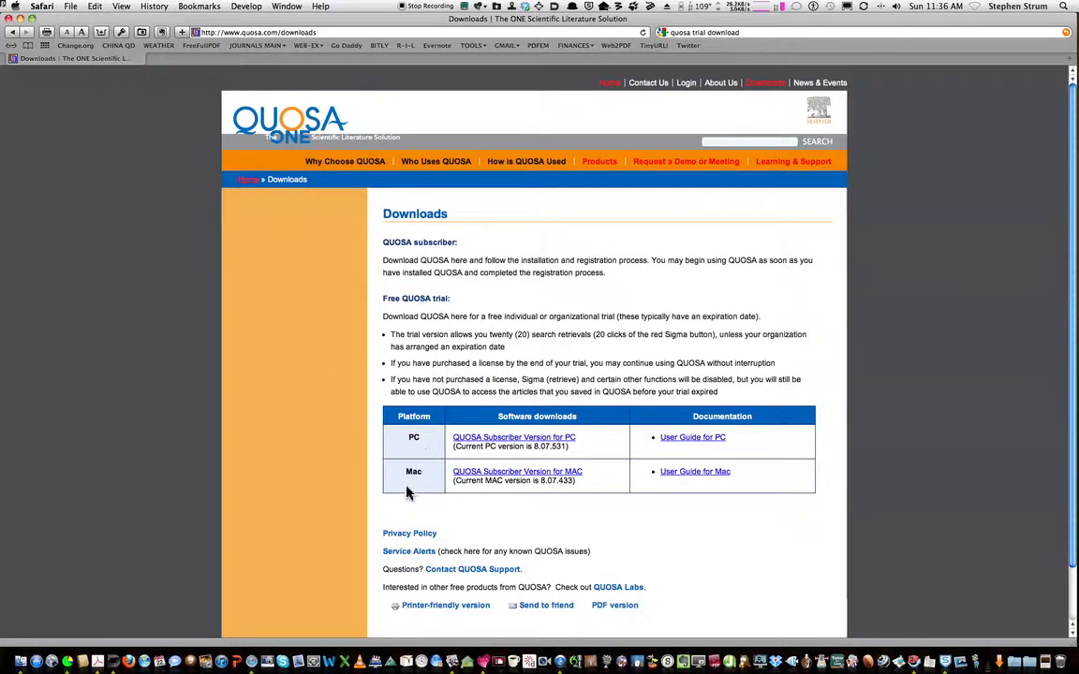
pyautogui.moveTo(486, 482)
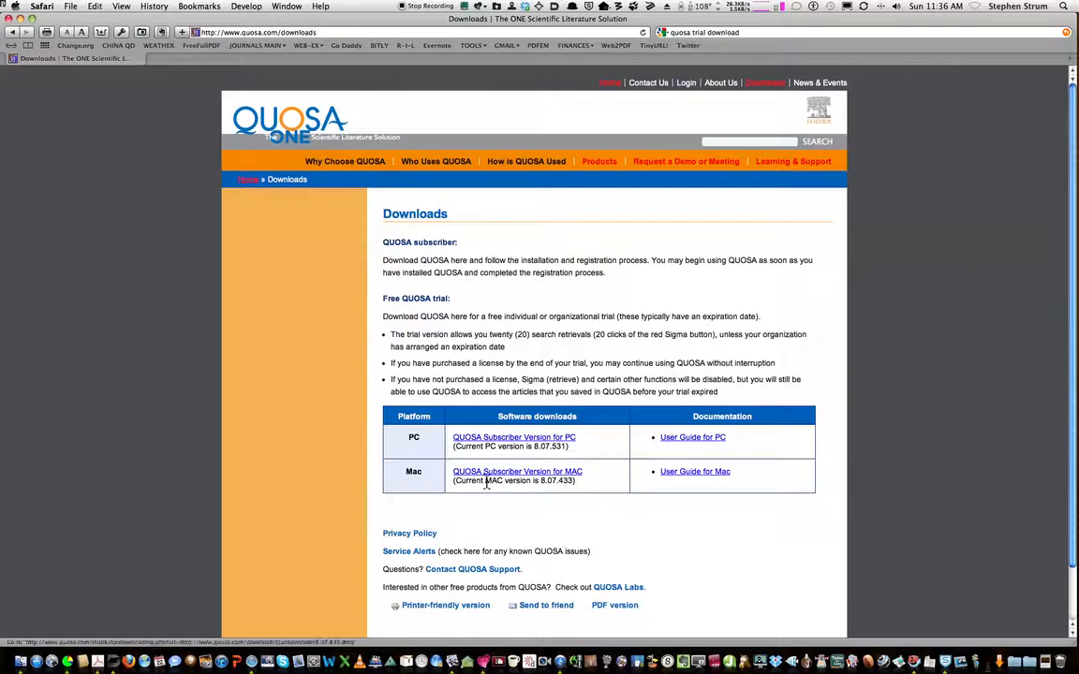
pyautogui.moveTo(748, 430)
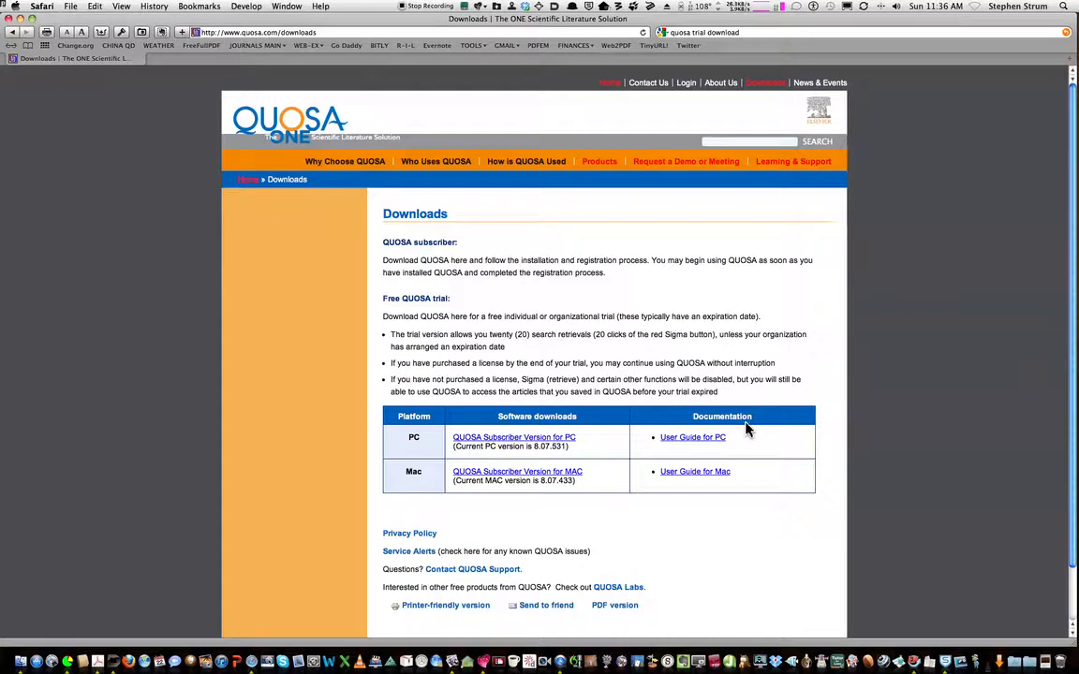
pyautogui.moveTo(599, 476)
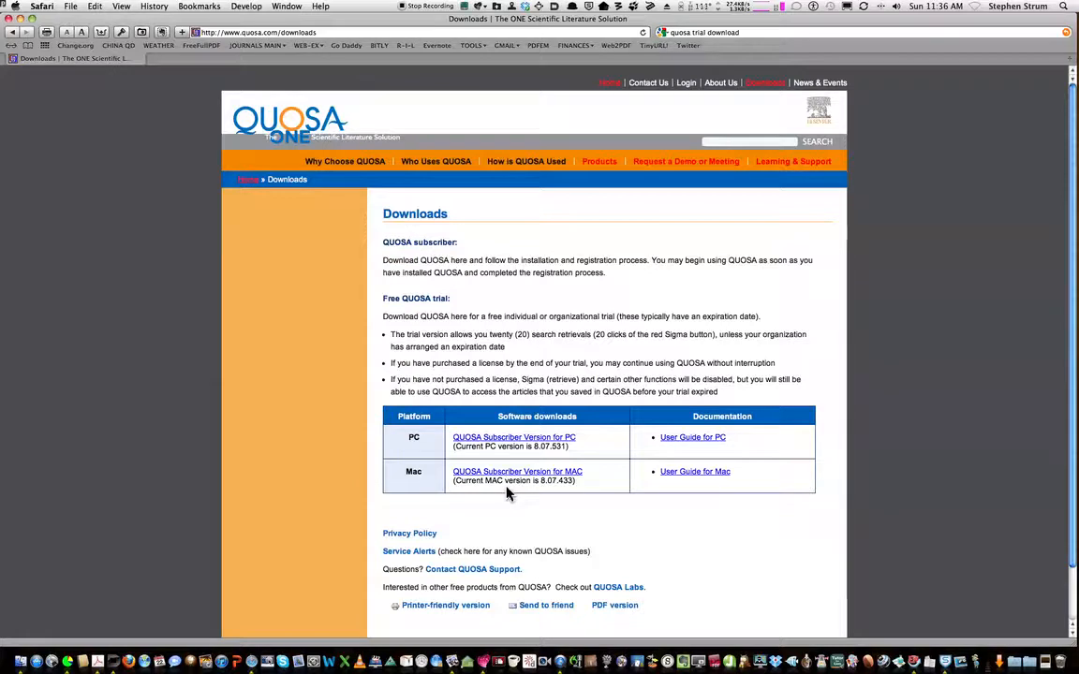
pyautogui.moveTo(522, 484)
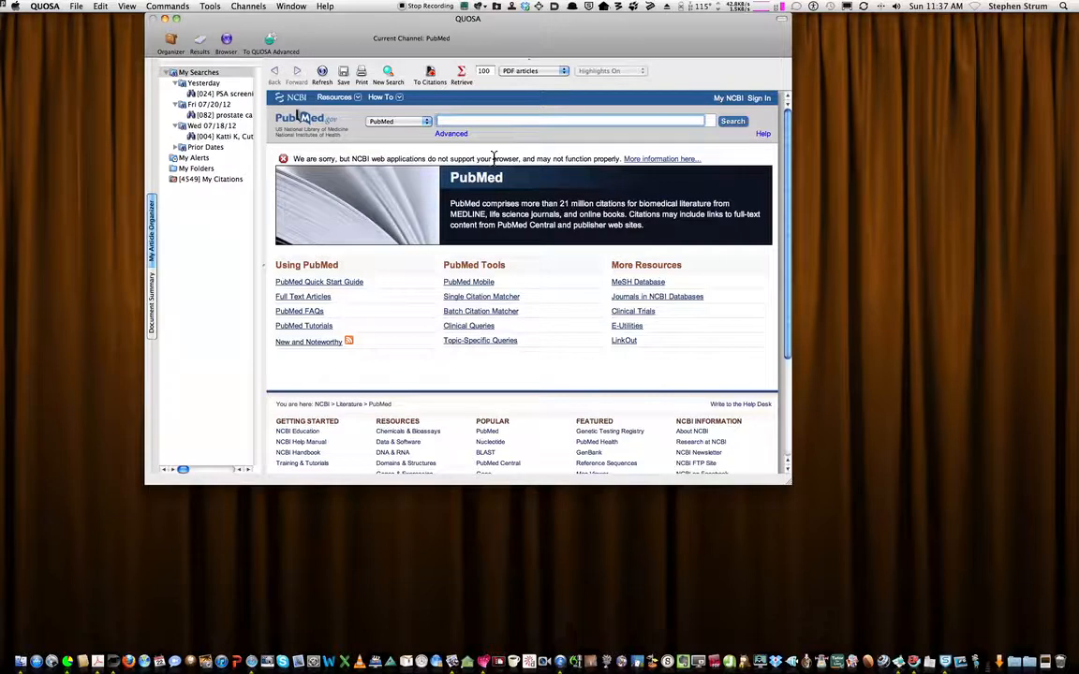
# Search PubMed for 'psa screening prostate cancer' using the autocomplete suggestion.
pyautogui.write('PSA screening')
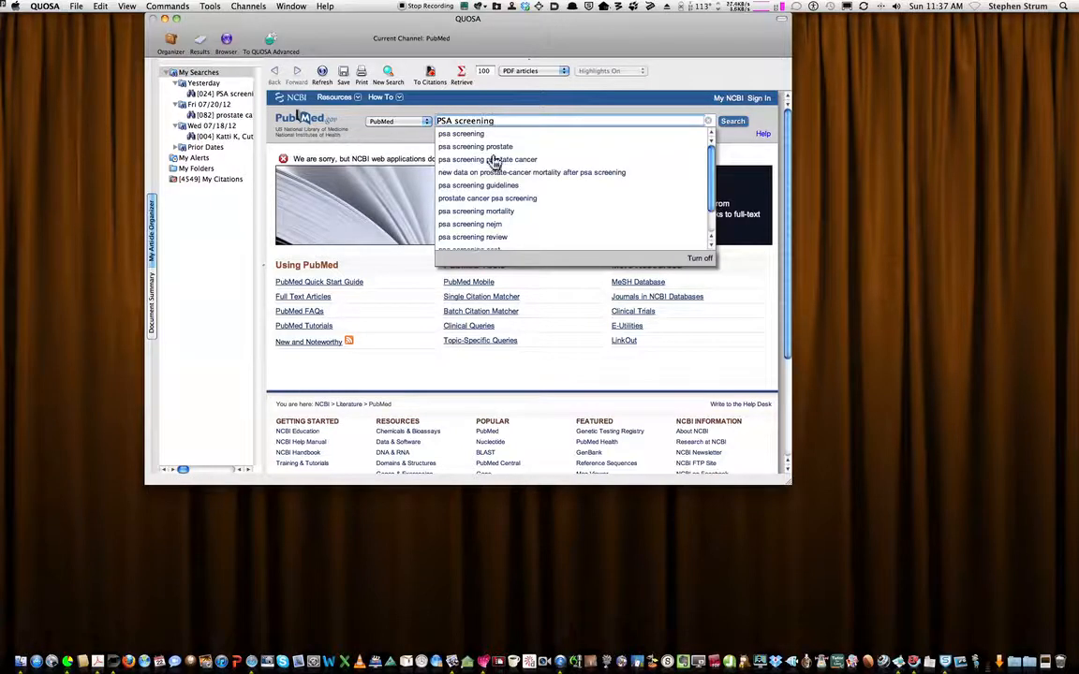
pyautogui.moveTo(483, 146)
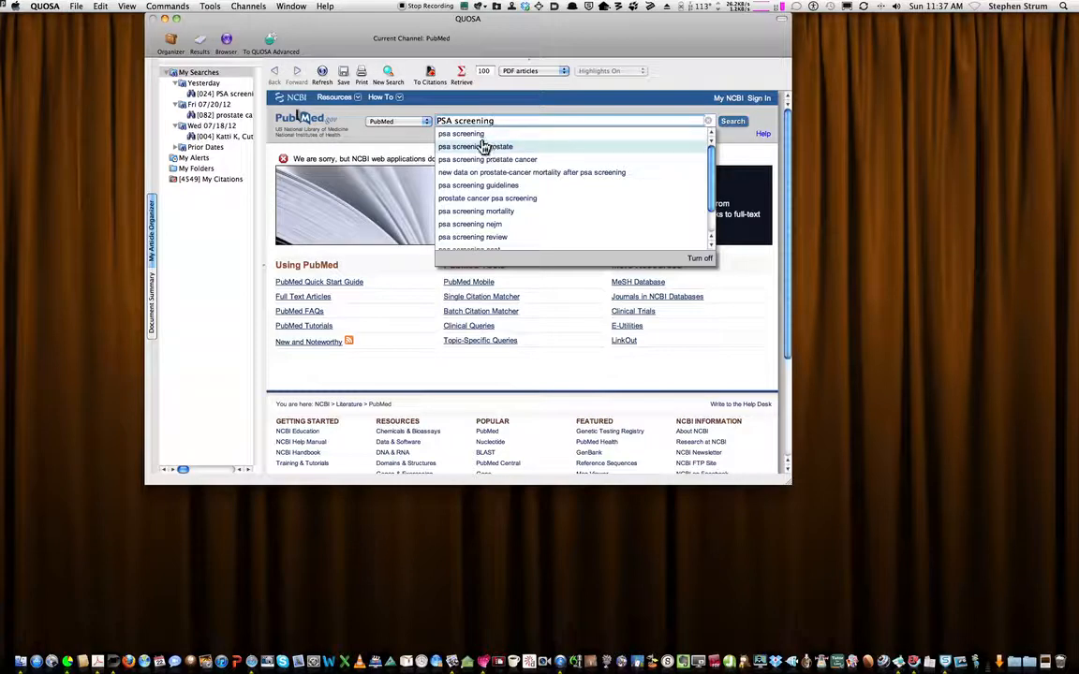
pyautogui.moveTo(477, 159)
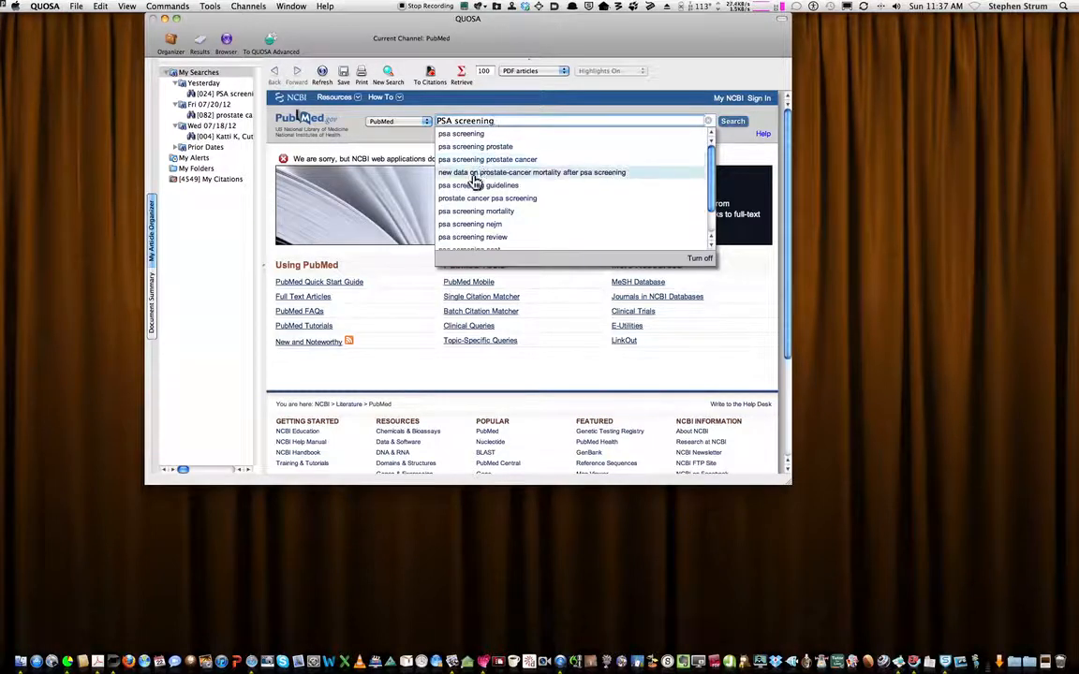
pyautogui.moveTo(488, 160)
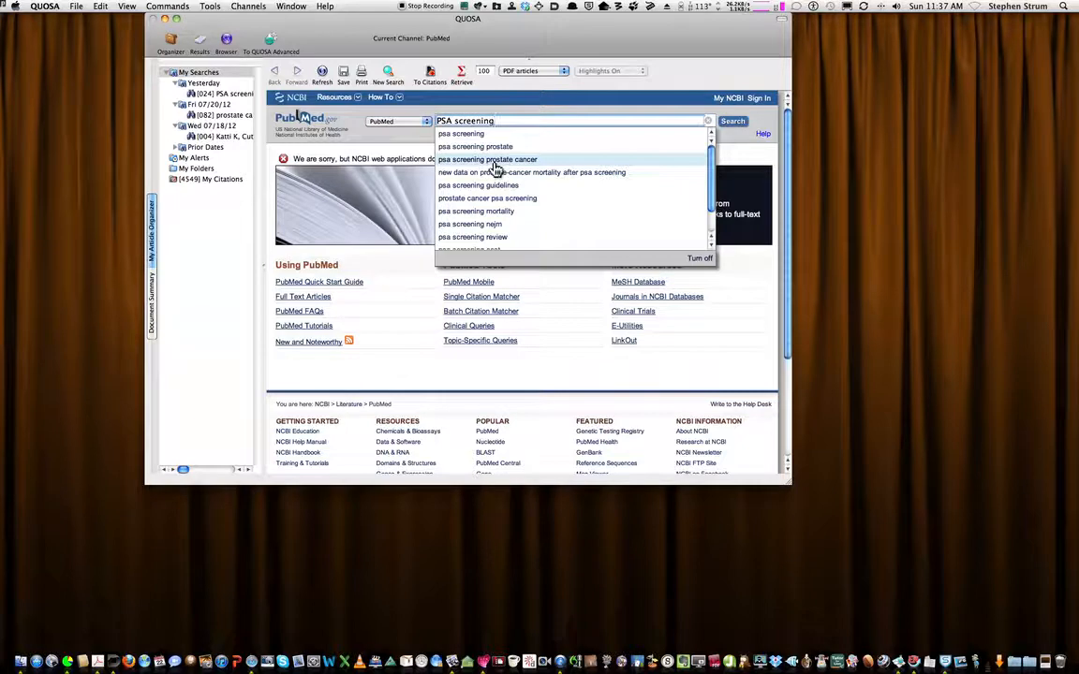
pyautogui.click(487, 159)
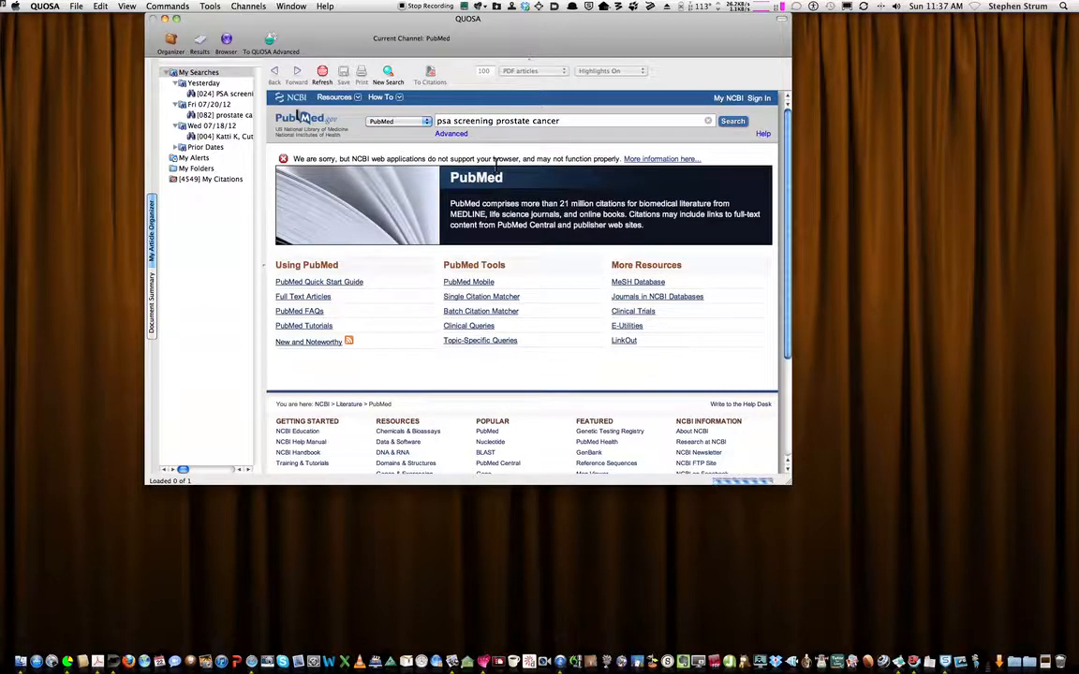
# Limit the PubMed results to articles from the last 5 years.
pyautogui.click(732, 121)
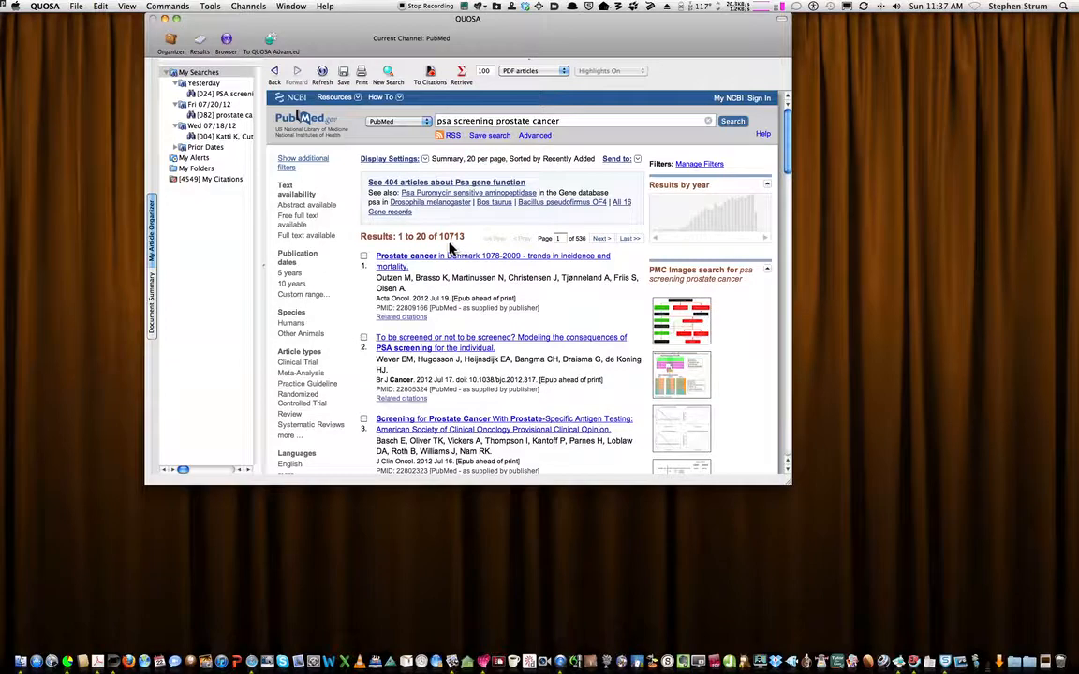
pyautogui.moveTo(461, 248)
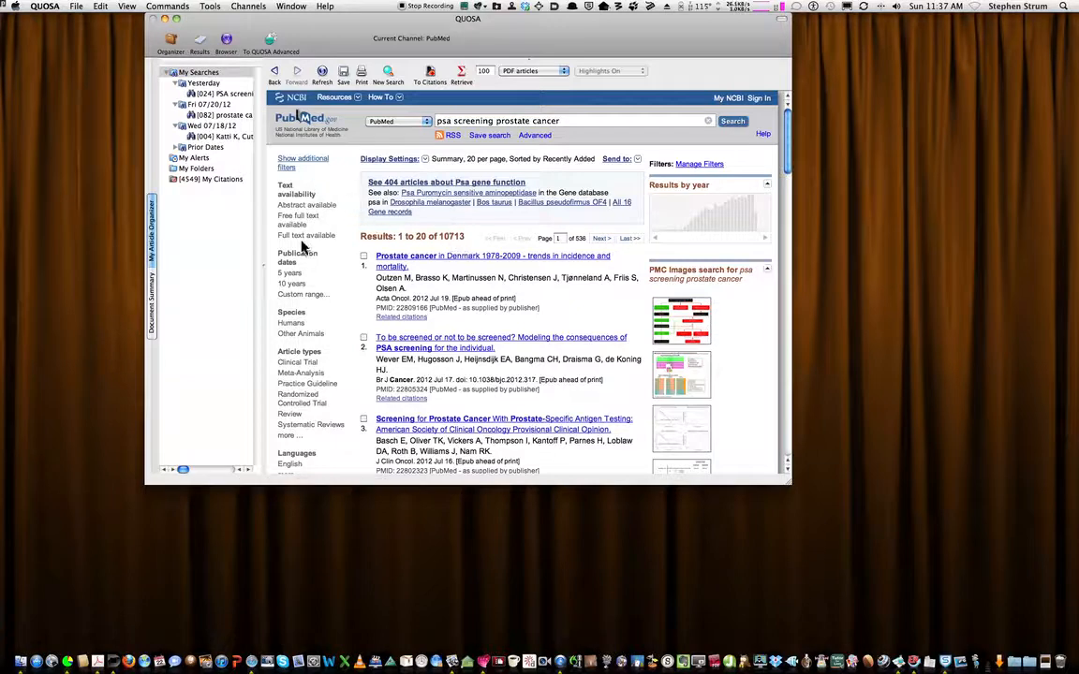
pyautogui.moveTo(302, 162)
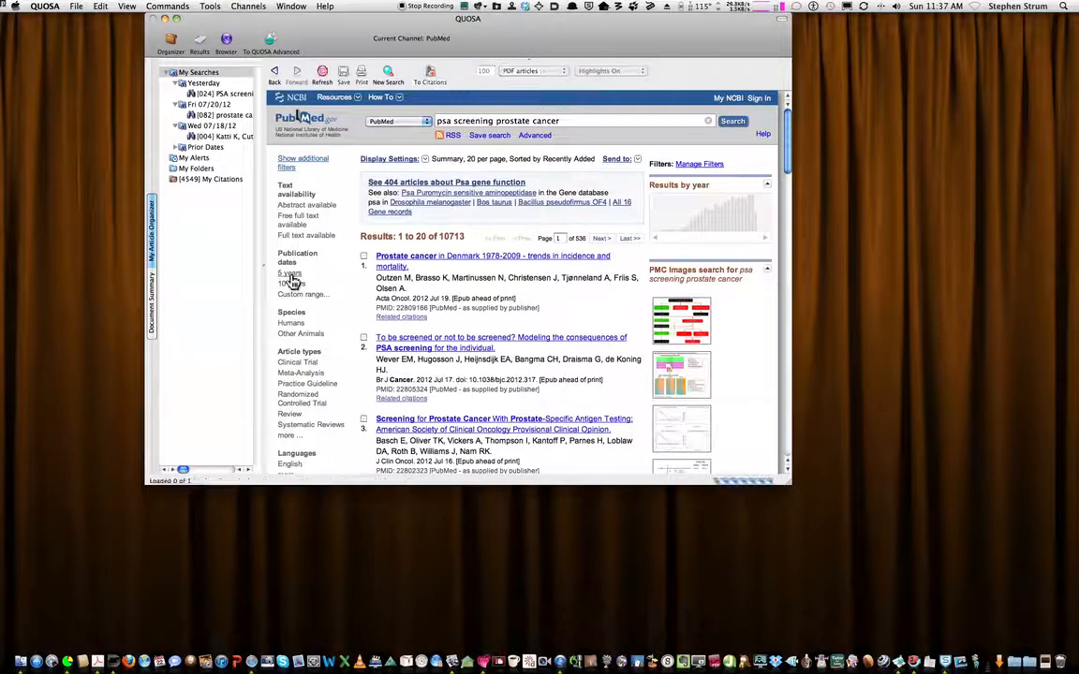
pyautogui.click(290, 274)
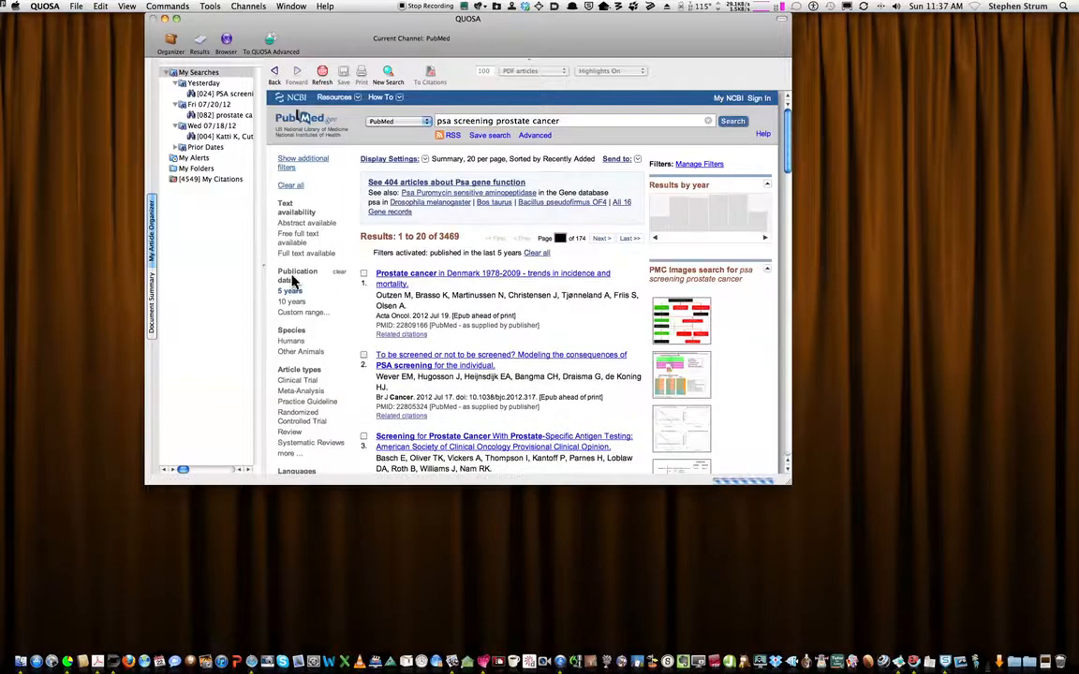
pyautogui.scroll(-3)
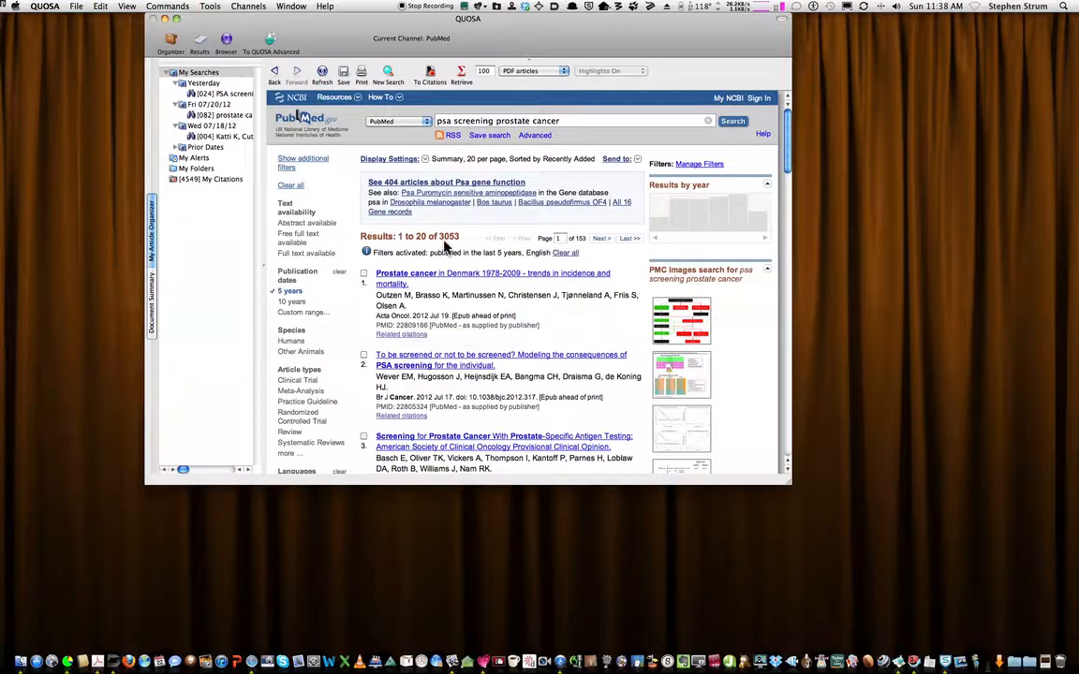
pyautogui.moveTo(461, 245)
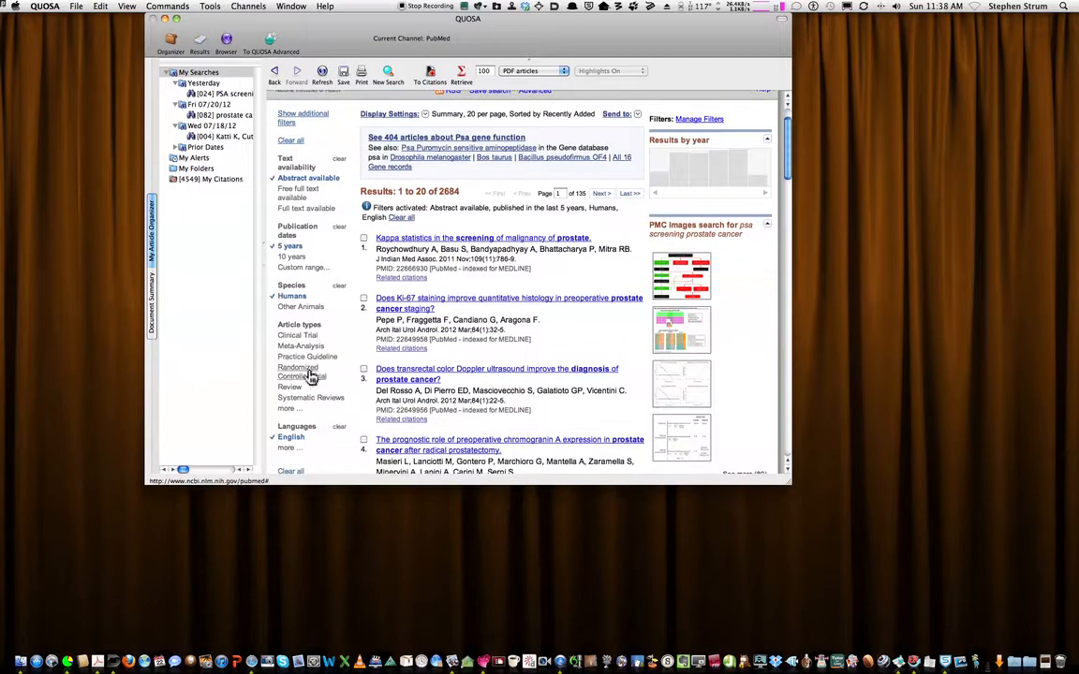
pyautogui.moveTo(287, 379)
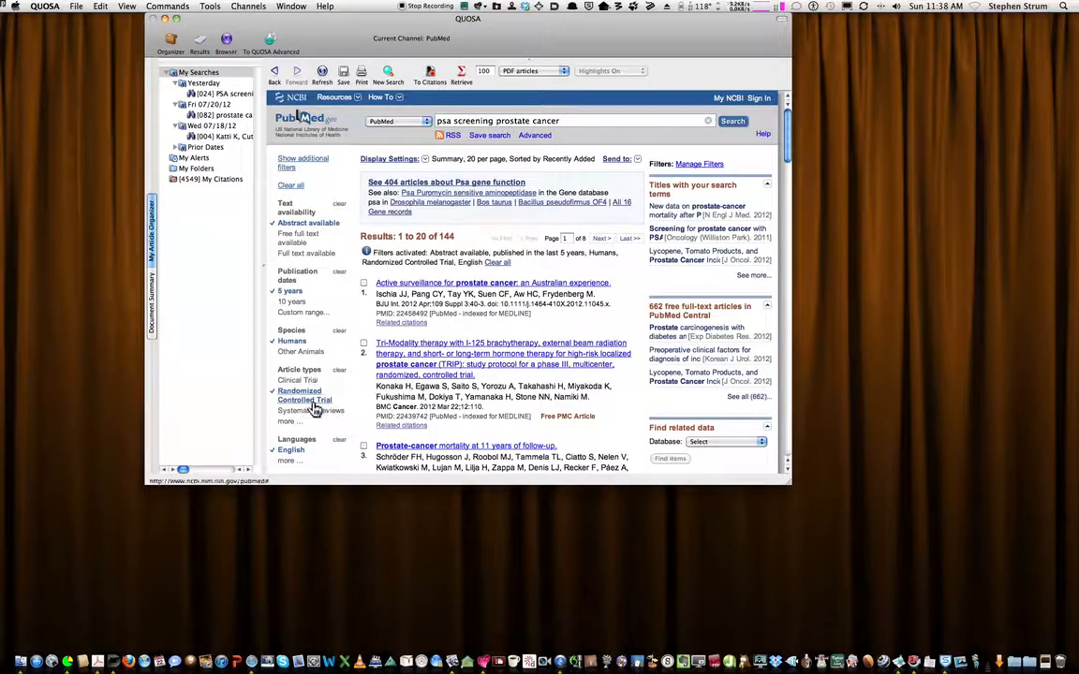
pyautogui.moveTo(454, 244)
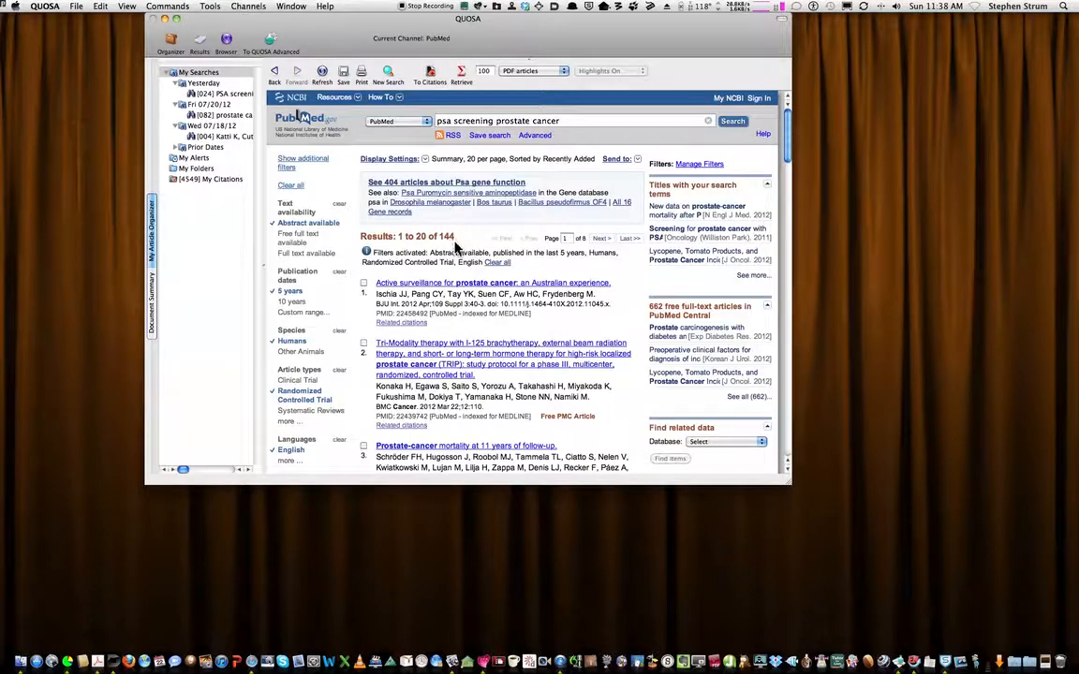
pyautogui.moveTo(353, 316)
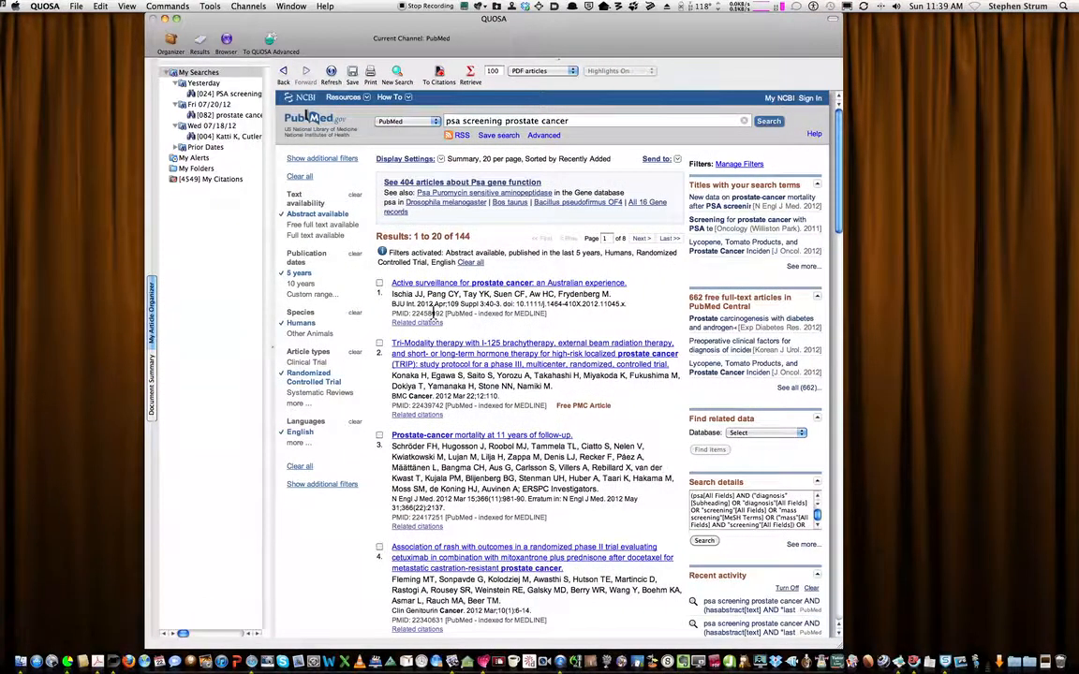
pyautogui.moveTo(408, 295)
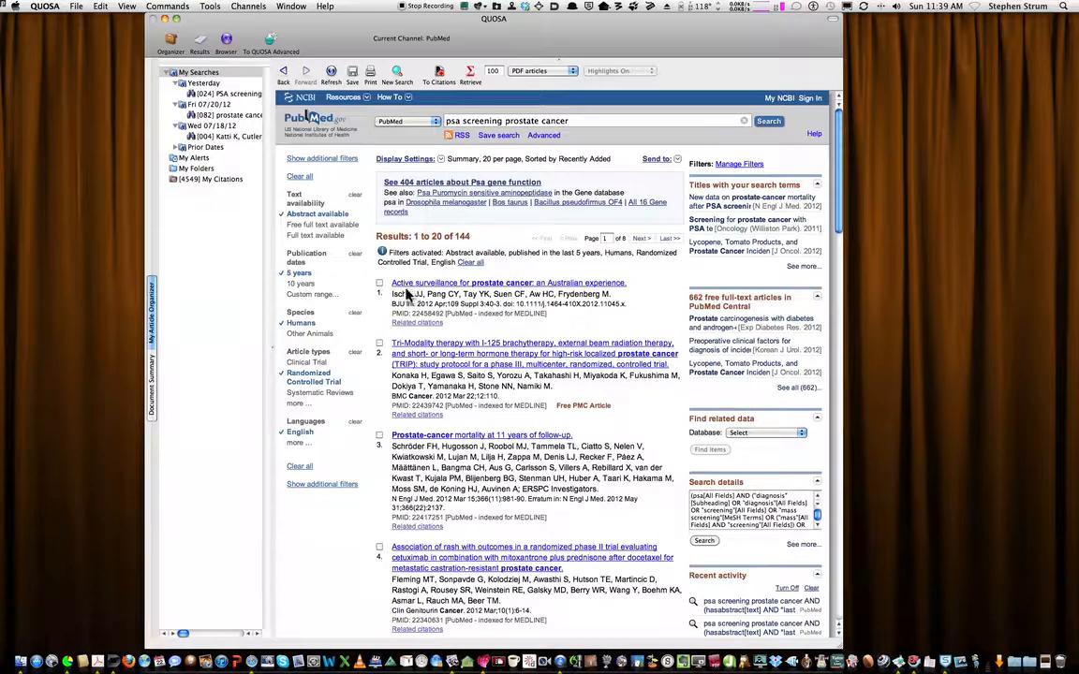
pyautogui.moveTo(394, 293)
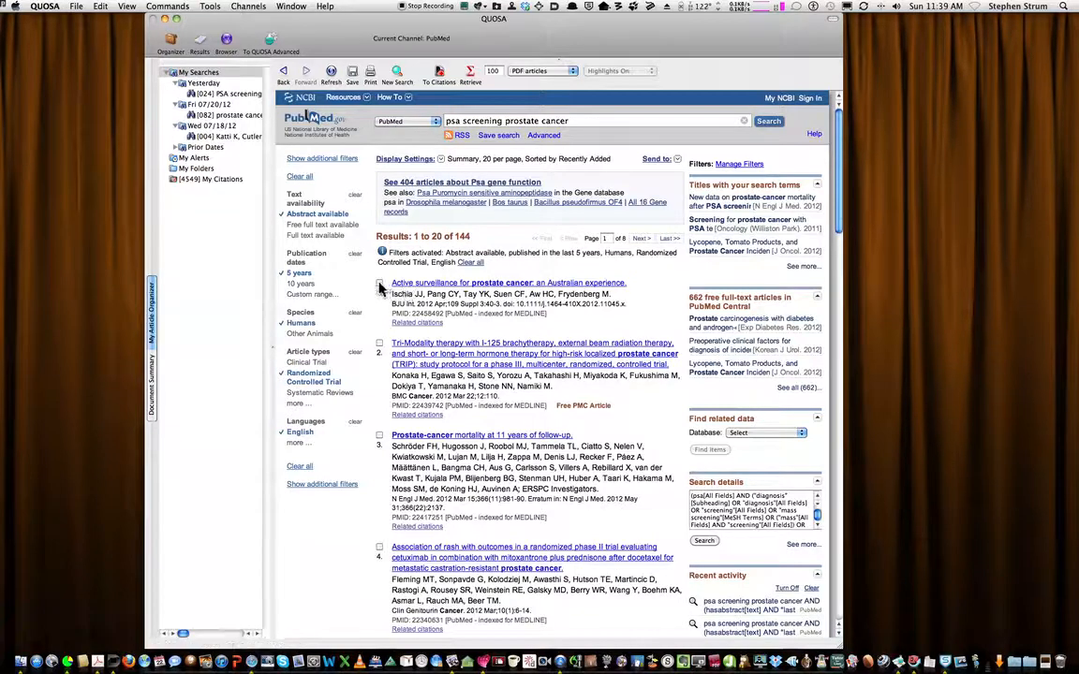
# Mark the first result and the PLCO cancer screening trial article.
pyautogui.click(381, 286)
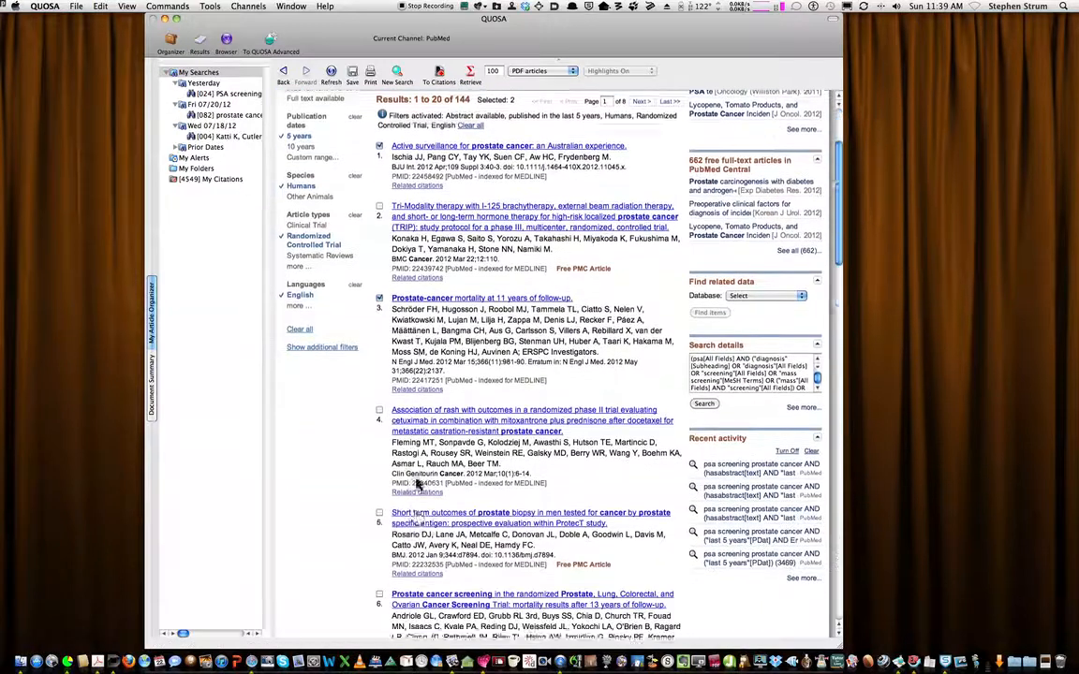
pyautogui.scroll(-3)
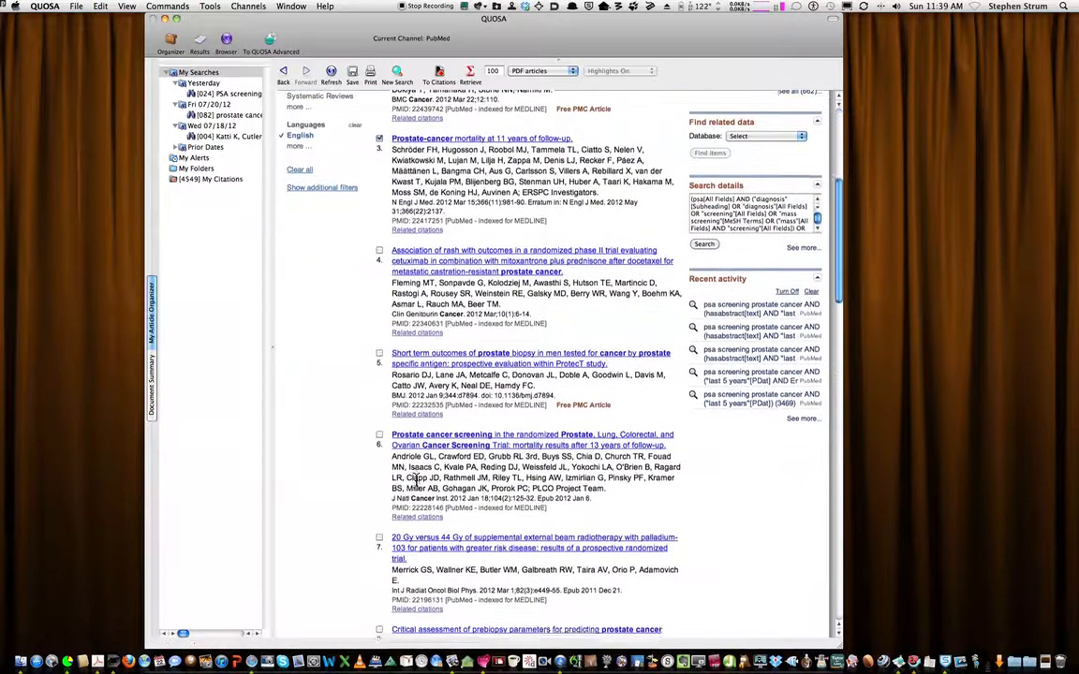
pyautogui.scroll(-3)
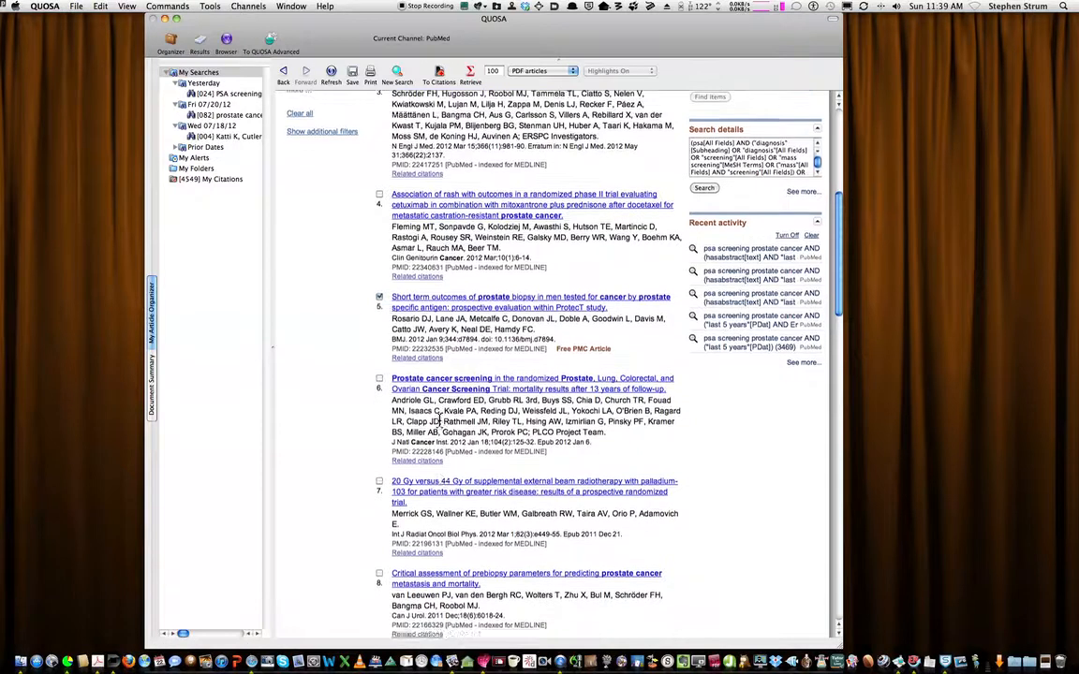
pyautogui.scroll(-3)
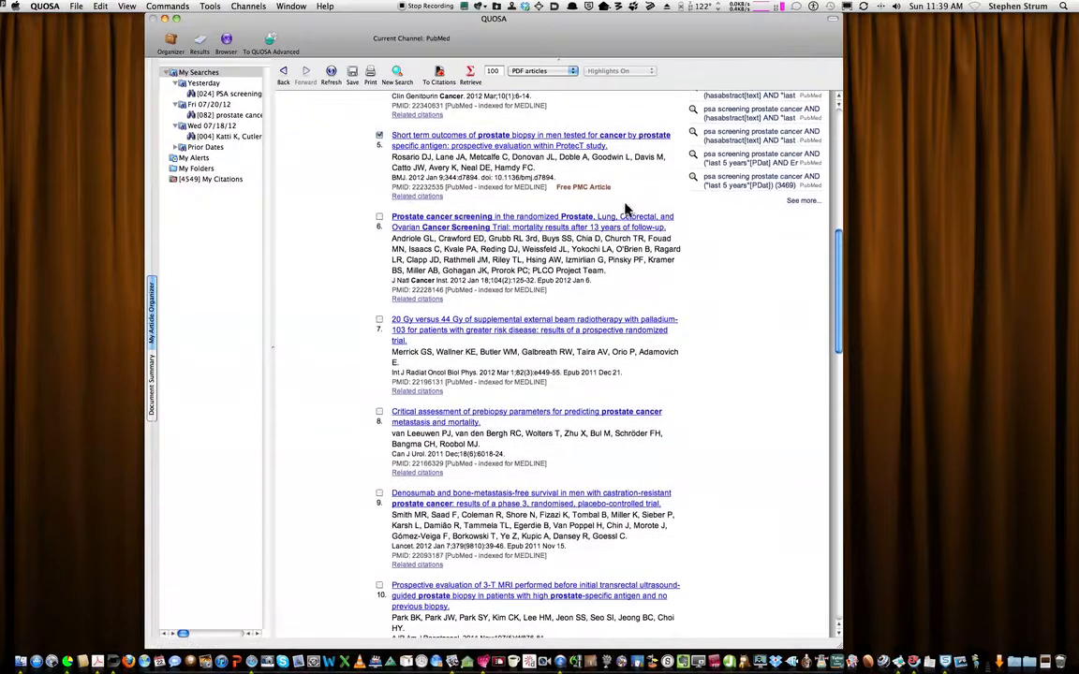
pyautogui.click(379, 135)
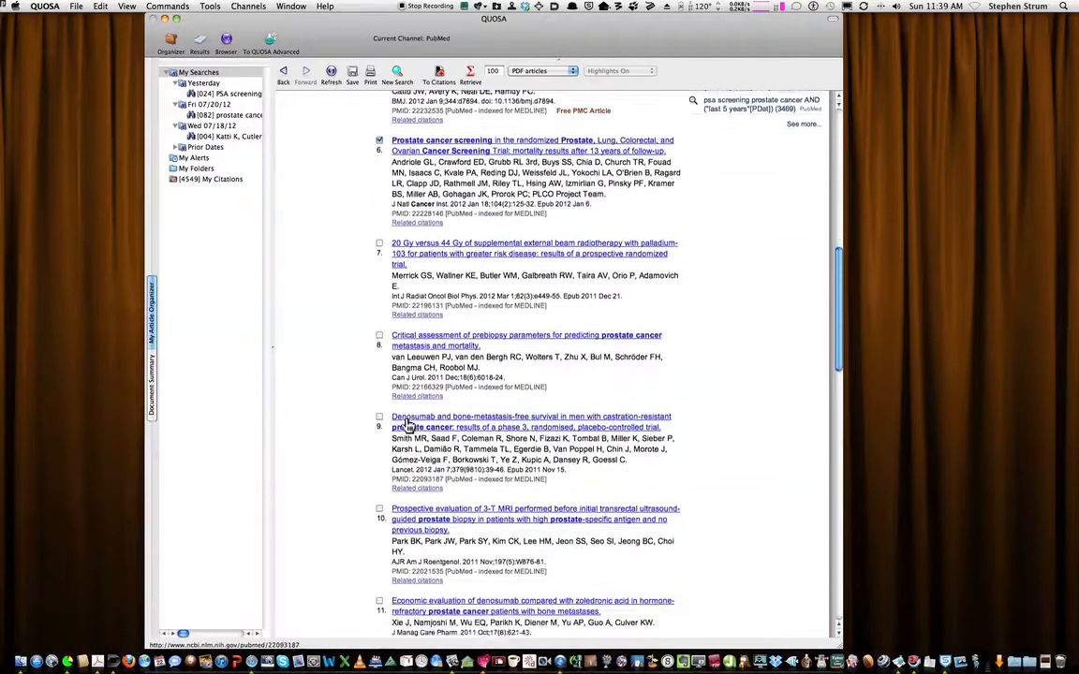
# Mark the ProtecT focal therapy, false-positive screening and colour Doppler ultrasonography articles.
pyautogui.scroll(-3)
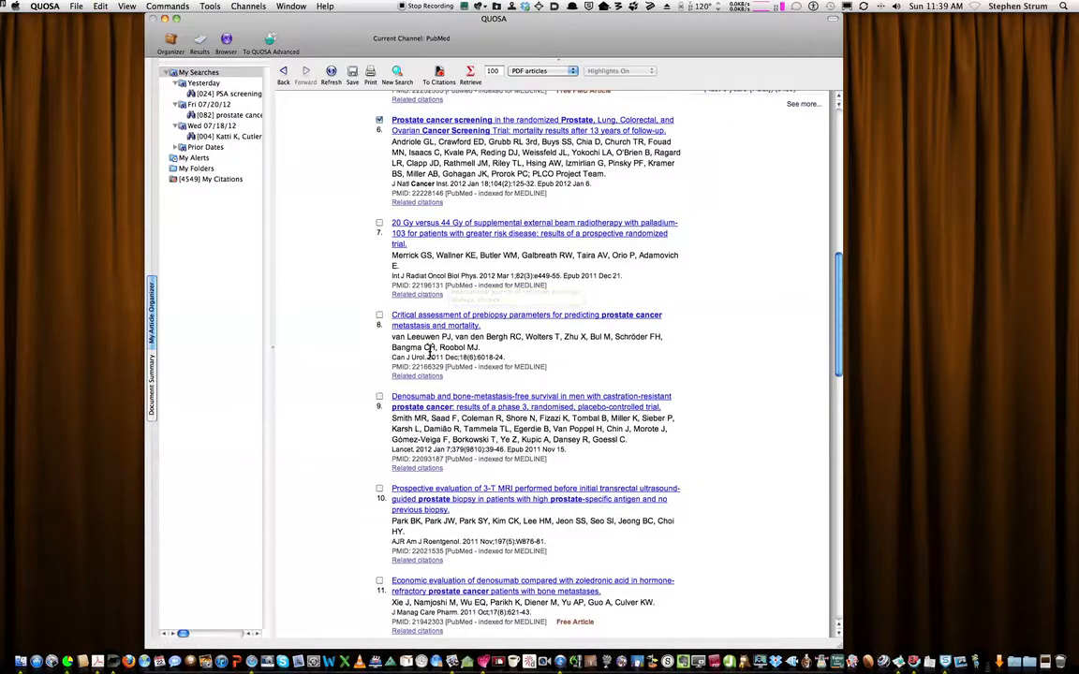
pyautogui.scroll(-3)
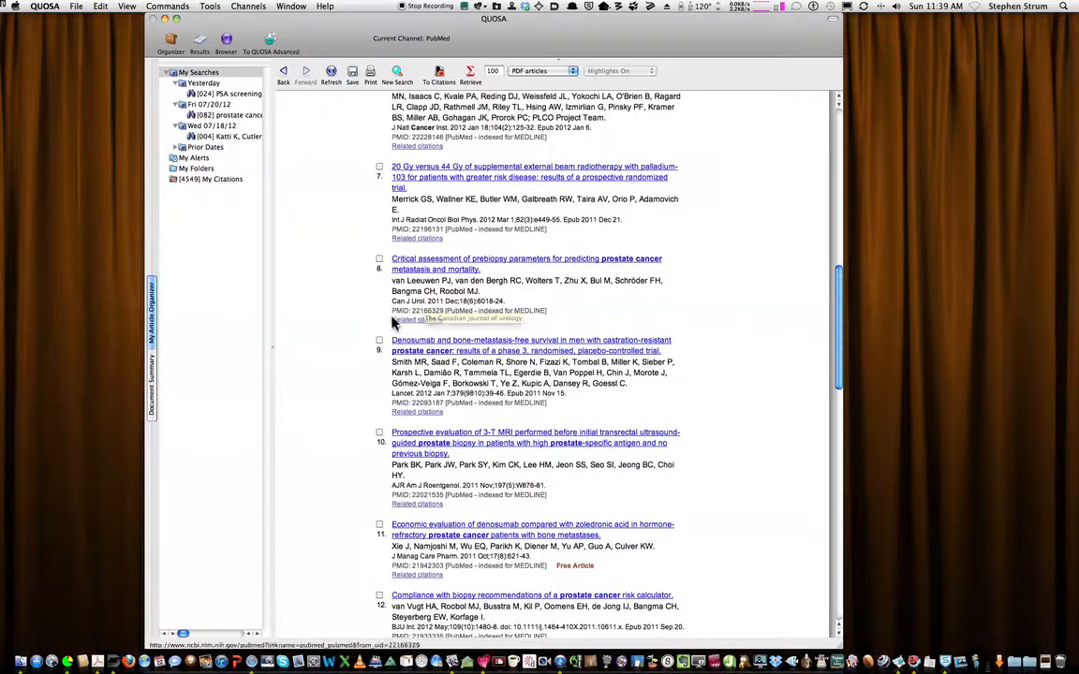
pyautogui.scroll(-3)
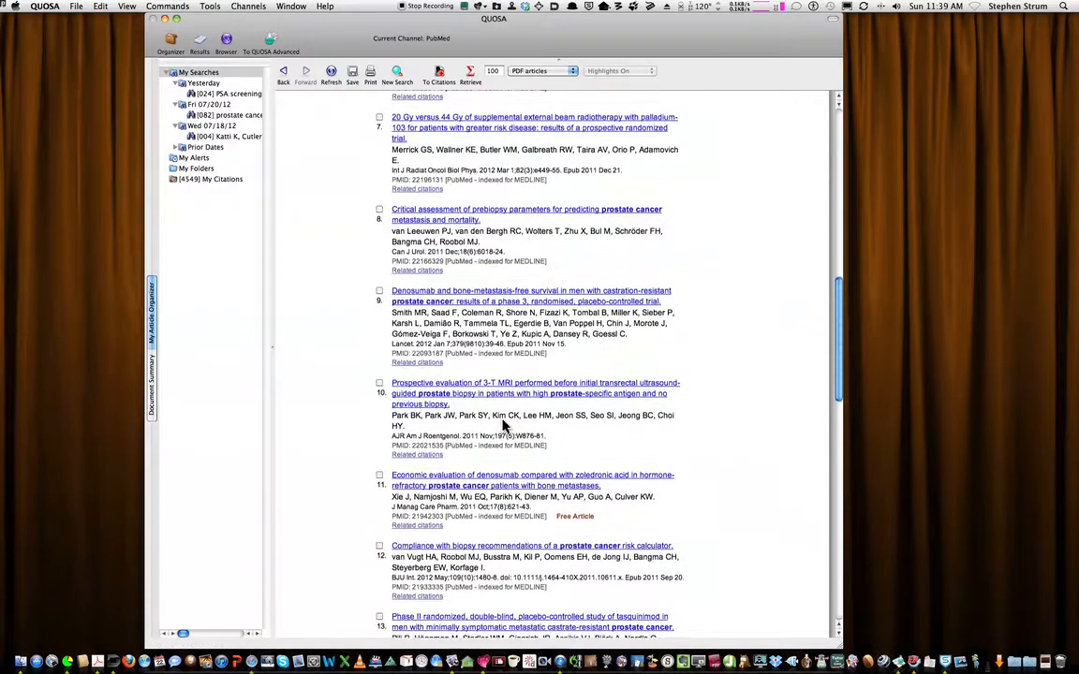
pyautogui.scroll(-3)
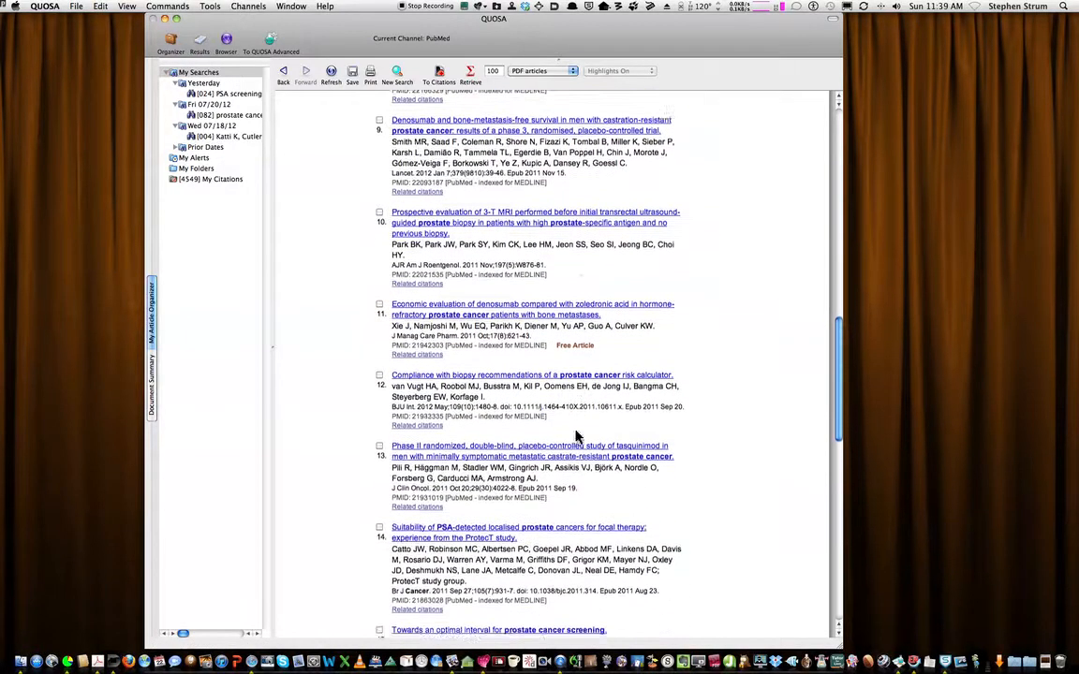
pyautogui.scroll(-3)
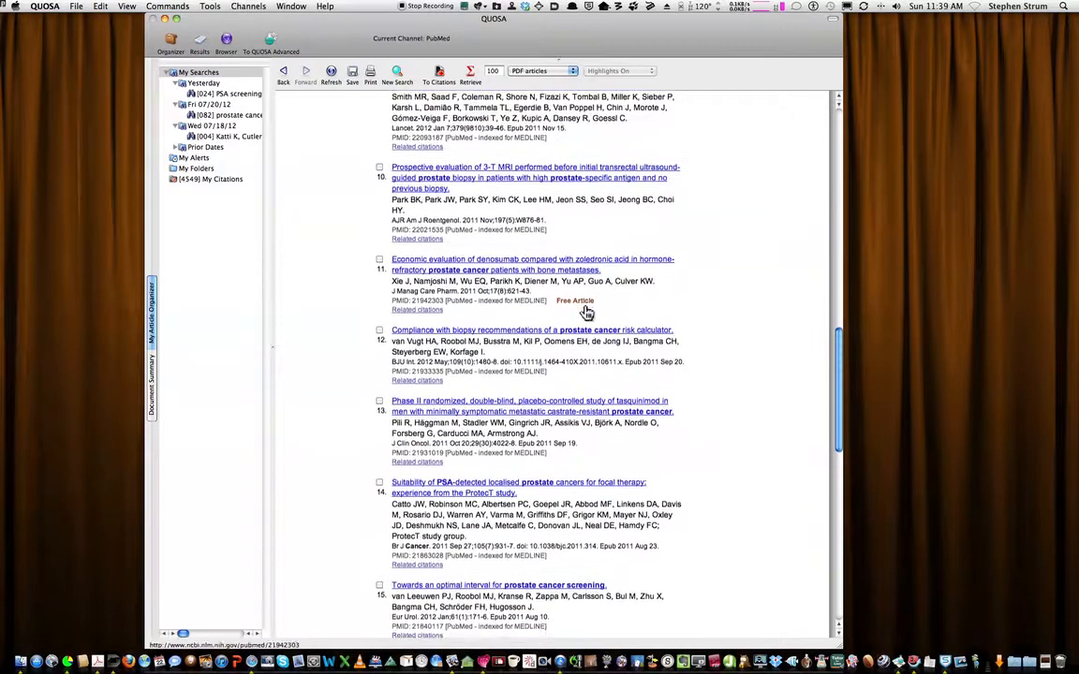
pyautogui.scroll(-3)
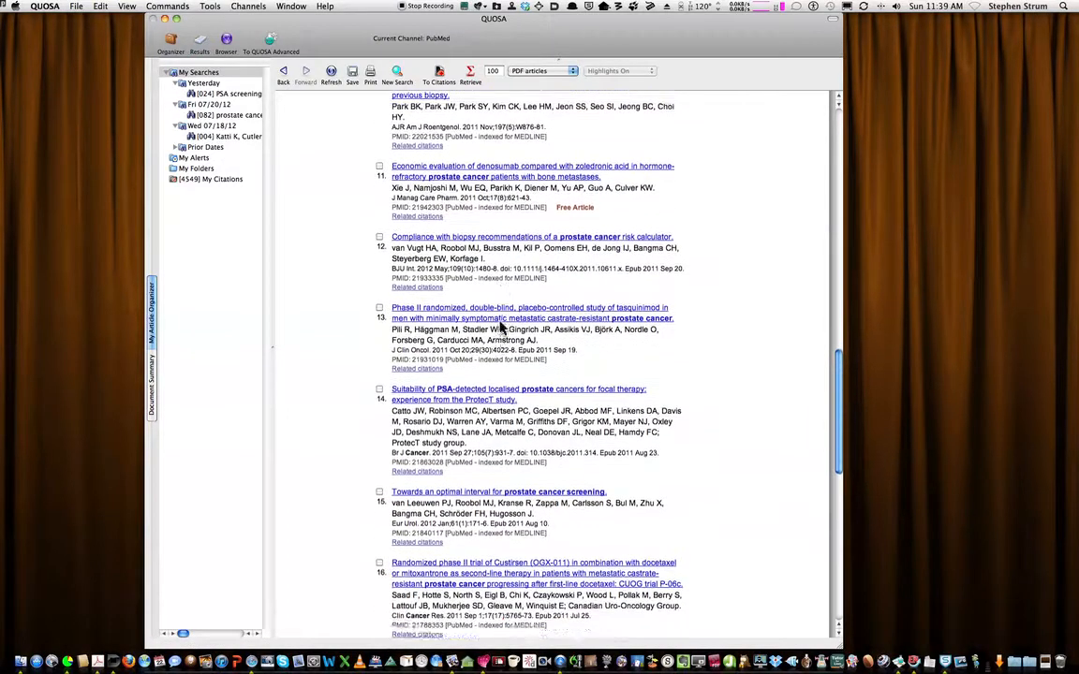
pyautogui.scroll(-3)
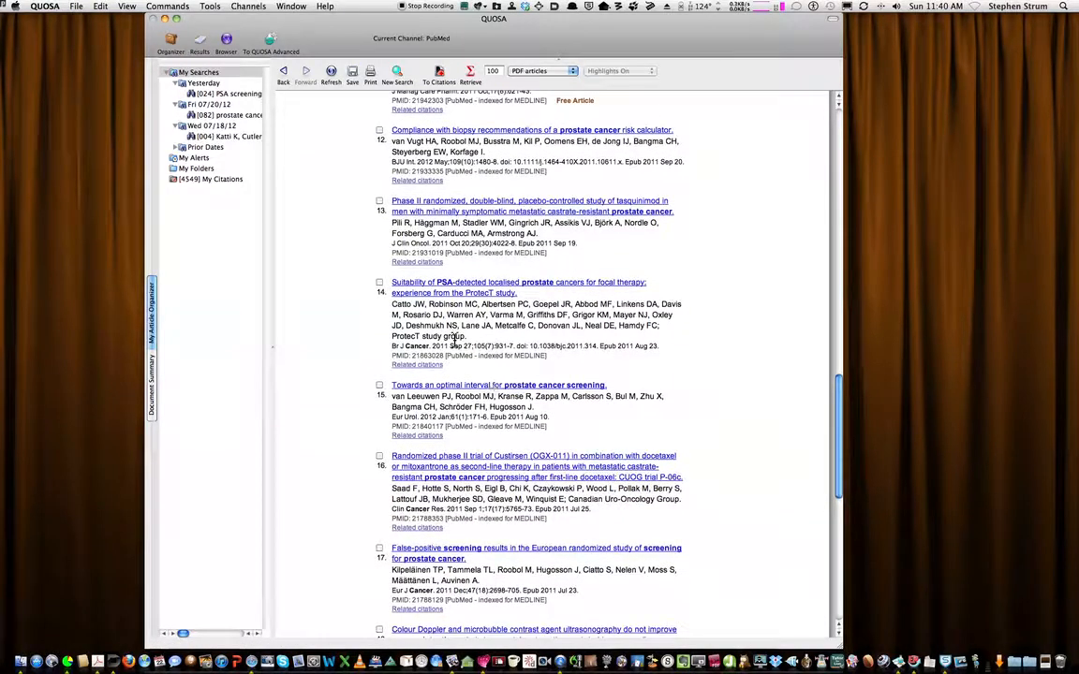
pyautogui.click(379, 282)
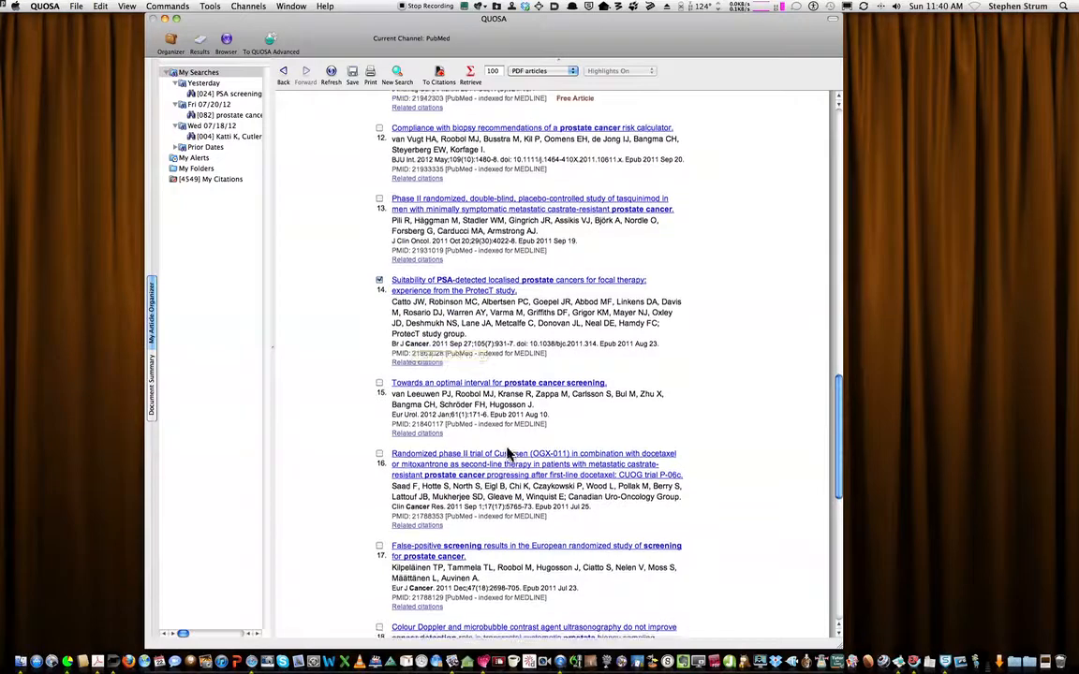
pyautogui.scroll(-3)
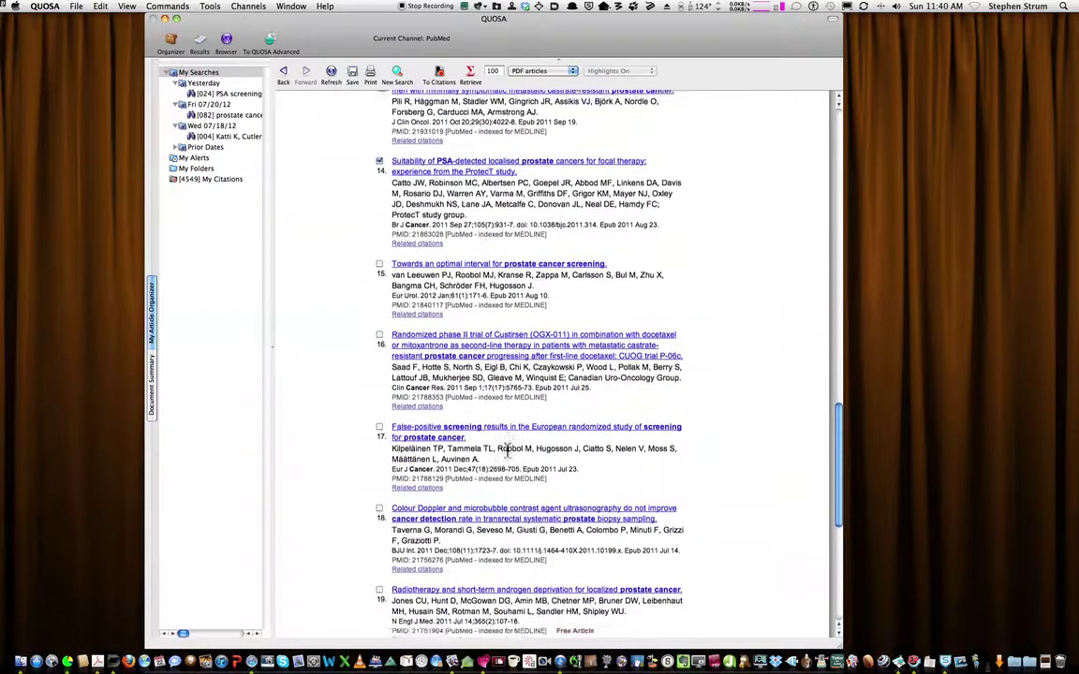
pyautogui.scroll(-3)
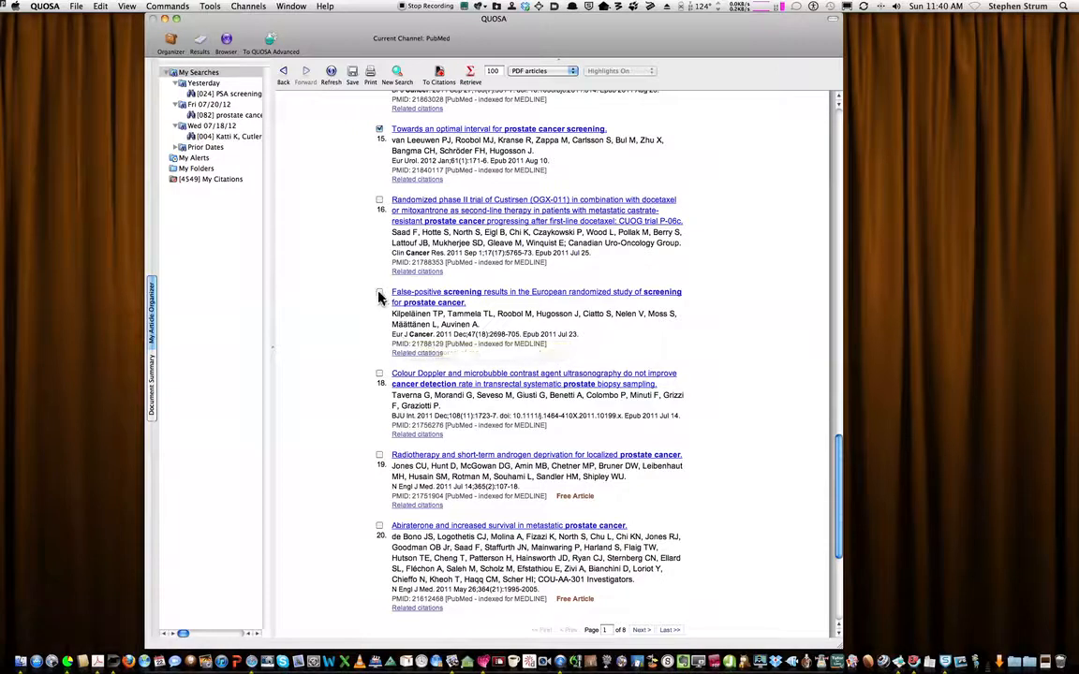
pyautogui.click(379, 291)
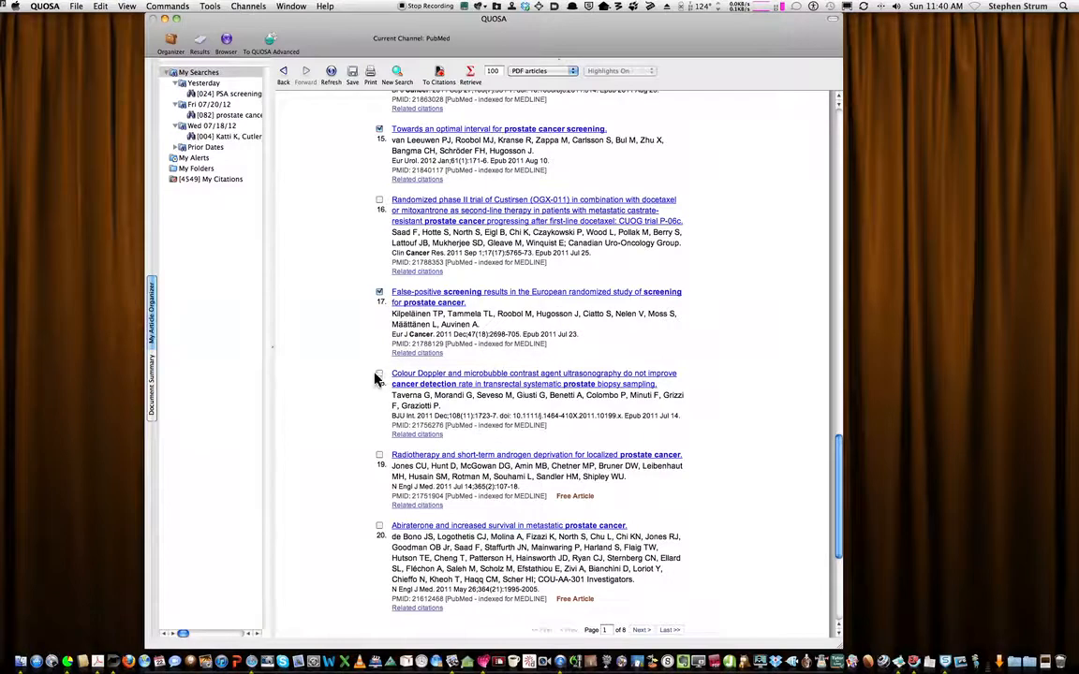
pyautogui.click(379, 374)
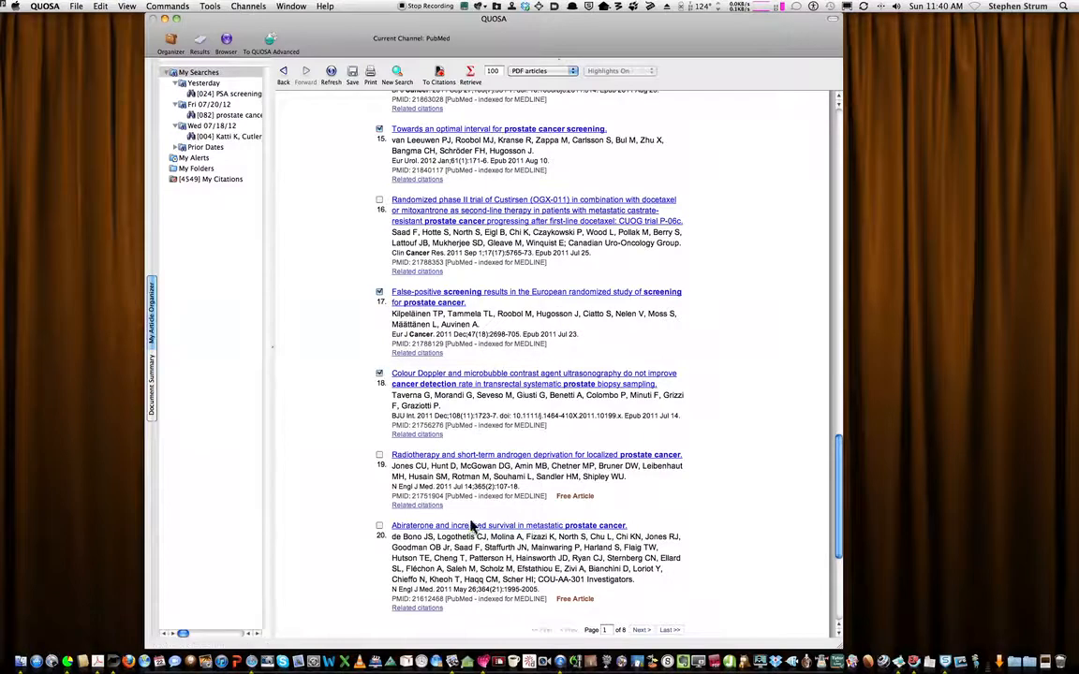
pyautogui.moveTo(493, 555)
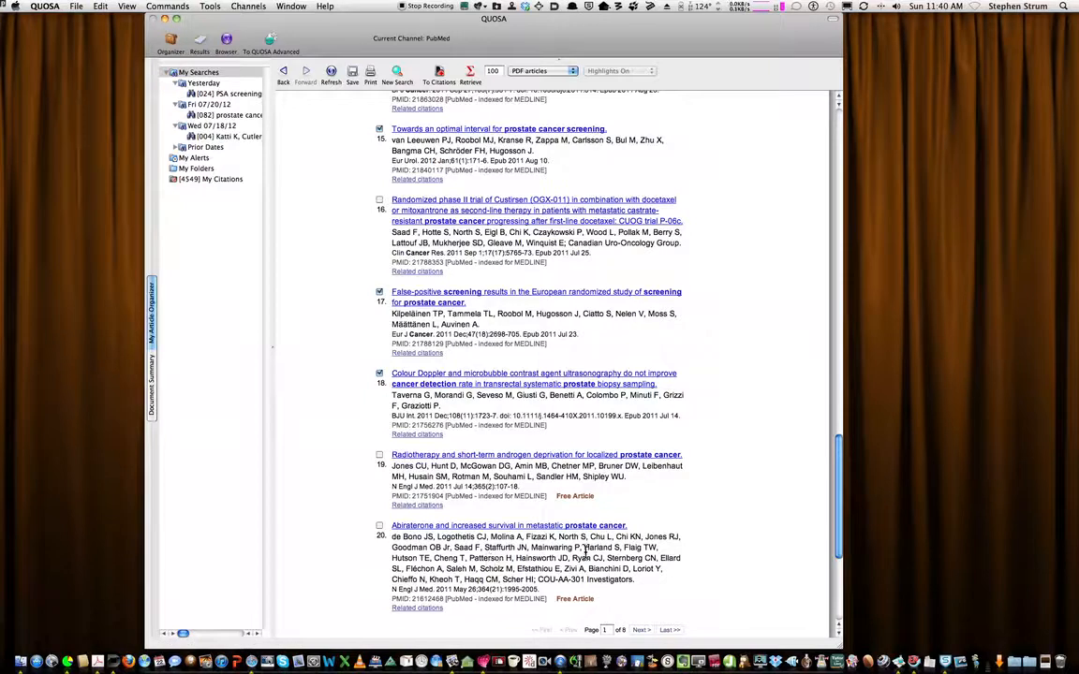
pyautogui.moveTo(479, 408)
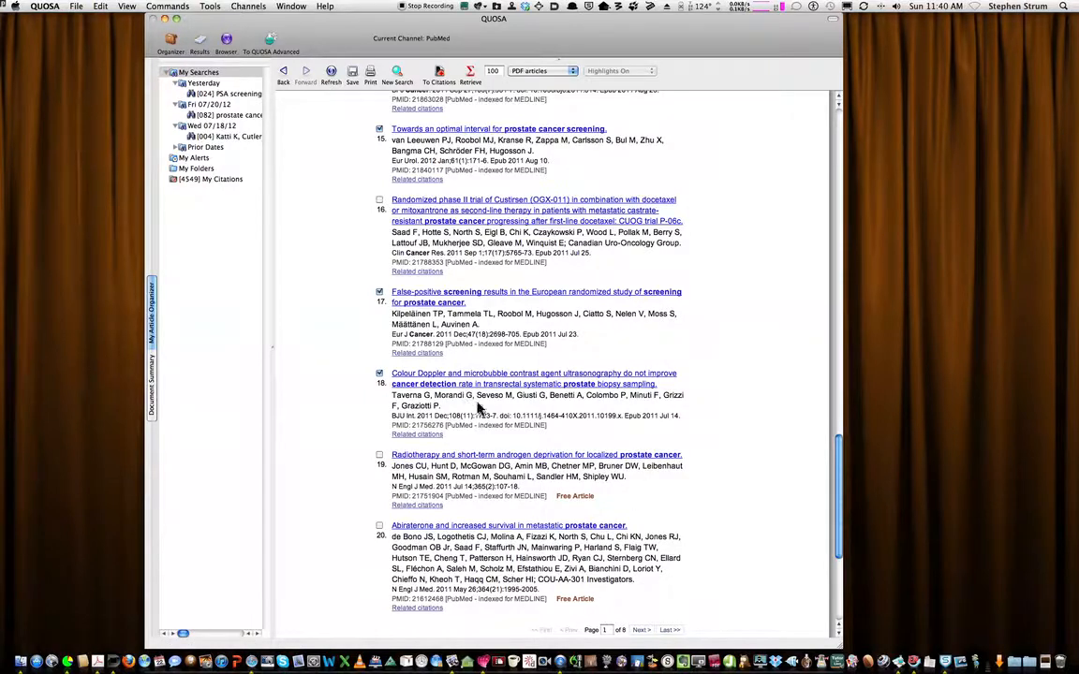
pyautogui.moveTo(490, 384)
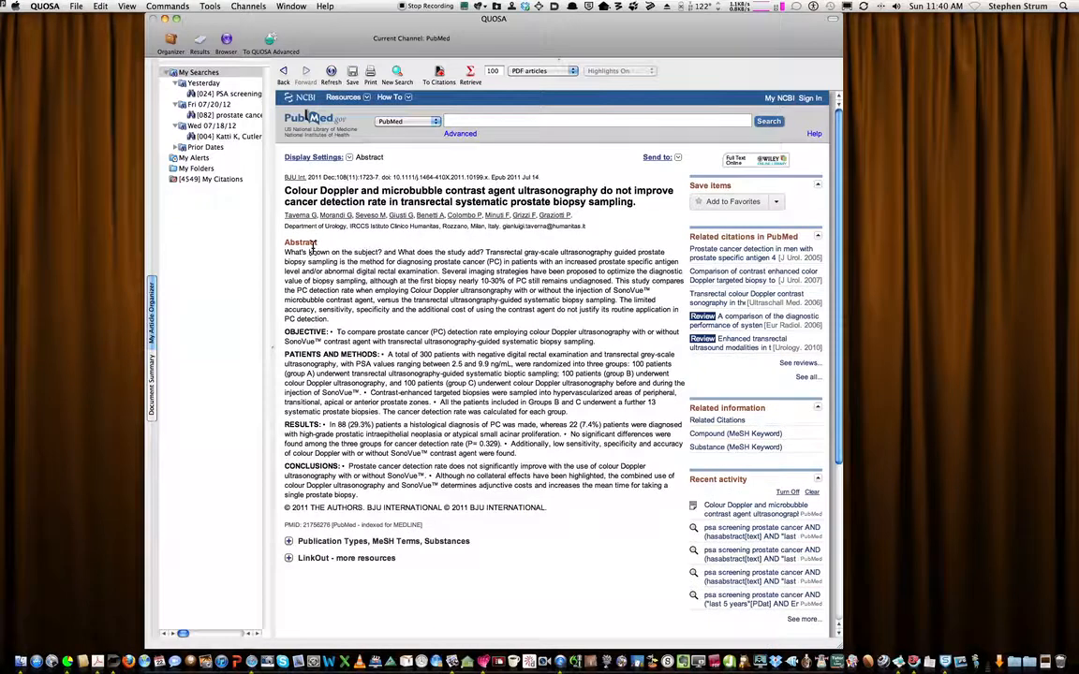
pyautogui.moveTo(405, 266)
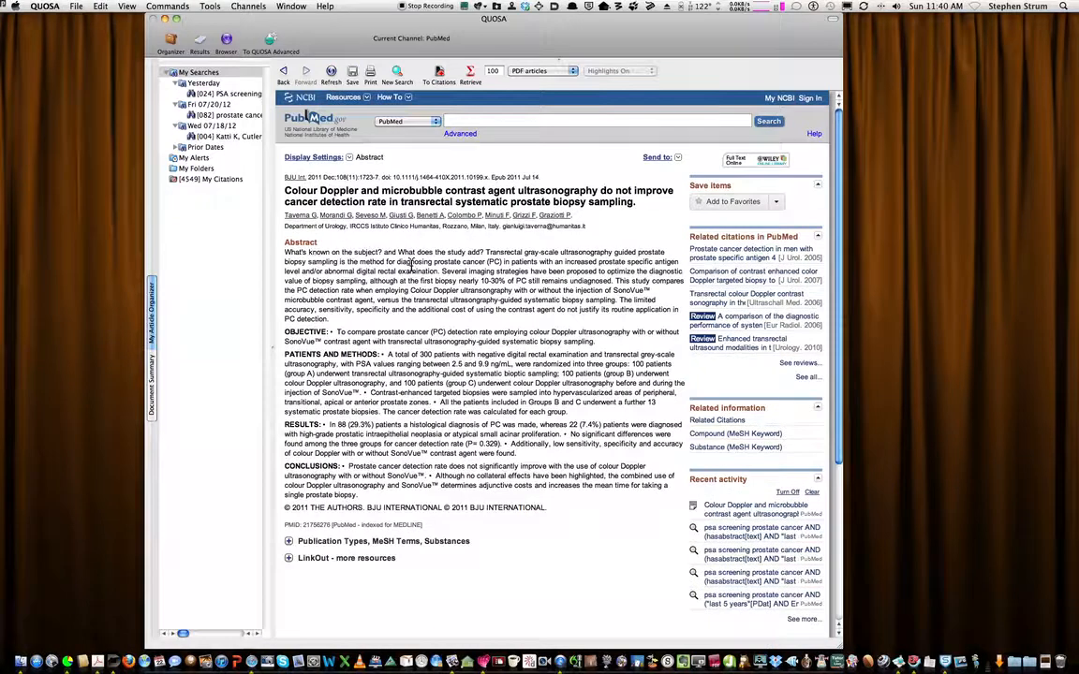
pyautogui.moveTo(412, 491)
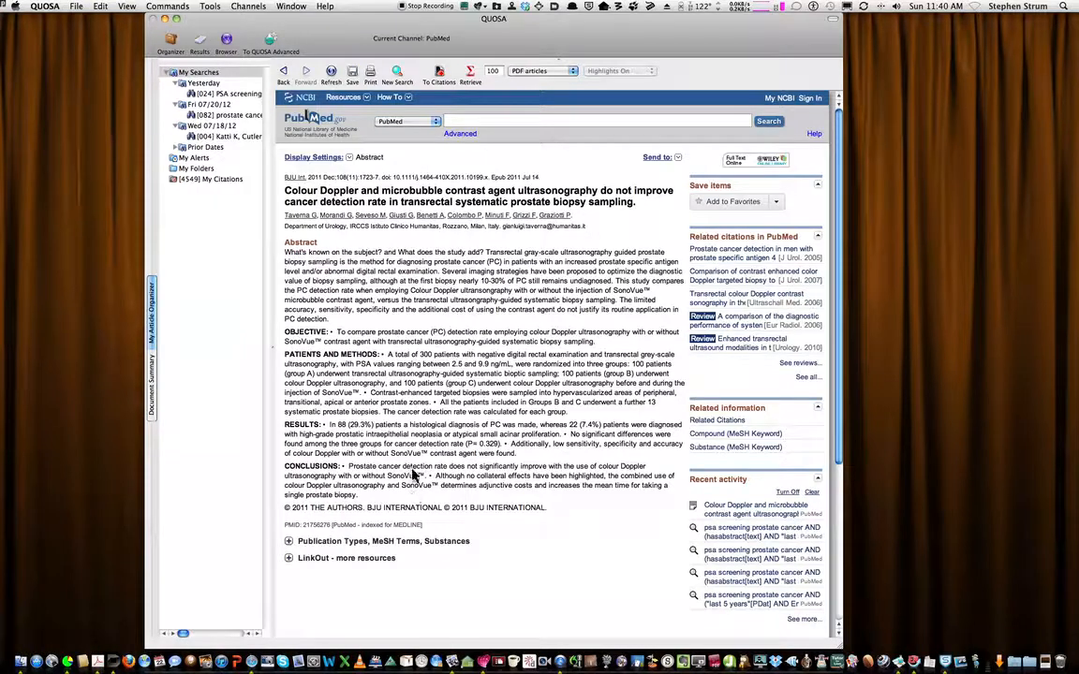
pyautogui.moveTo(254, 75)
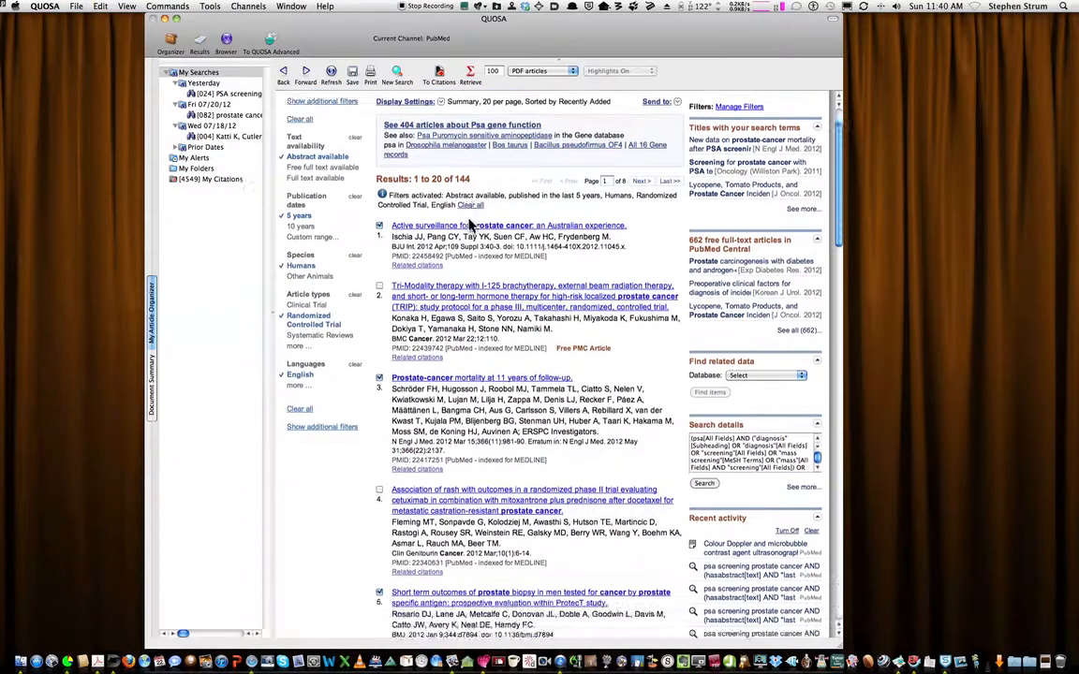
# Scroll to the end of the first results page and go to the next page.
pyautogui.scroll(-3)
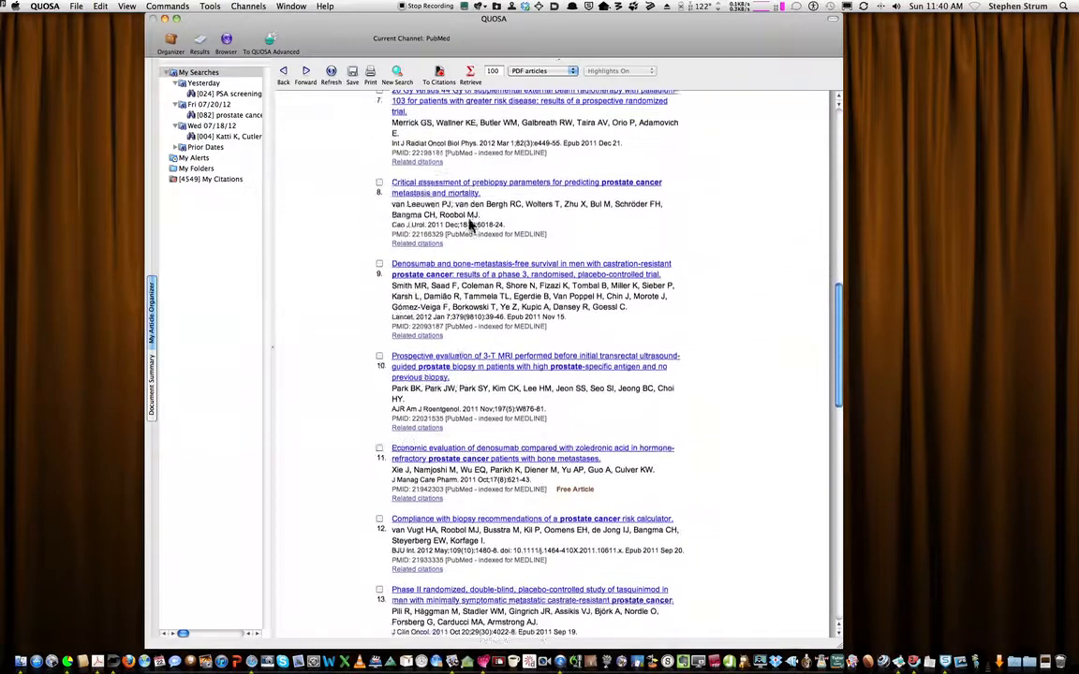
pyautogui.scroll(-3)
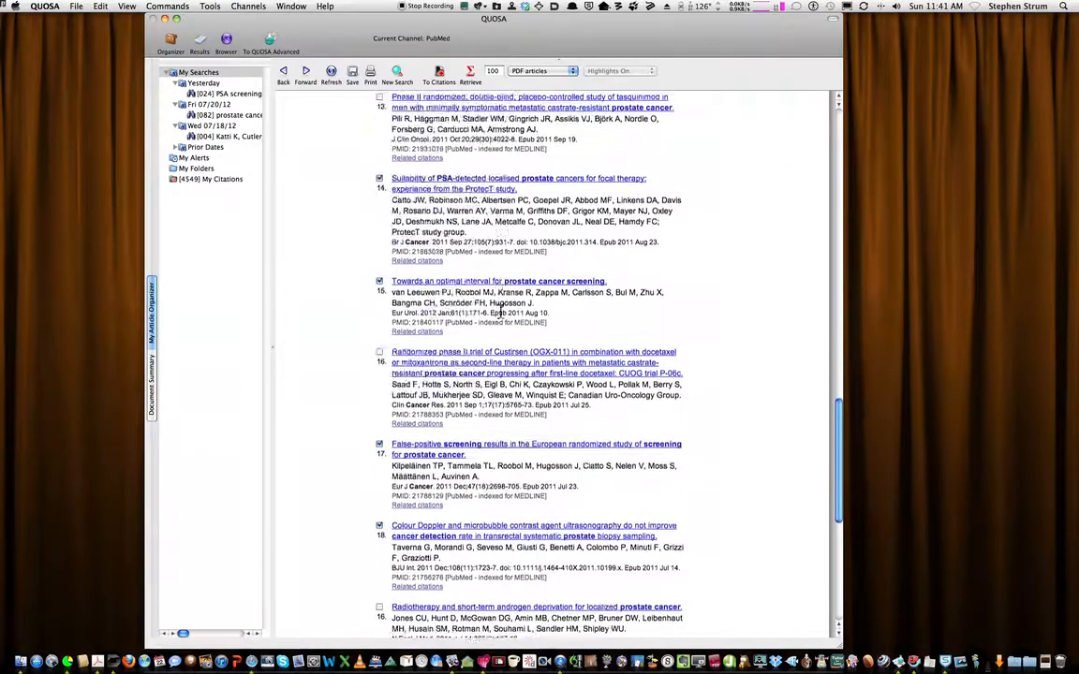
pyautogui.scroll(-3)
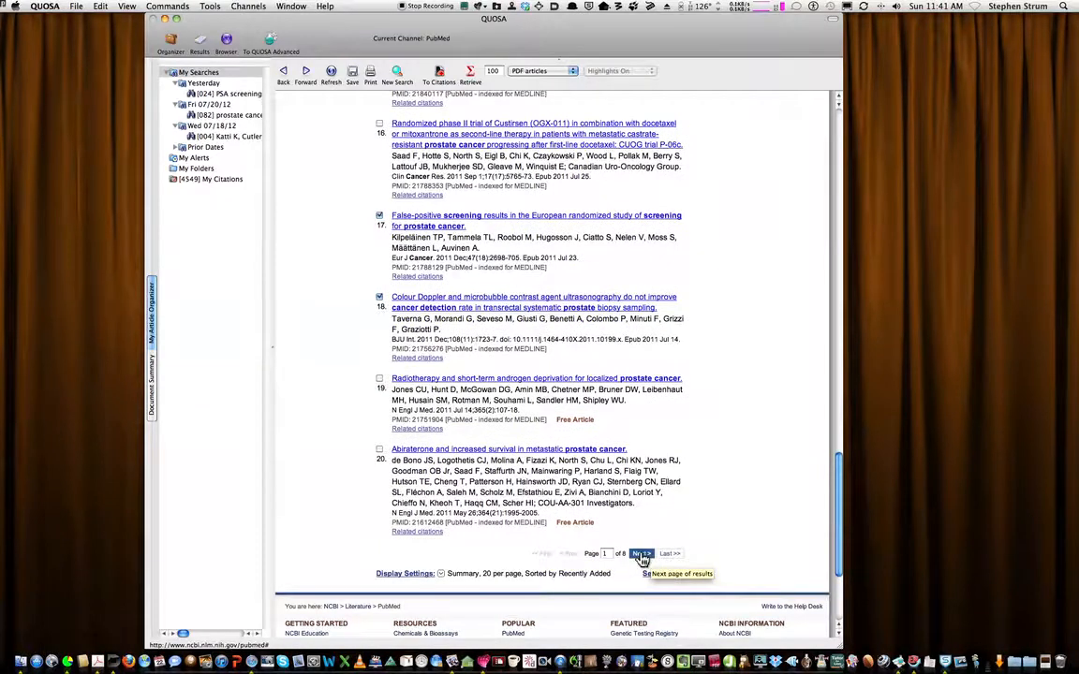
pyautogui.click(641, 554)
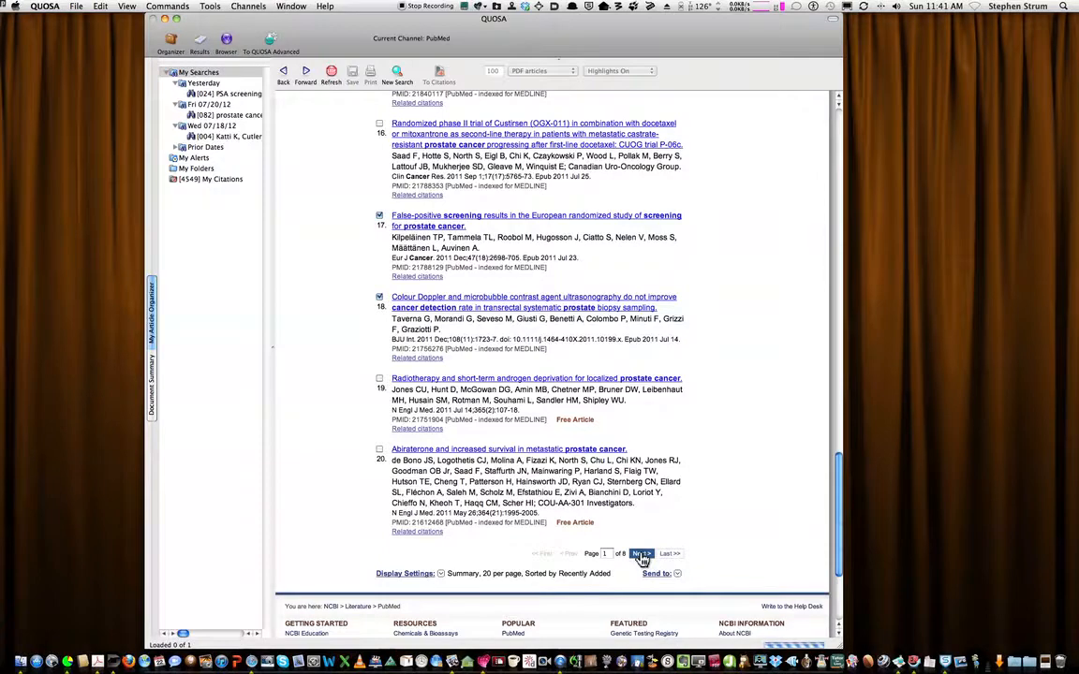
# Go to page 2 of the results, showing items 21 to 40.
pyautogui.click(641, 553)
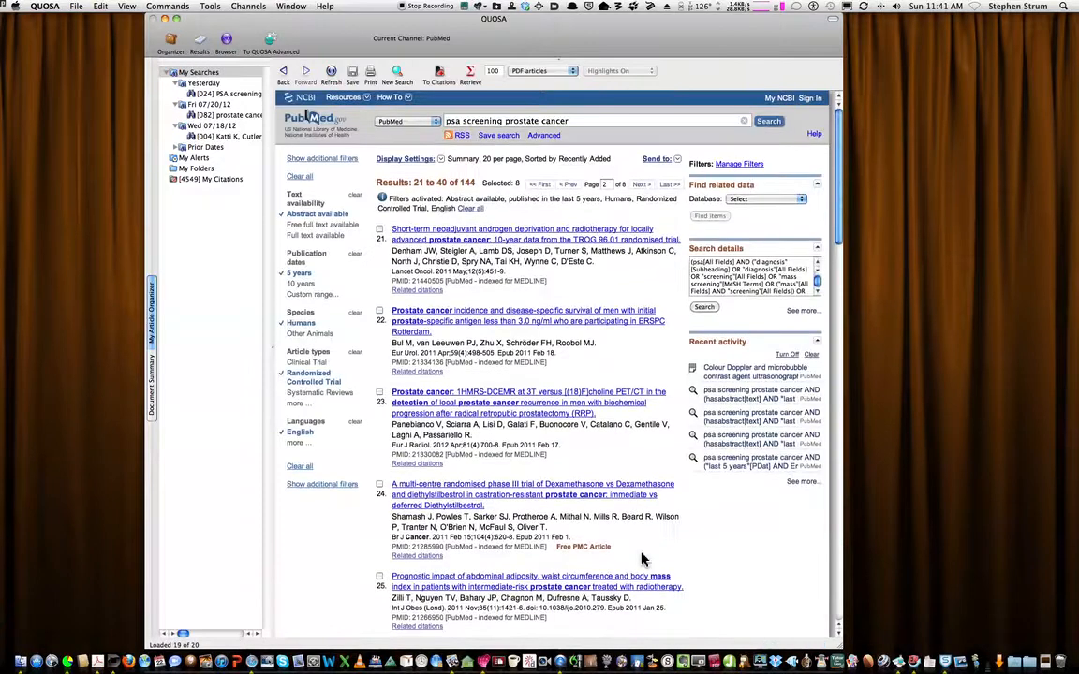
pyautogui.moveTo(443, 195)
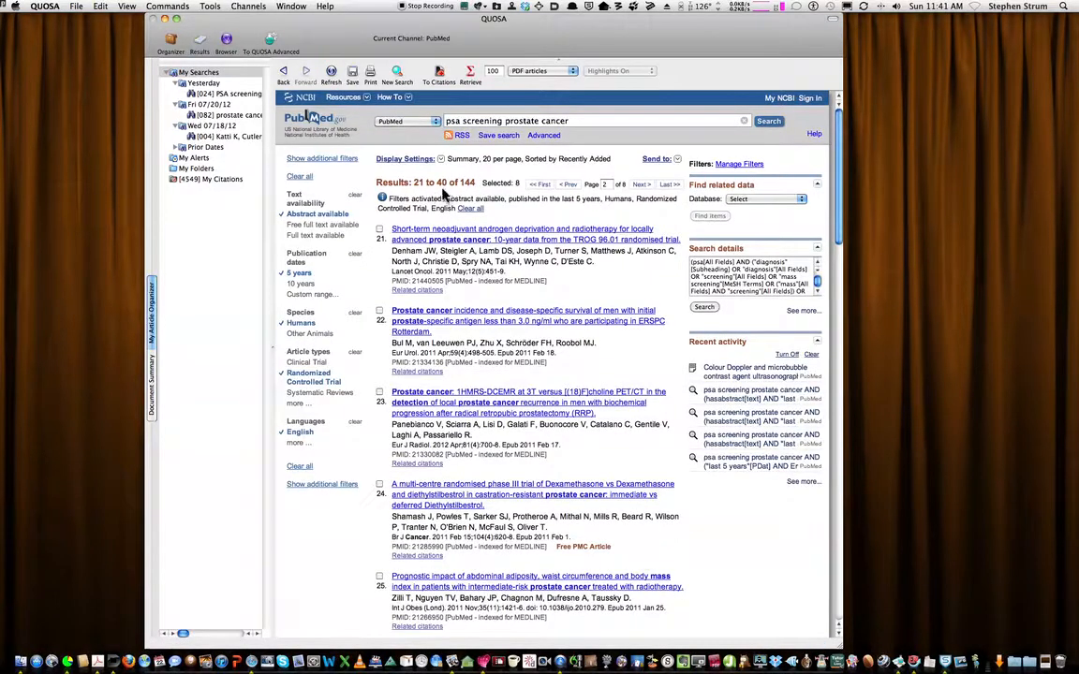
pyautogui.moveTo(408, 280)
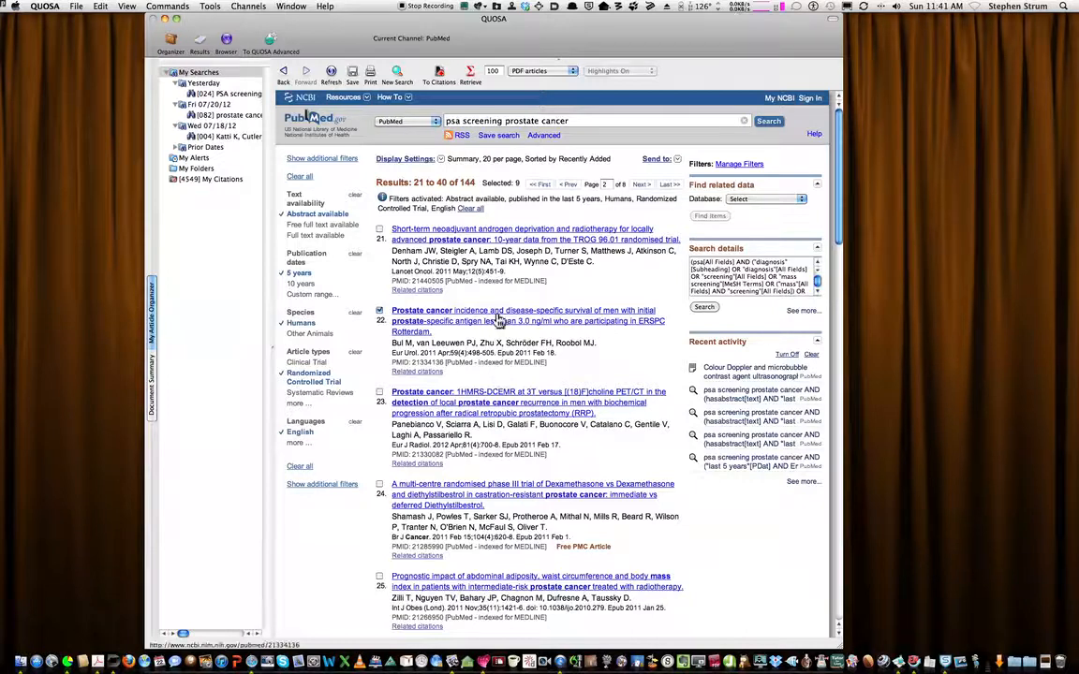
pyautogui.moveTo(466, 72)
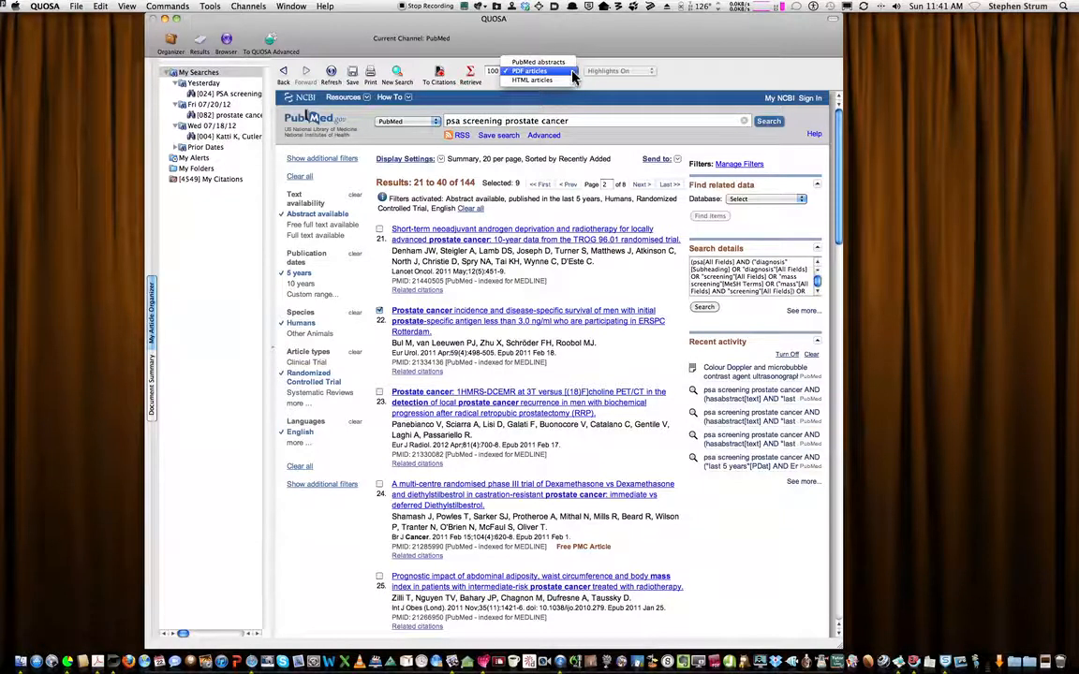
# Keep full-text PDF articles as the retrieval format.
pyautogui.click(544, 70)
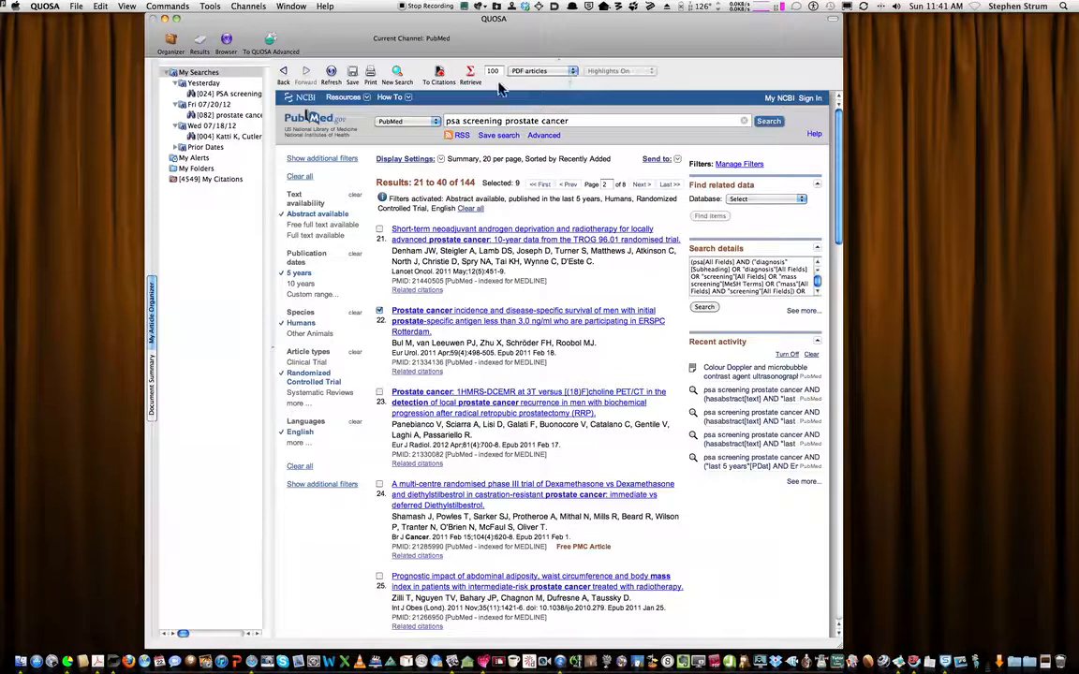
pyautogui.moveTo(502, 87)
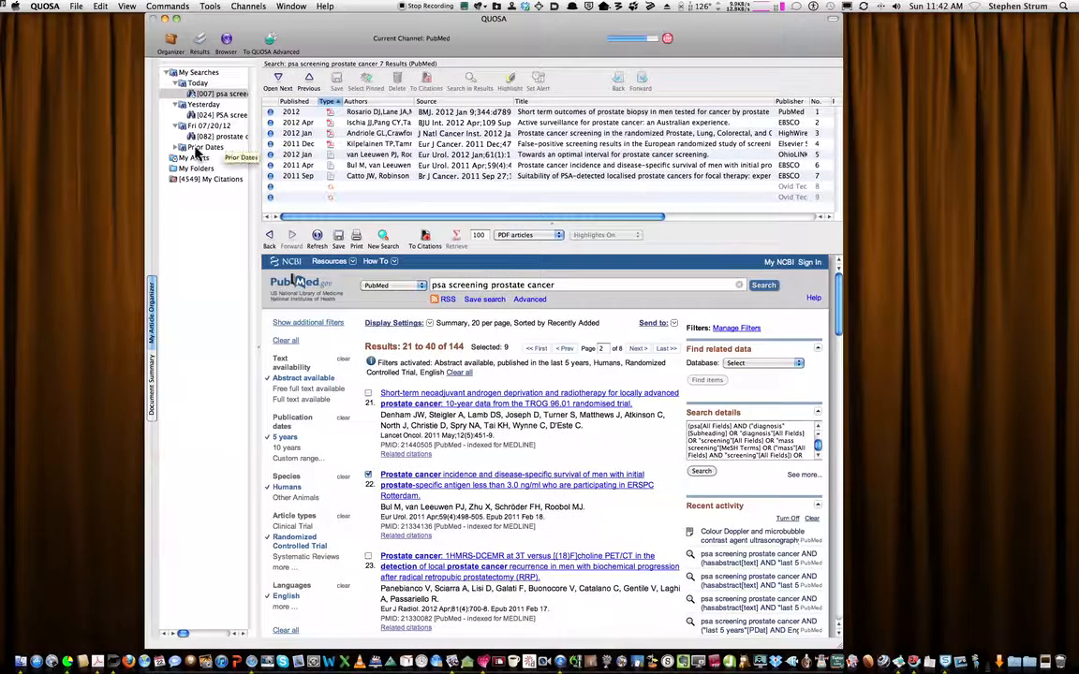
# Expand Prior Dates in the My Searches organizer.
pyautogui.click(178, 147)
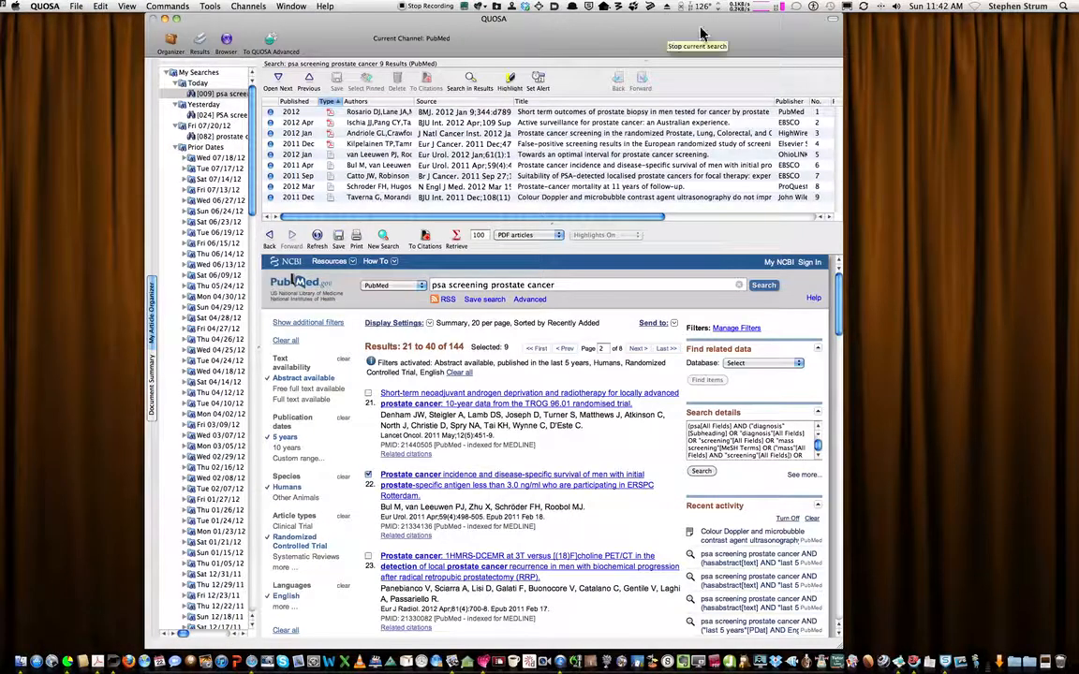
pyautogui.moveTo(647, 43)
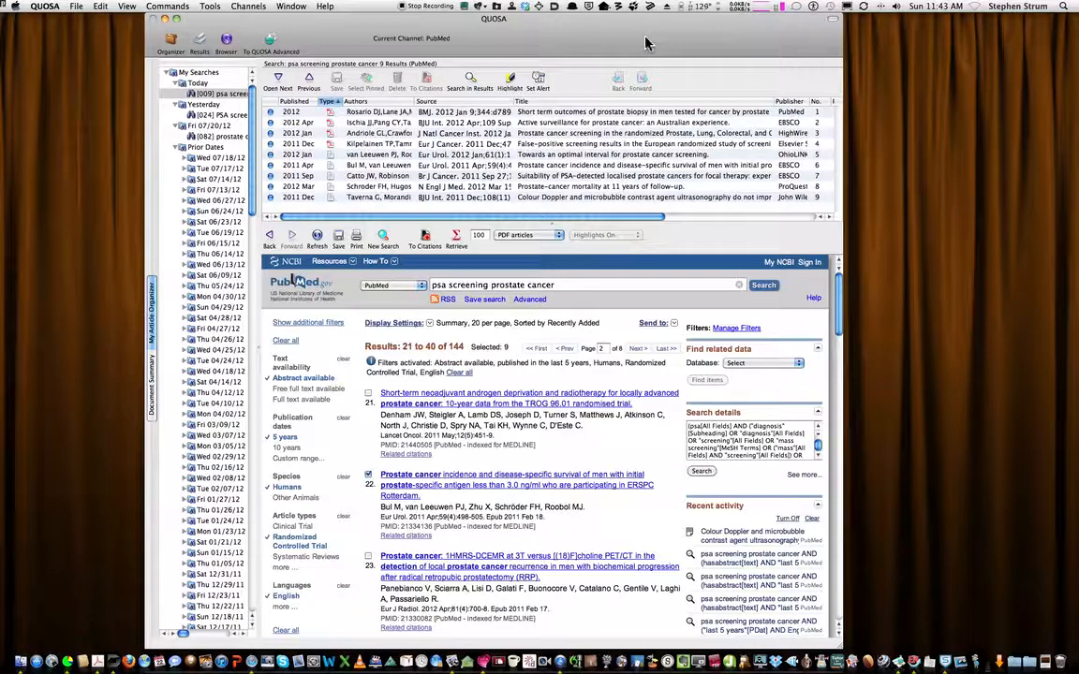
pyautogui.moveTo(653, 47)
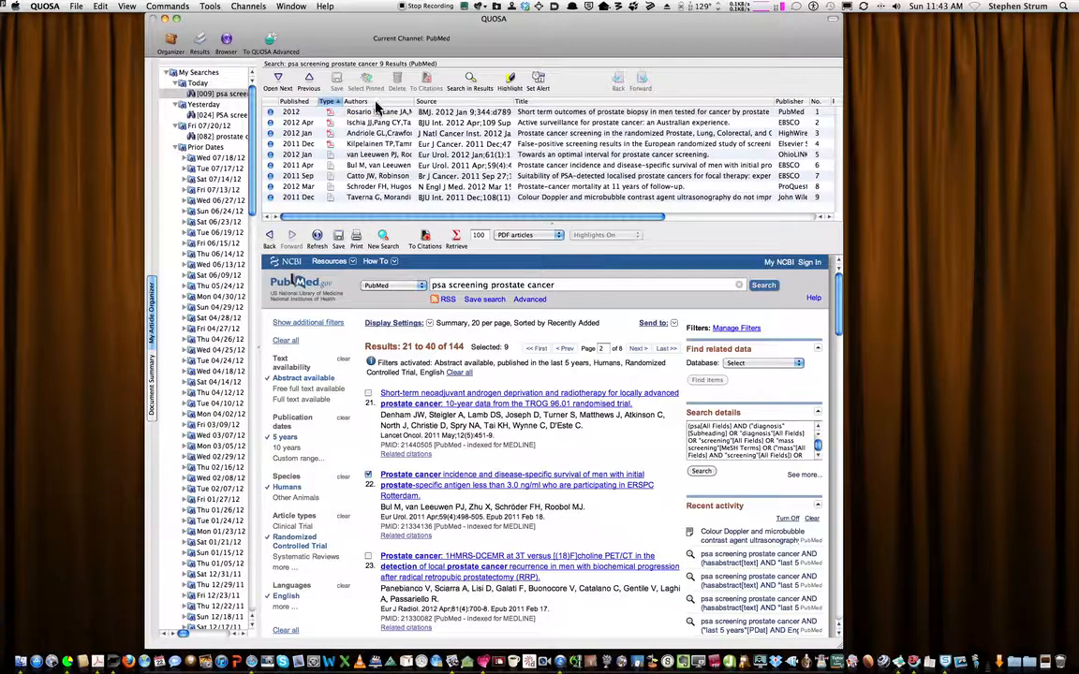
pyautogui.click(374, 102)
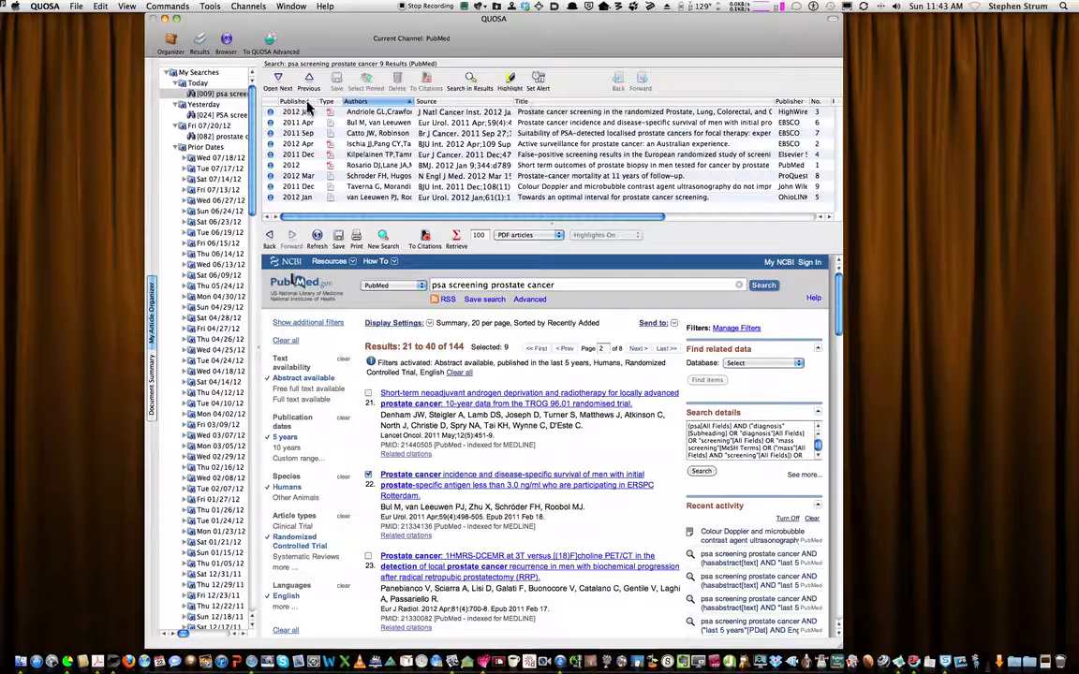
pyautogui.click(292, 101)
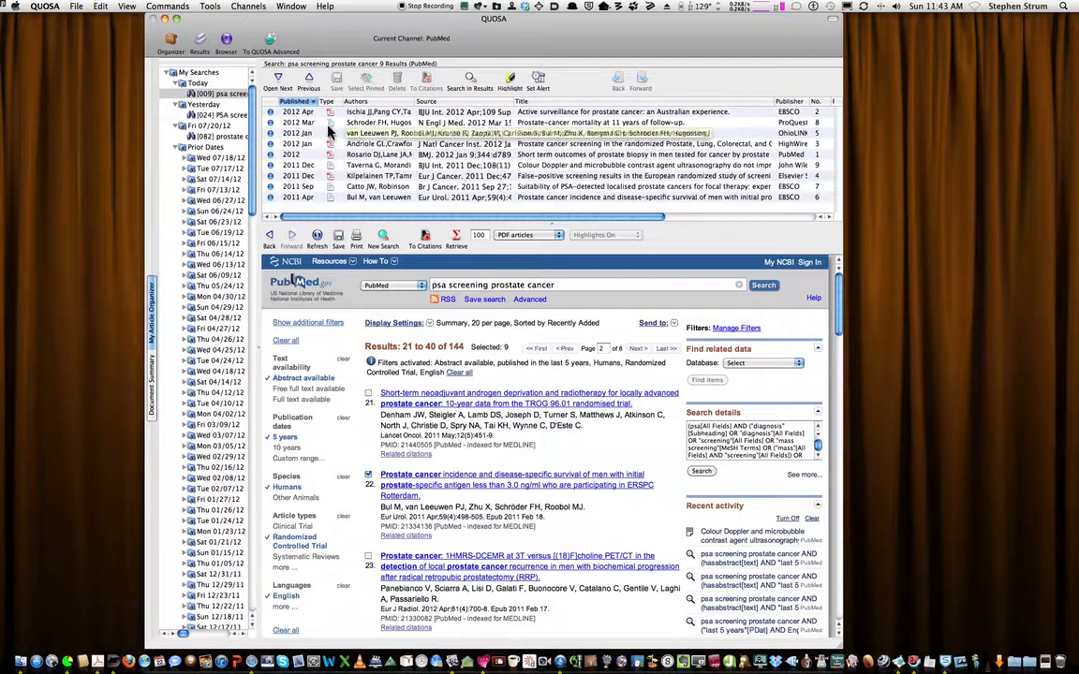
pyautogui.click(327, 113)
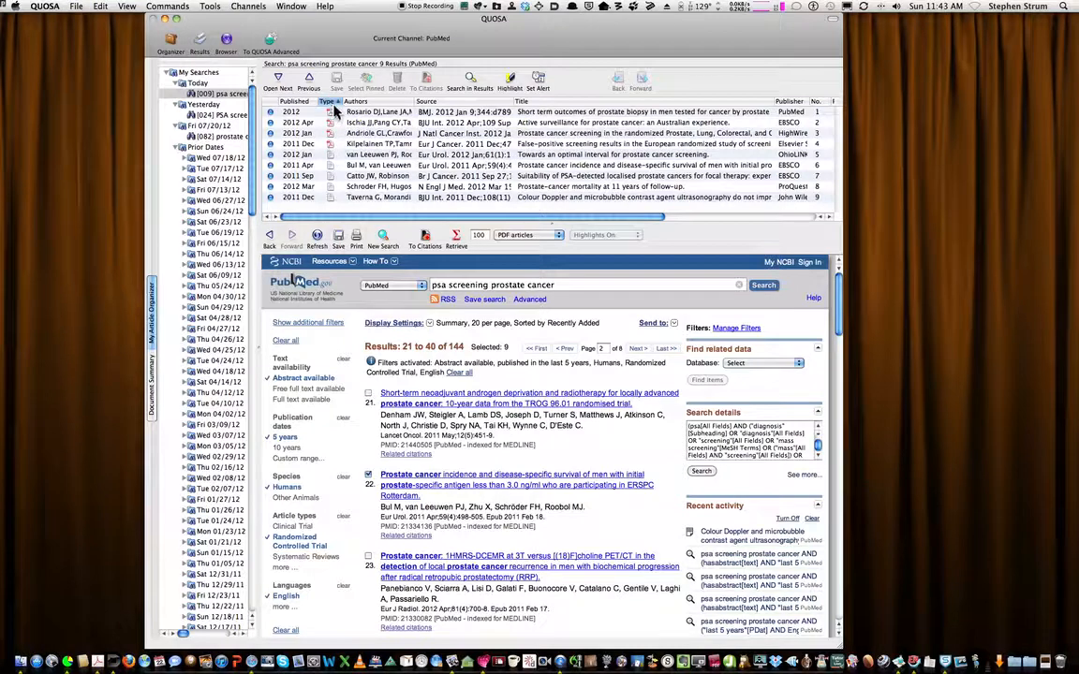
pyautogui.moveTo(335, 152)
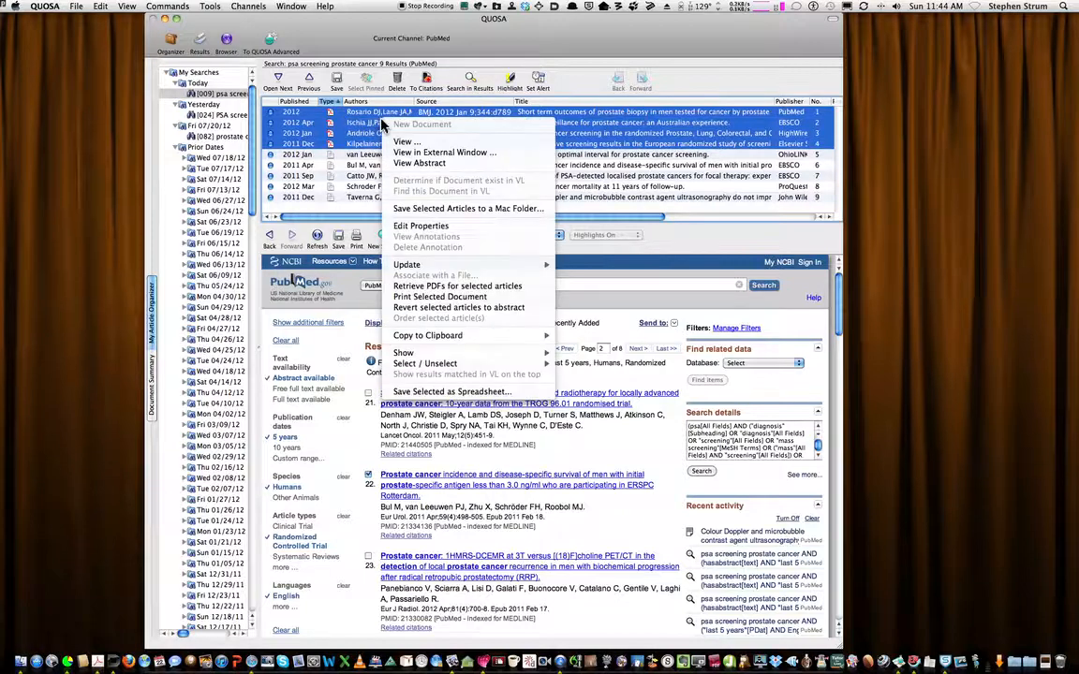
pyautogui.moveTo(465, 208)
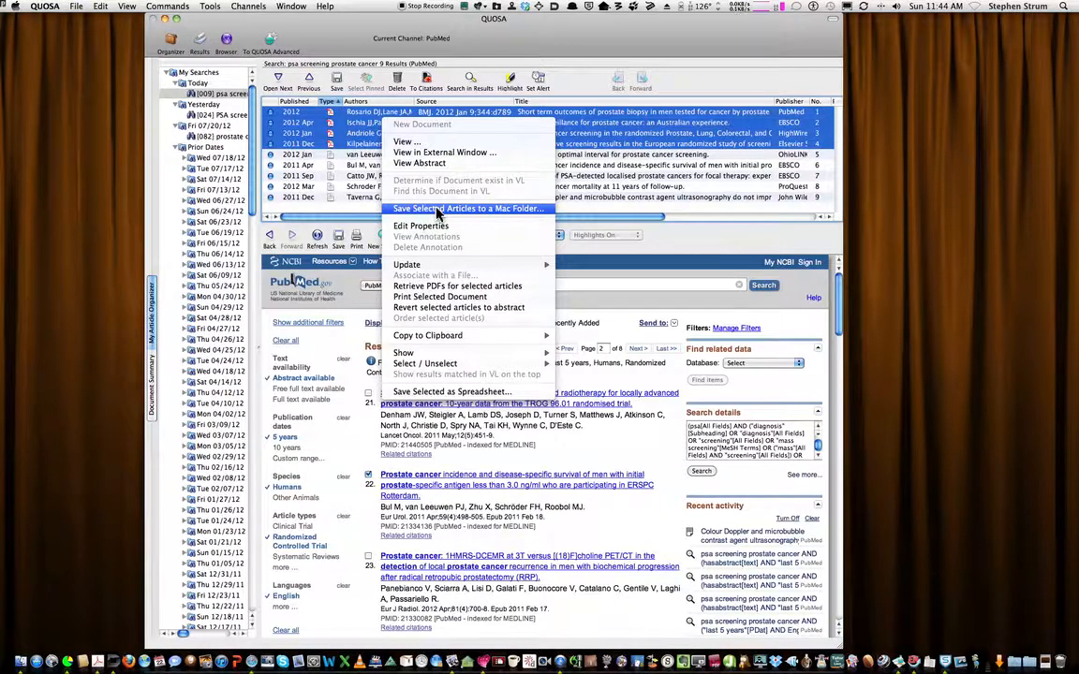
# Choose Save Selected Articles to a Mac Folder for the four selected articles.
pyautogui.click(467, 208)
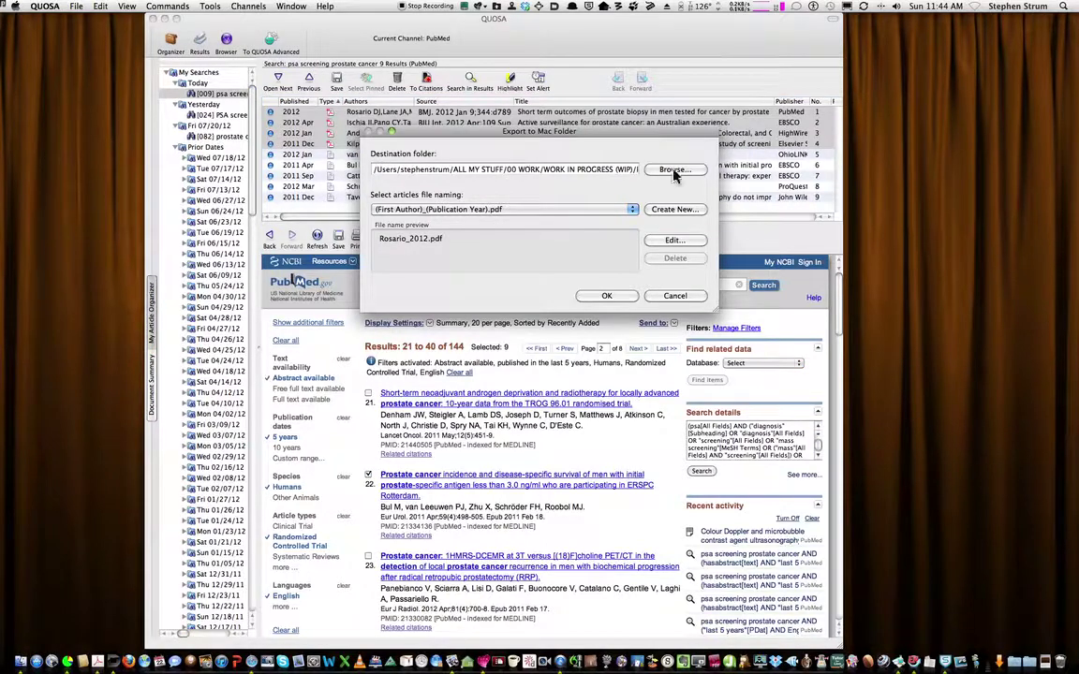
# Browse via PSA SCREENING to the PSAS TO PROCESS folder and choose it as destination.
pyautogui.click(674, 170)
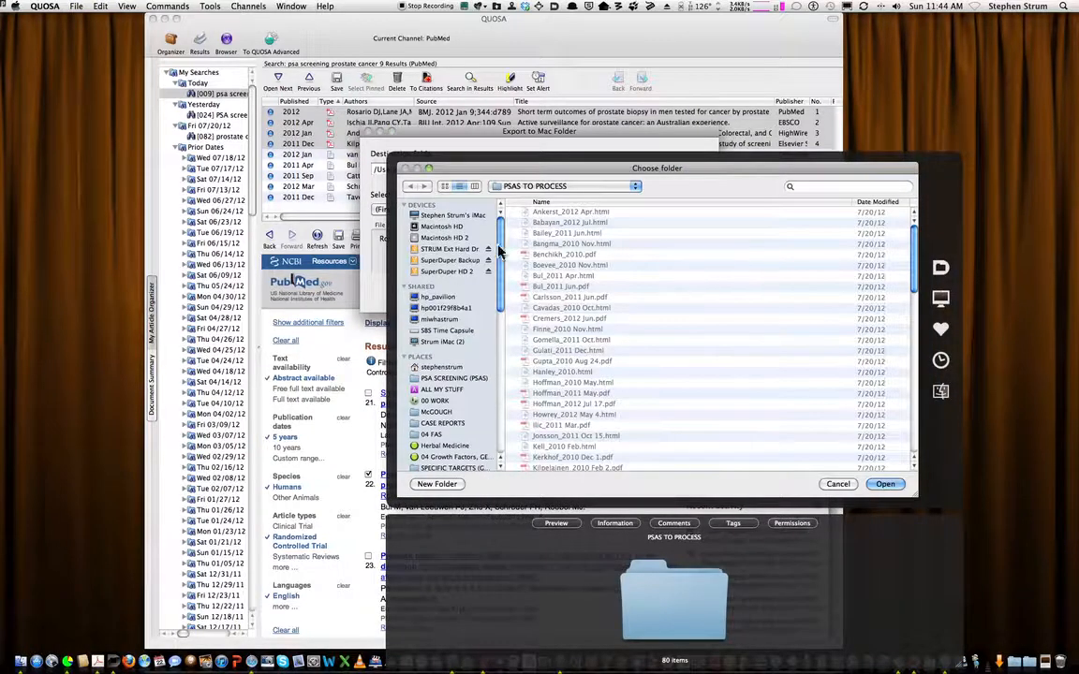
pyautogui.scroll(-3)
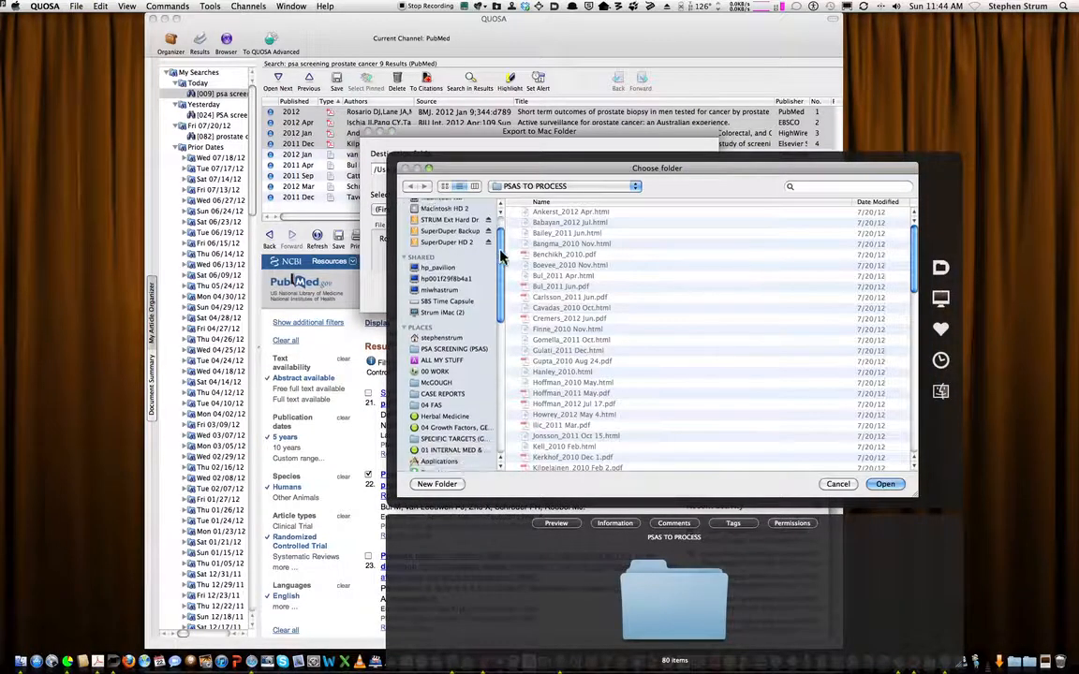
pyautogui.scroll(-3)
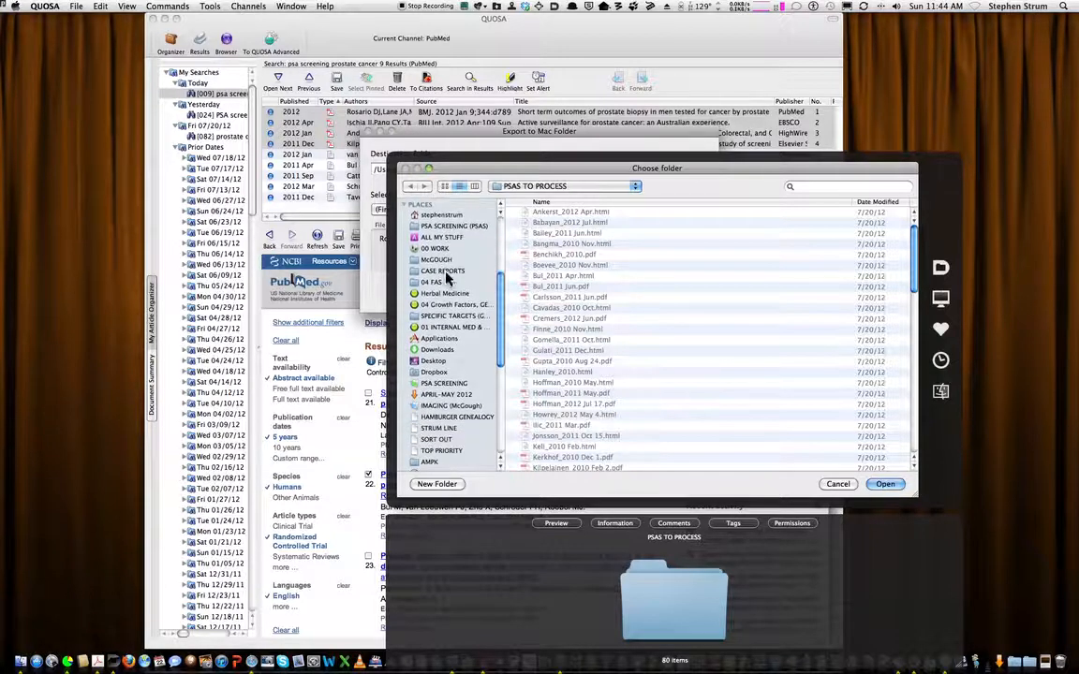
pyautogui.click(444, 383)
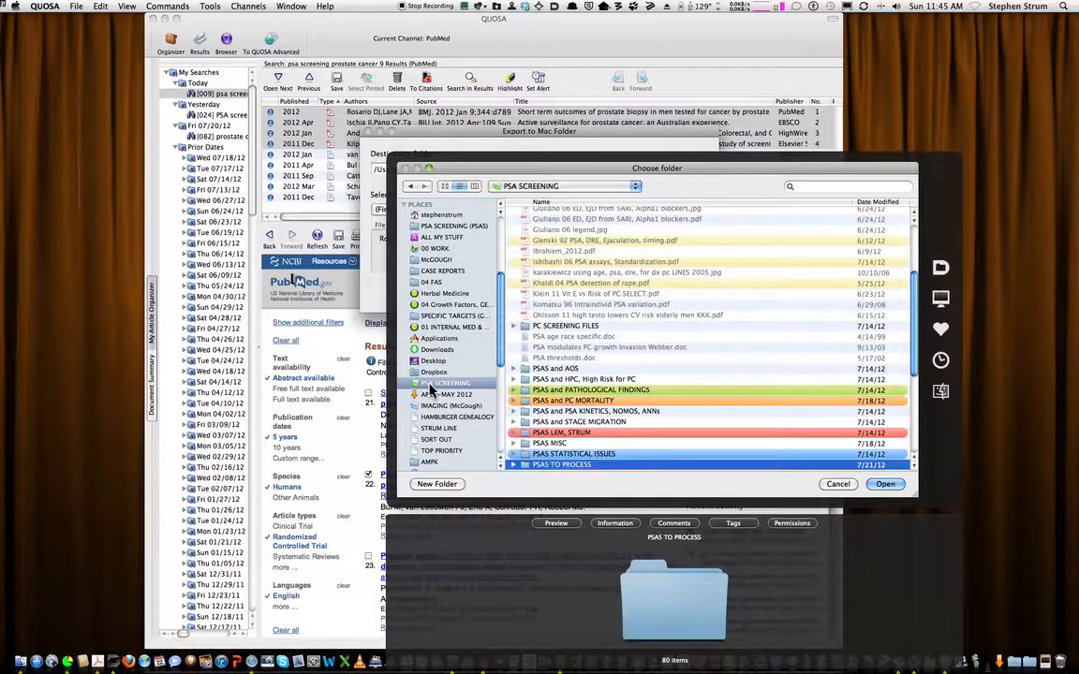
pyautogui.scroll(-3)
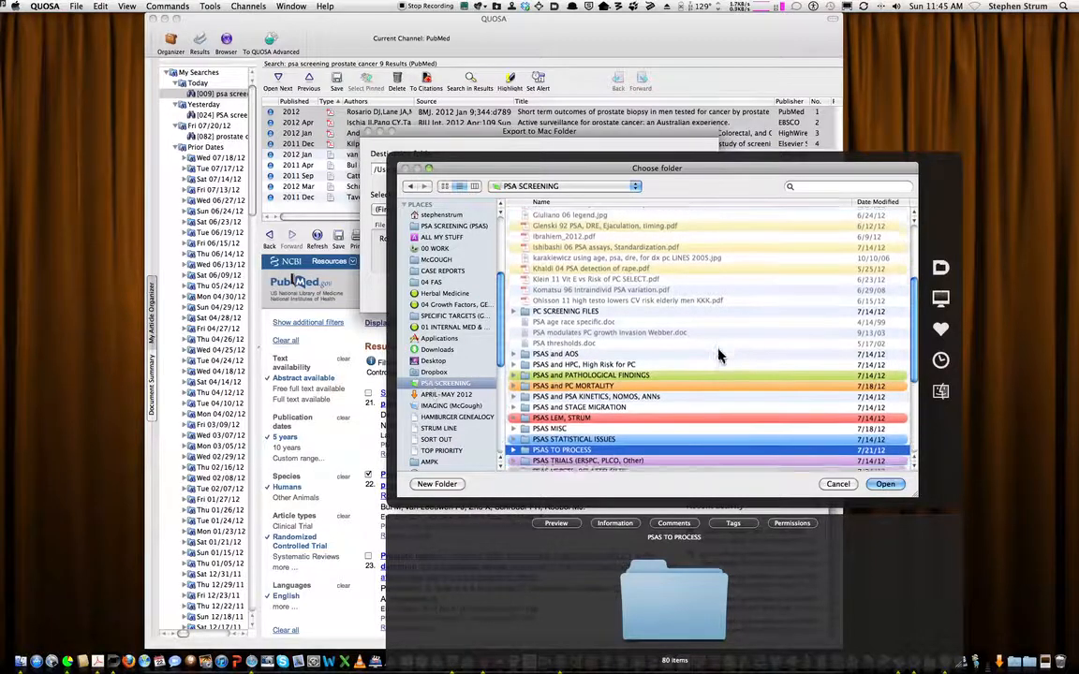
pyautogui.scroll(-3)
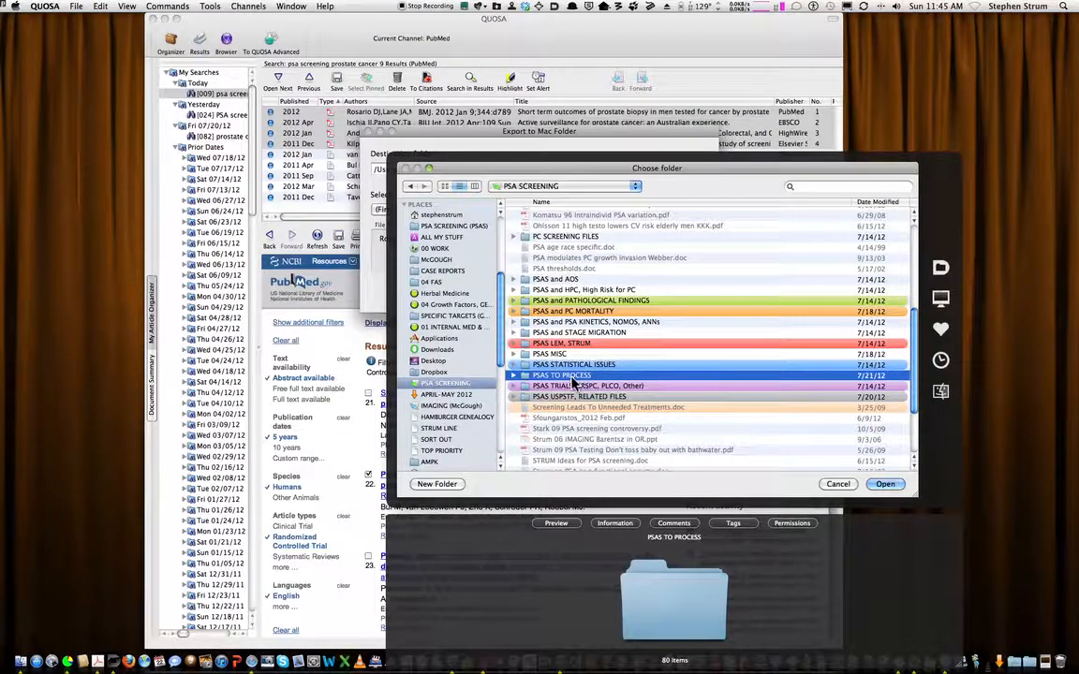
pyautogui.doubleClick(574, 375)
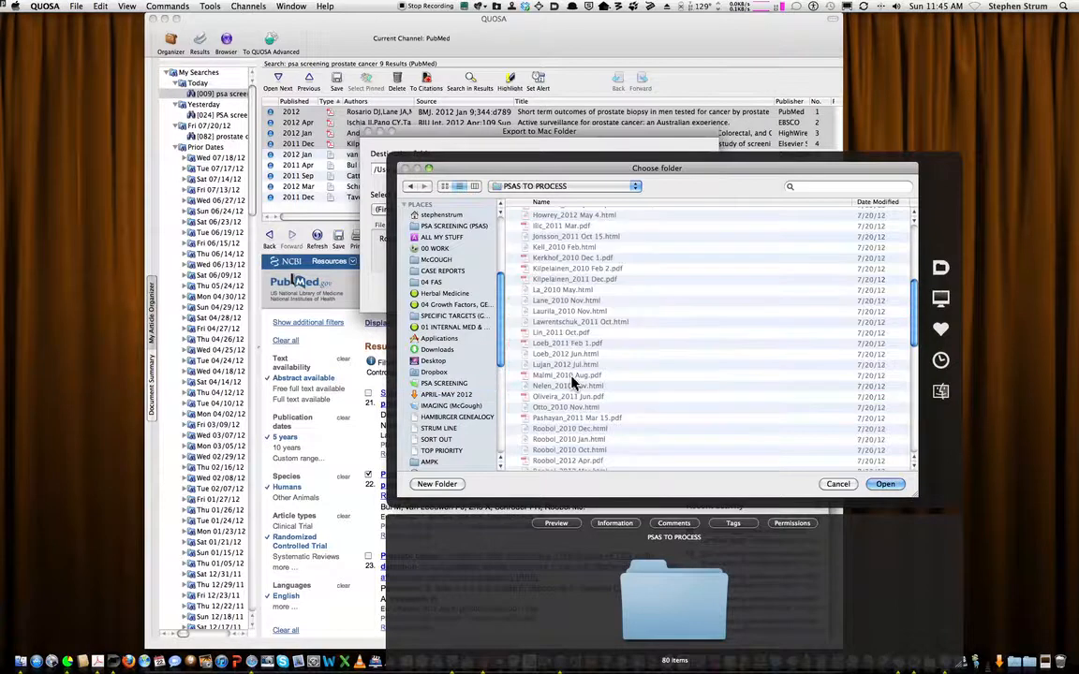
pyautogui.moveTo(595, 234)
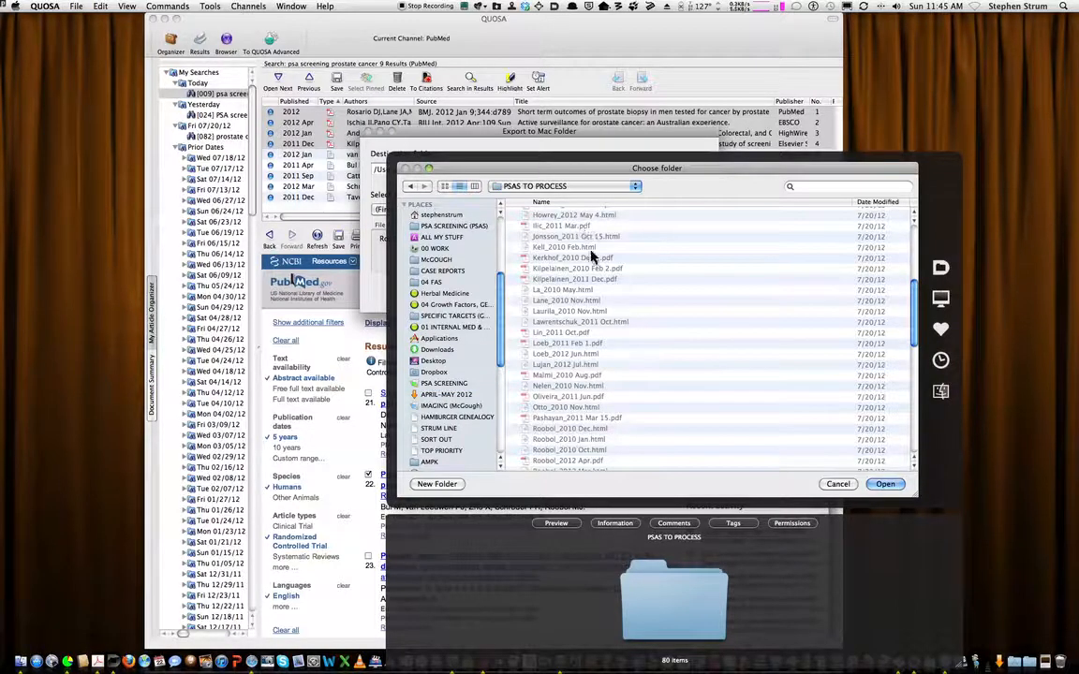
pyautogui.moveTo(585, 404)
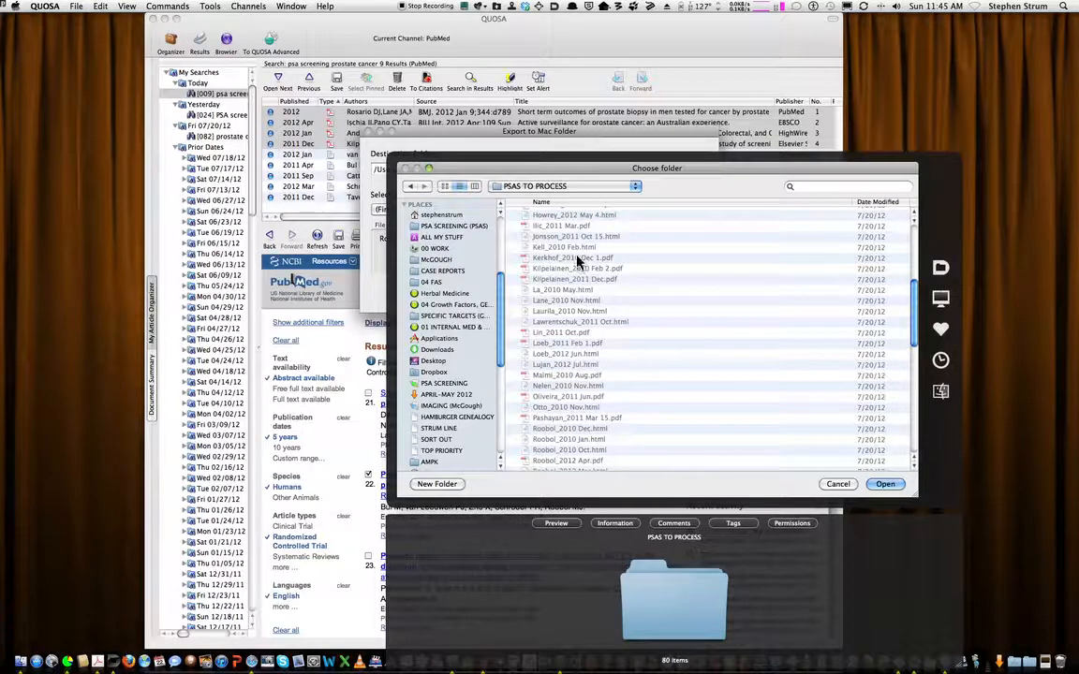
pyautogui.moveTo(568, 279)
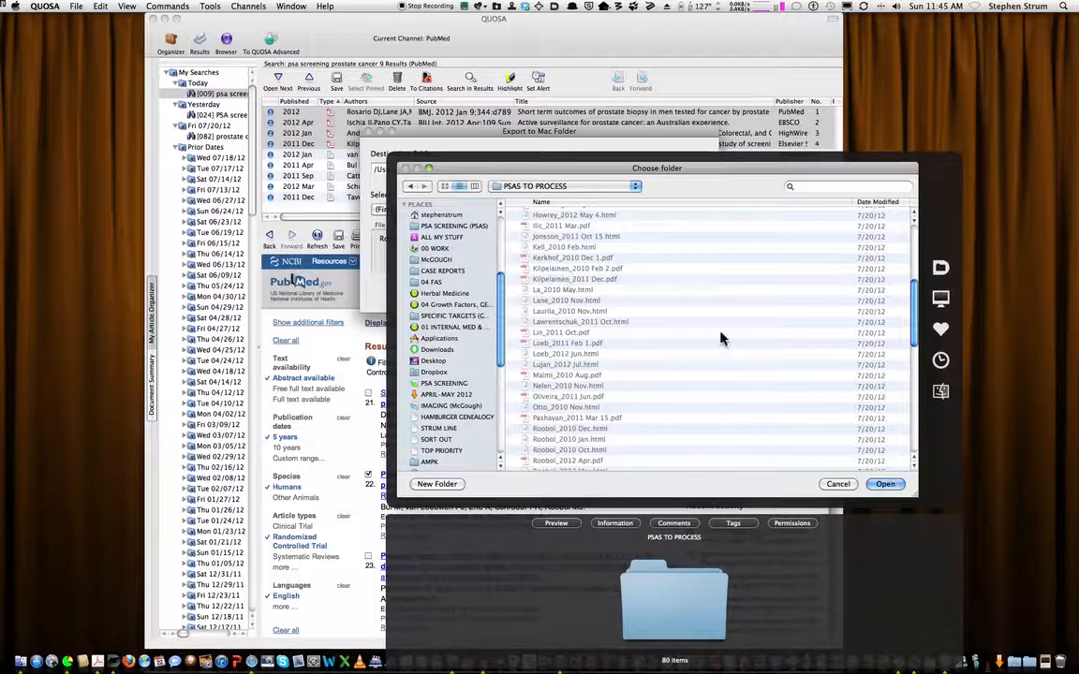
pyautogui.click(887, 484)
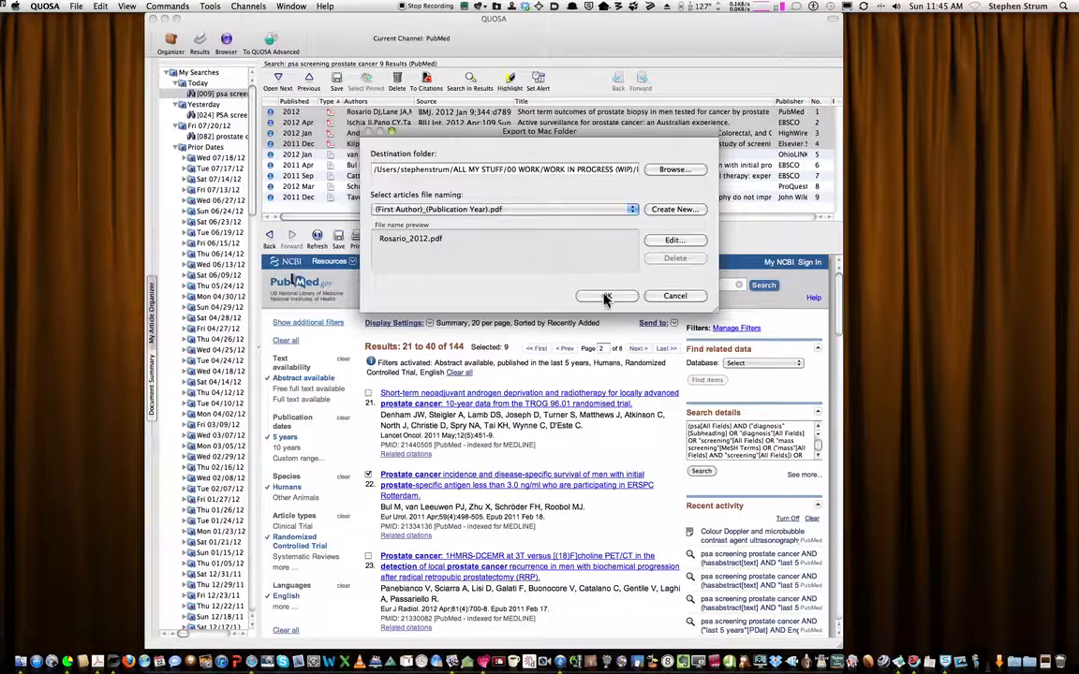
pyautogui.moveTo(470, 230)
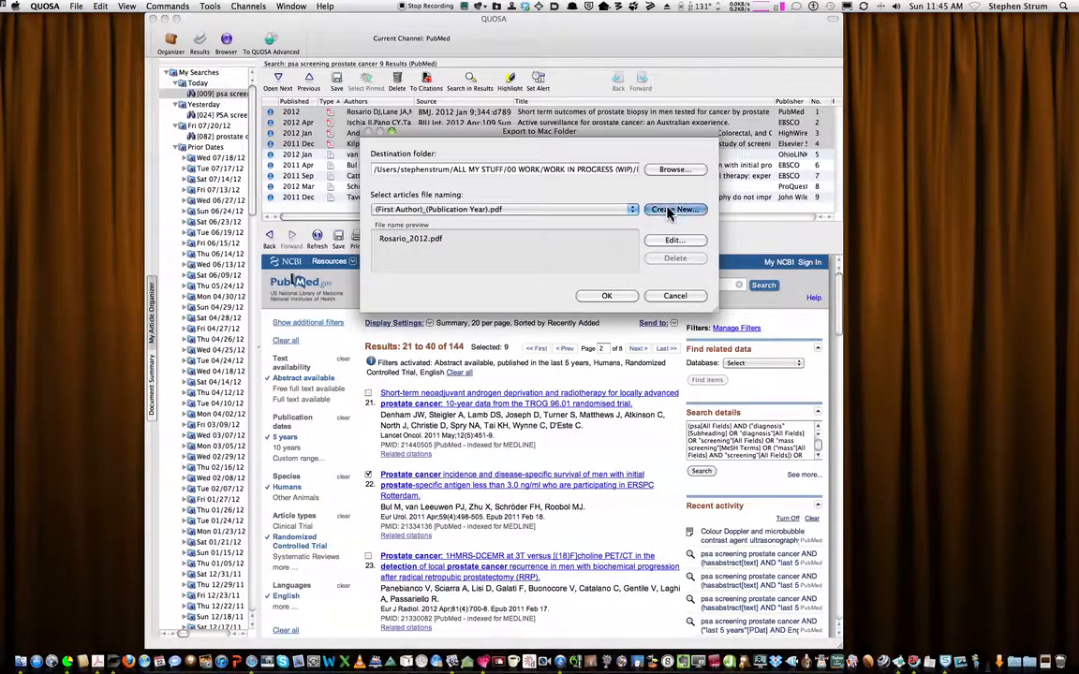
# Add then remove Journal Abbreviation, keeping First Author plus Publication Year naming.
pyautogui.click(674, 209)
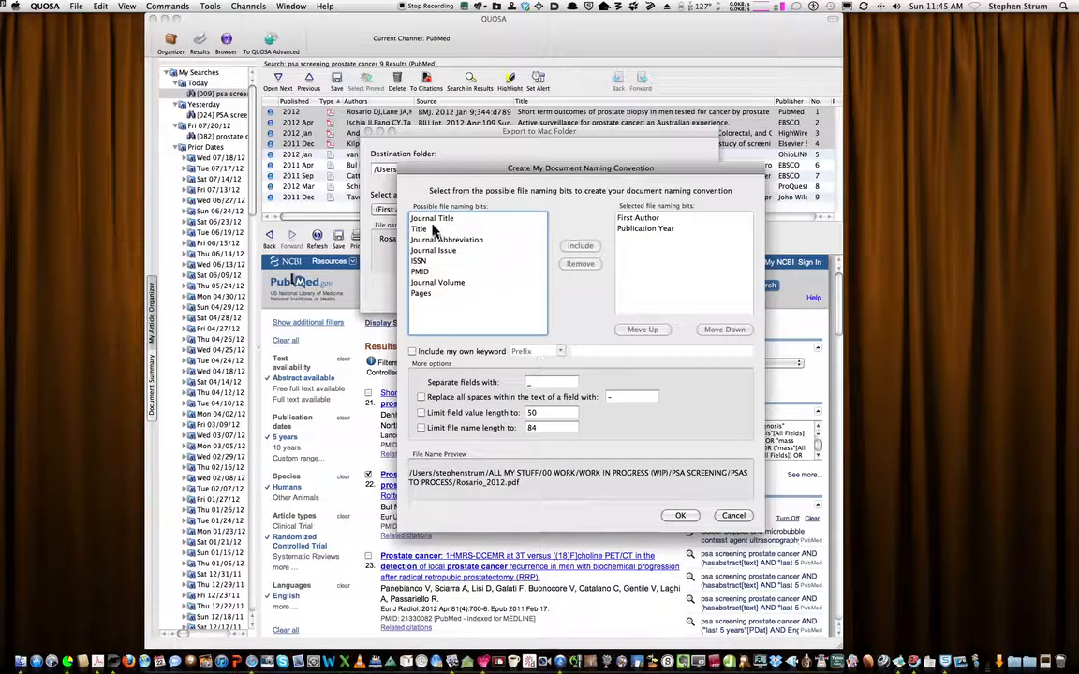
pyautogui.click(446, 240)
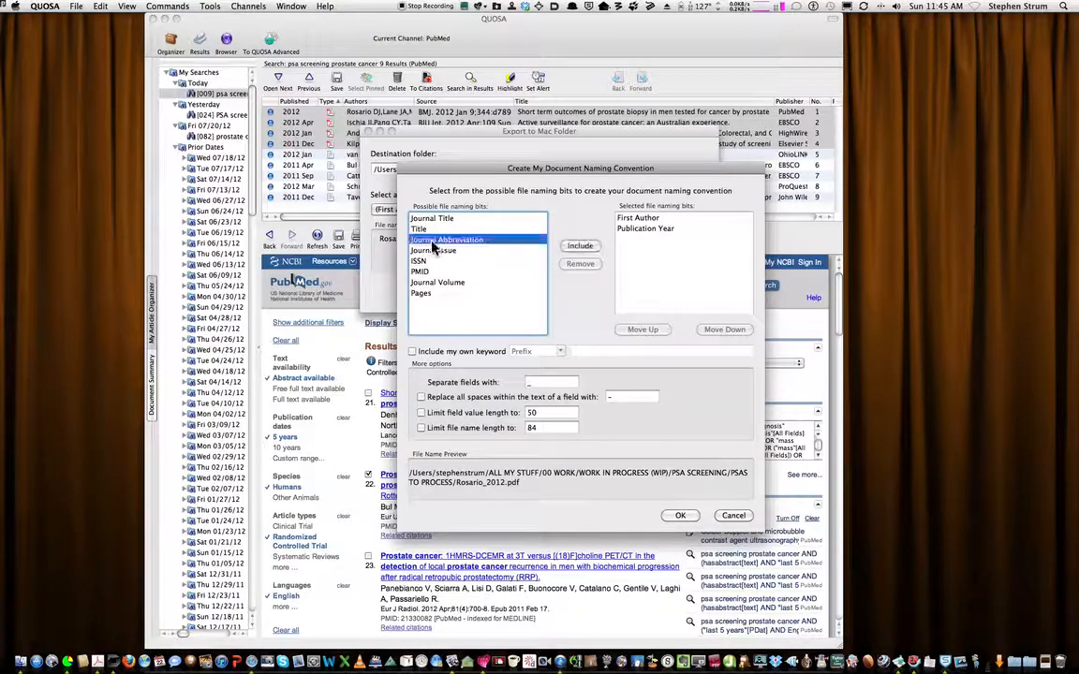
pyautogui.click(580, 245)
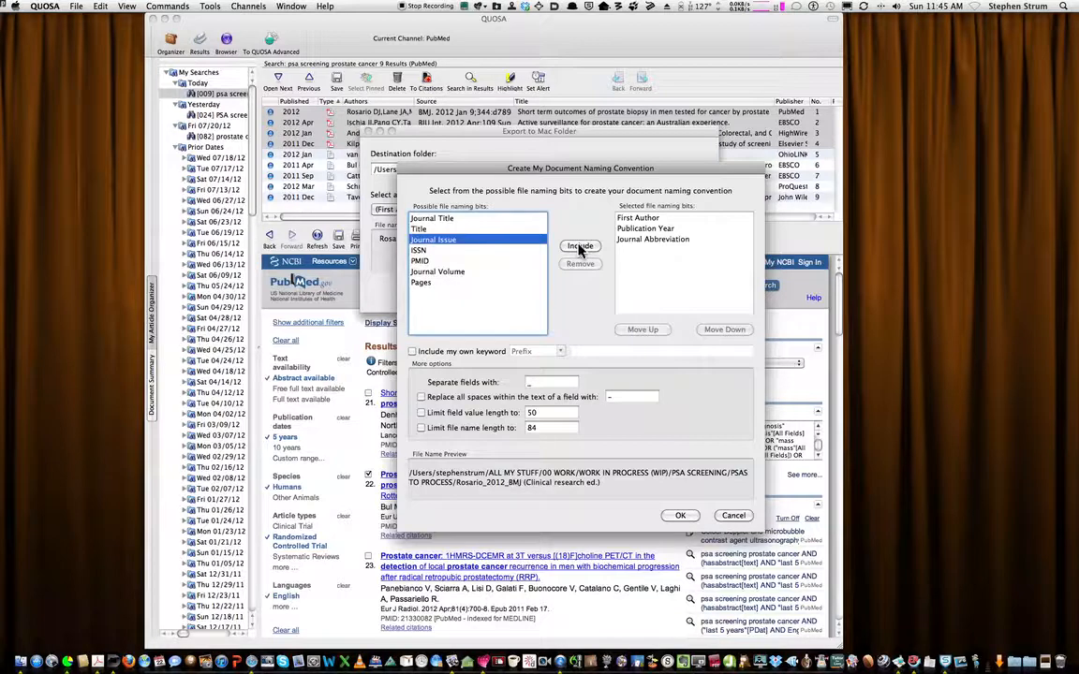
pyautogui.click(652, 239)
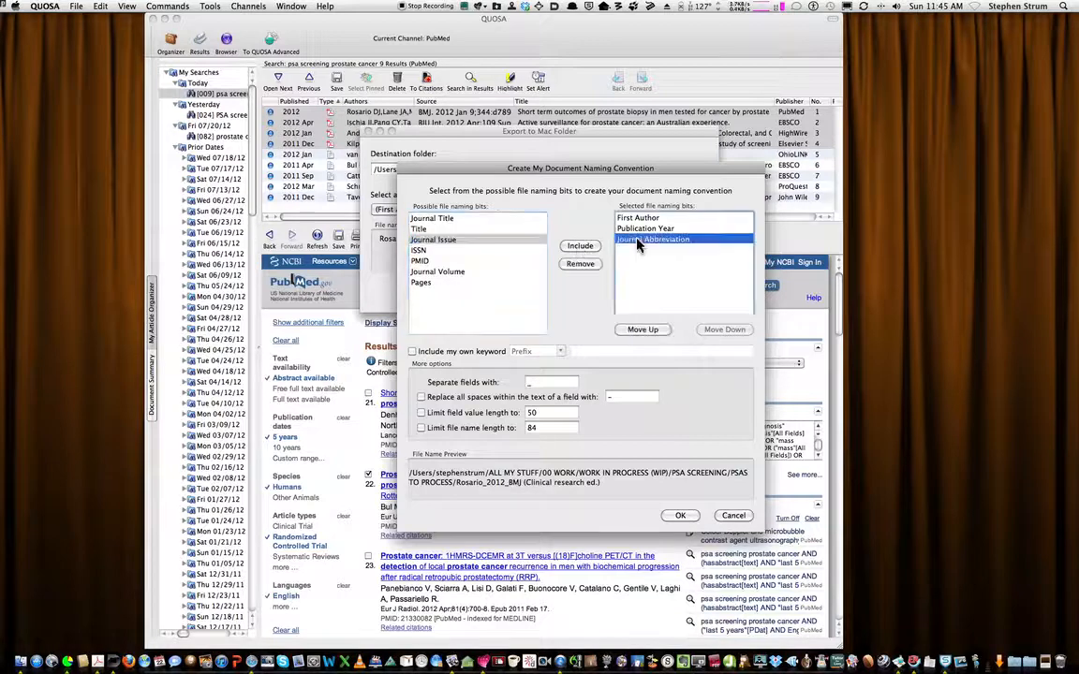
pyautogui.click(580, 263)
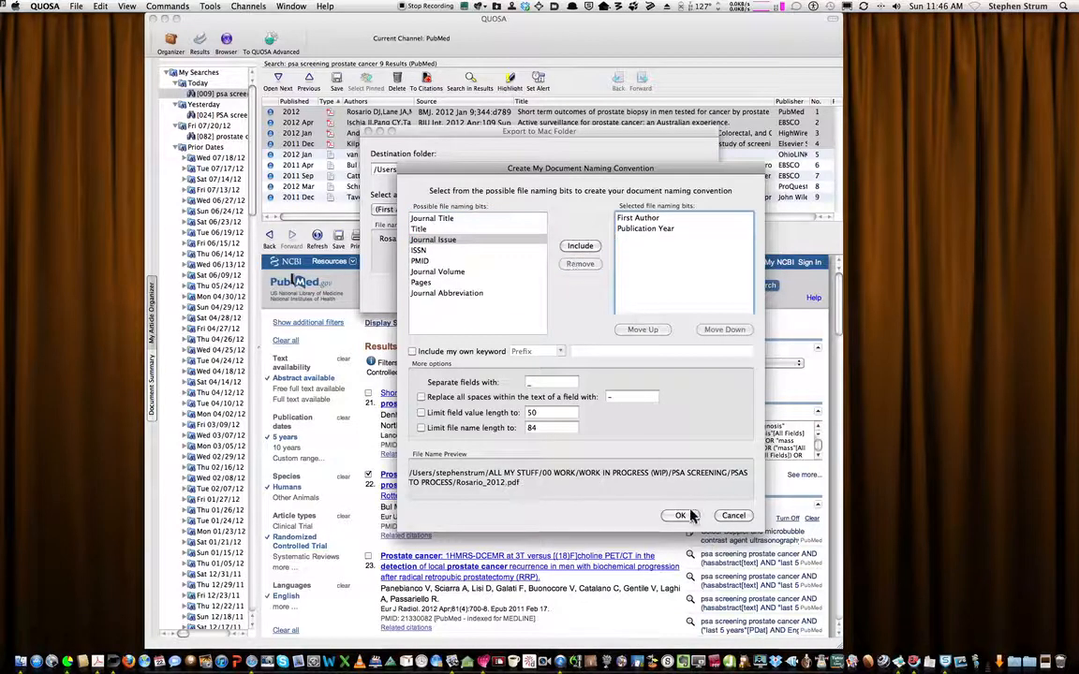
pyautogui.click(679, 515)
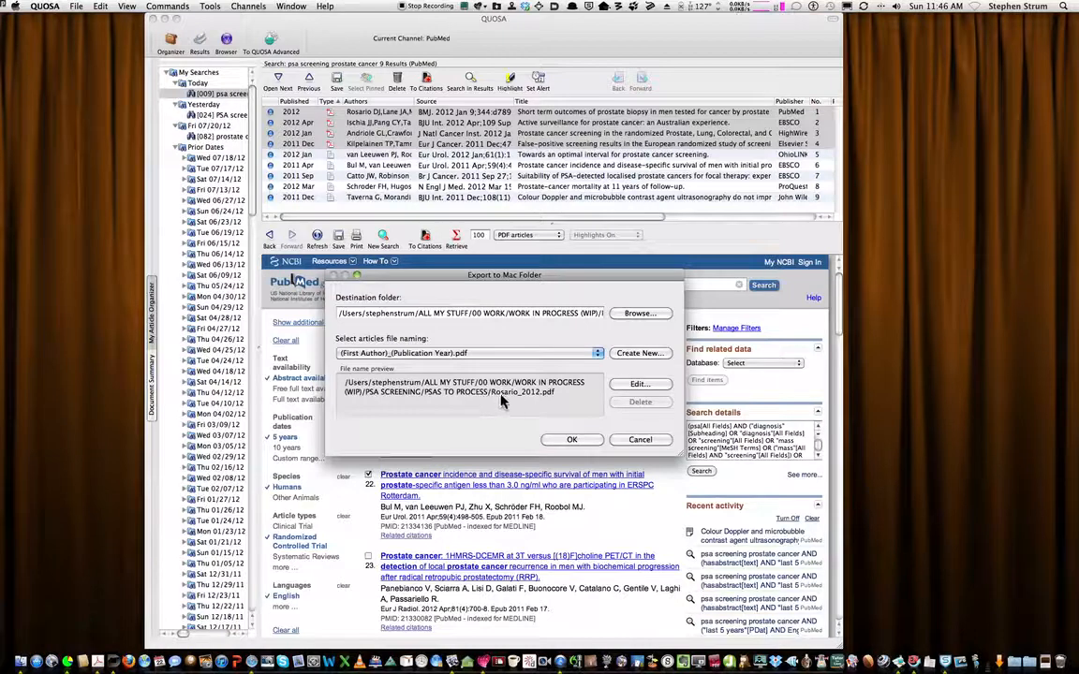
pyautogui.moveTo(516, 401)
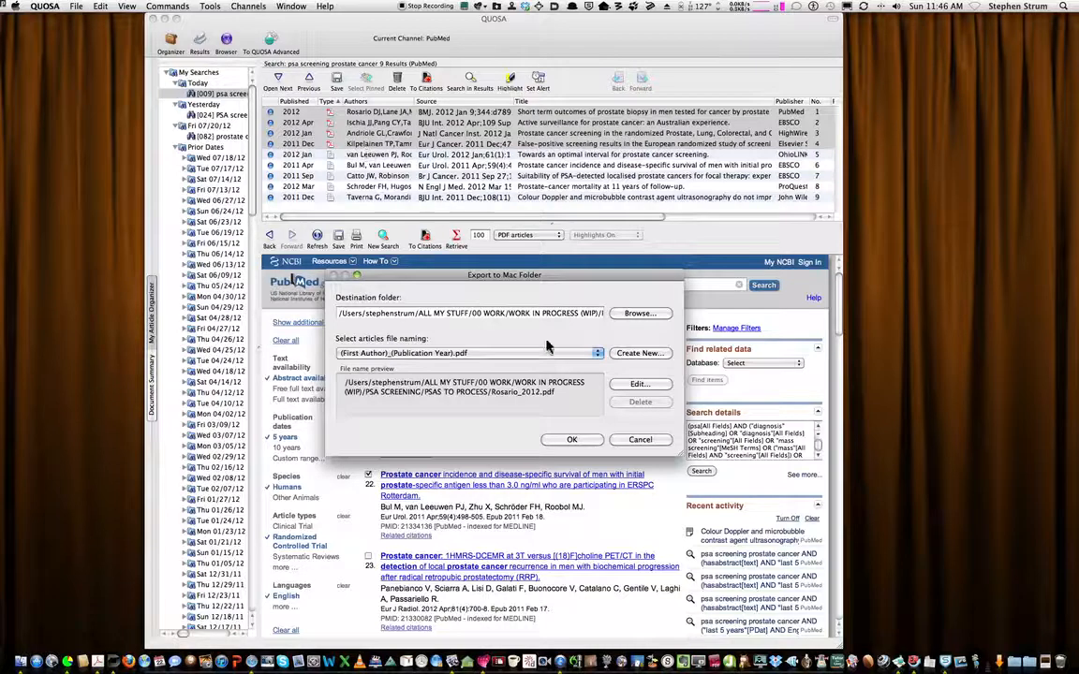
# Confirm the Export to Mac Folder dialog to export the selected articles.
pyautogui.click(572, 440)
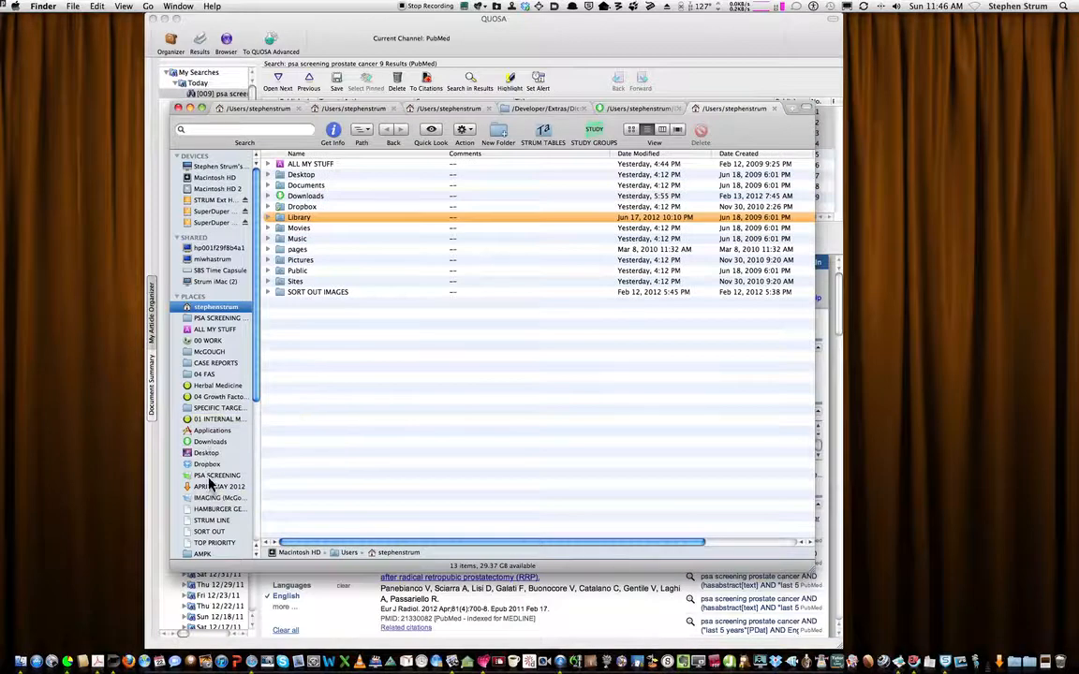
# Open PSA SCREENING, expand PSAS TO PROCESS and select Rosario_2012.pdf.
pyautogui.click(217, 474)
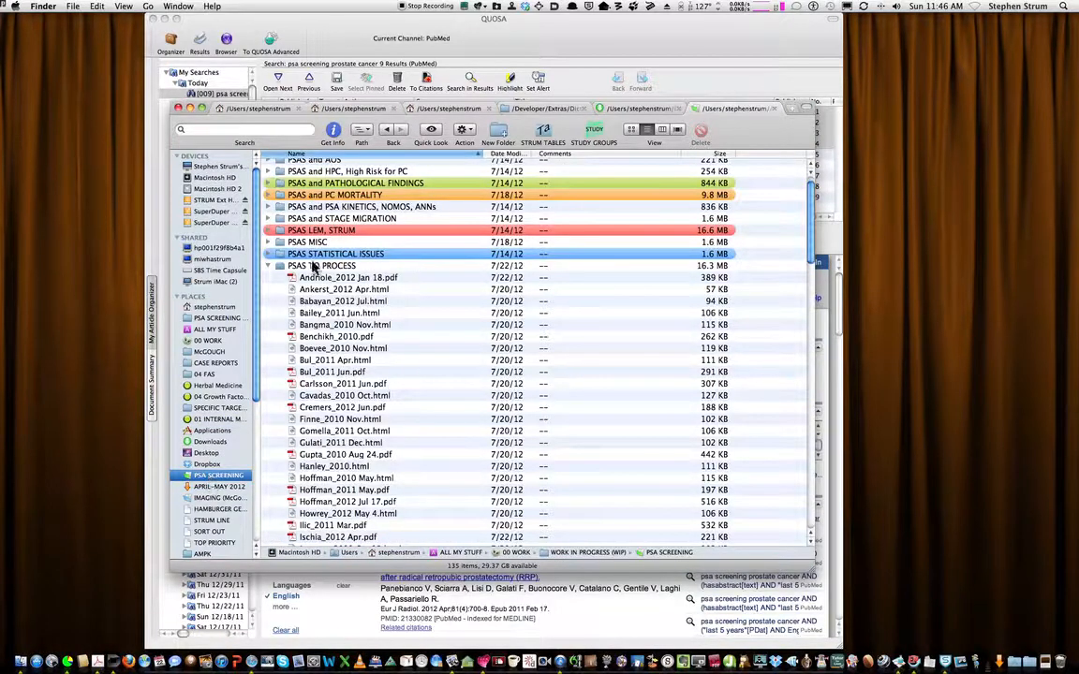
pyautogui.click(323, 265)
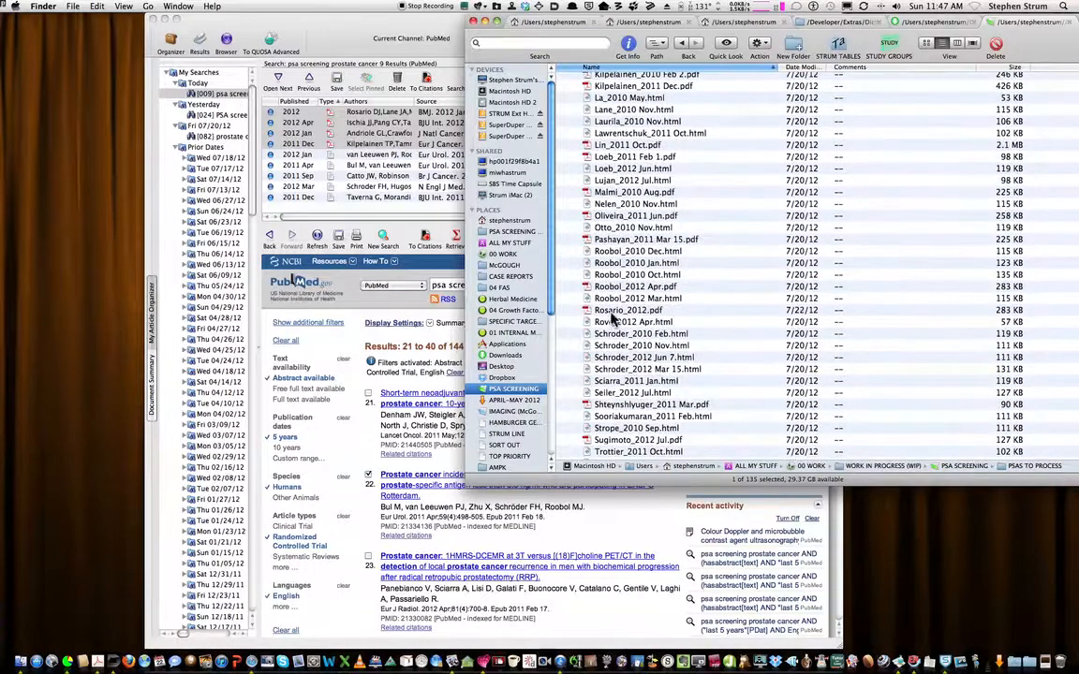
pyautogui.click(628, 310)
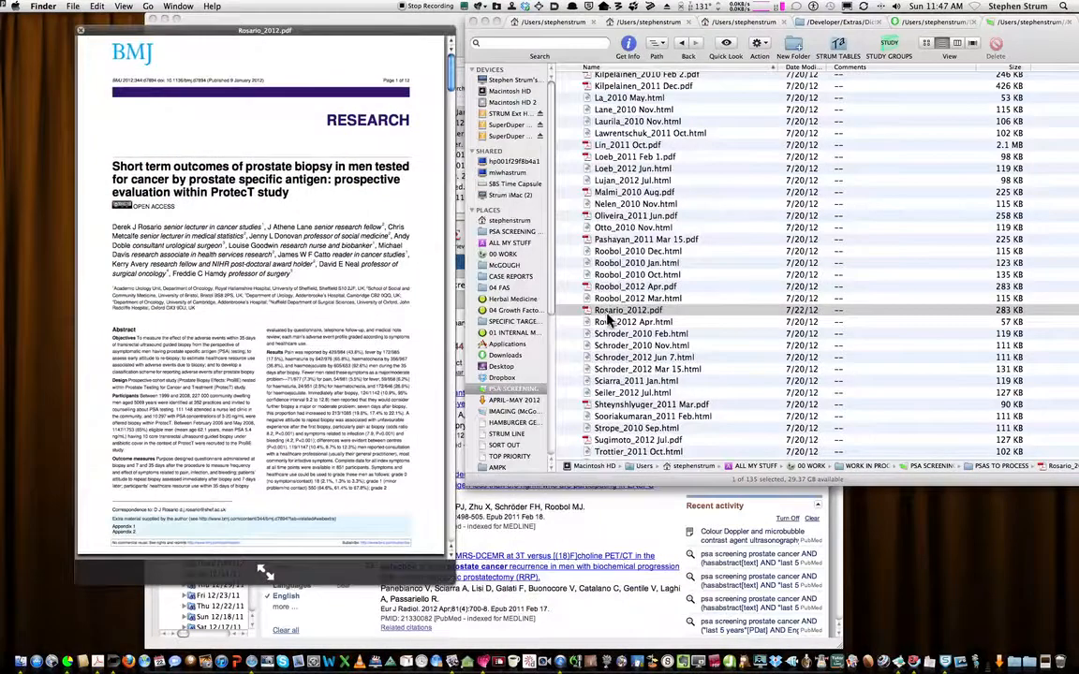
# Rename Rosario_2012.pdf to 'Rosario 12 prostate Bx via PSAS, ProtecT study.pdf' and open it.
pyautogui.click(628, 310)
pyautogui.write(' 12 prostate Bx via PSAS, ProtecT study')
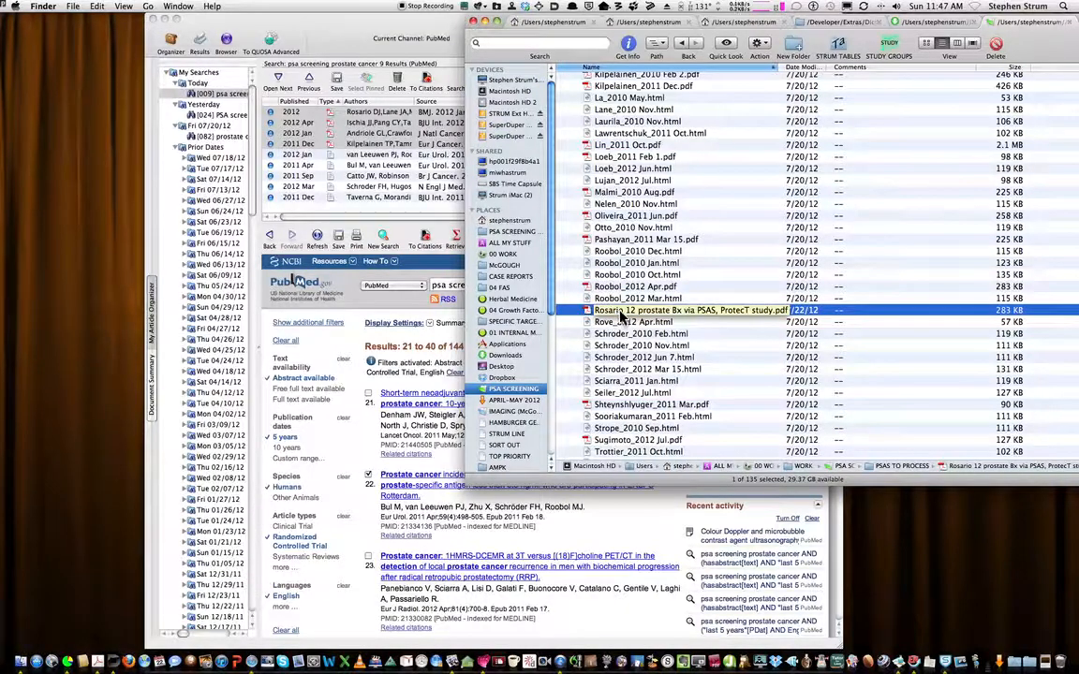
pyautogui.doubleClick(692, 310)
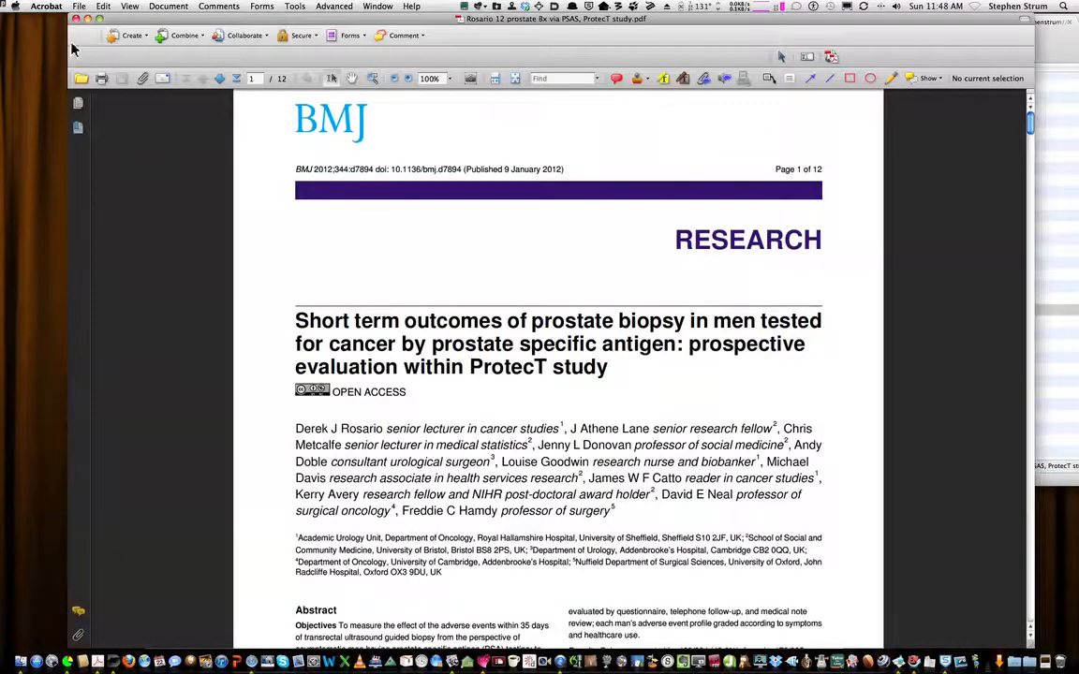
# Scroll down through the first page of the Rosario biopsy article in Acrobat.
pyautogui.scroll(-3)
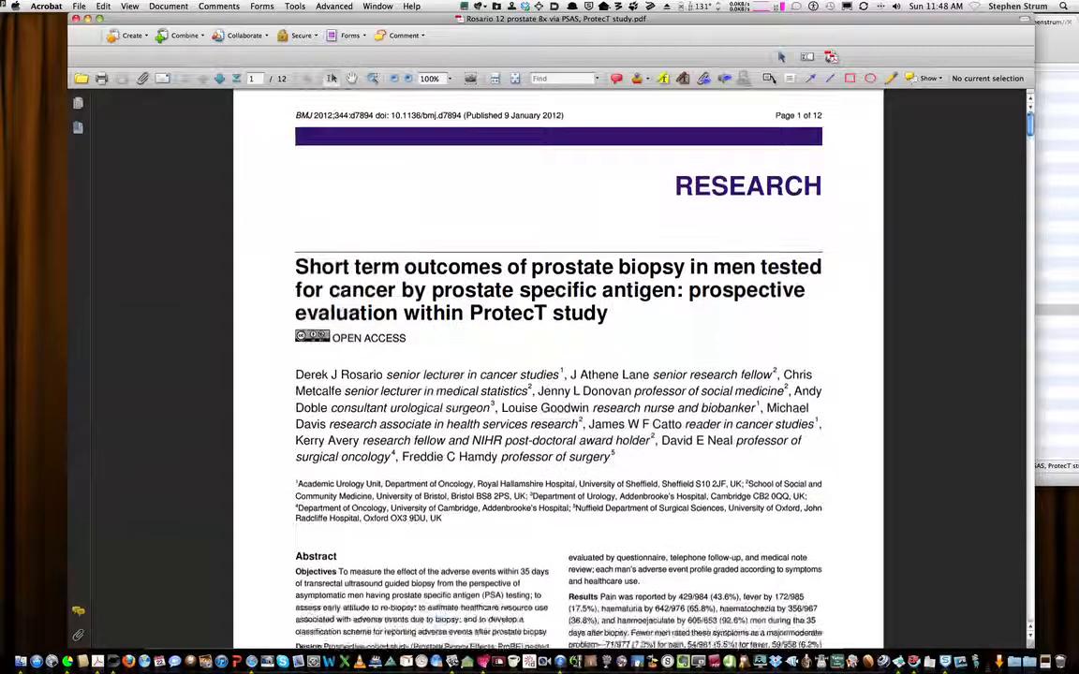
pyautogui.scroll(-3)
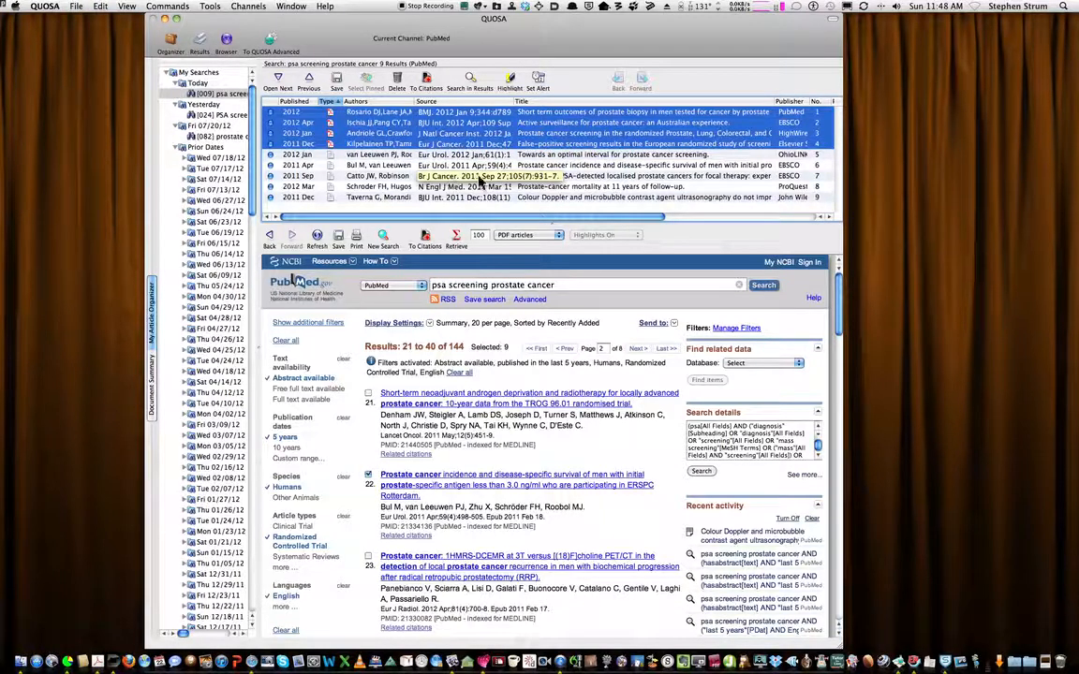
# Select results five through nine and show their action menu.
pyautogui.click(389, 176)
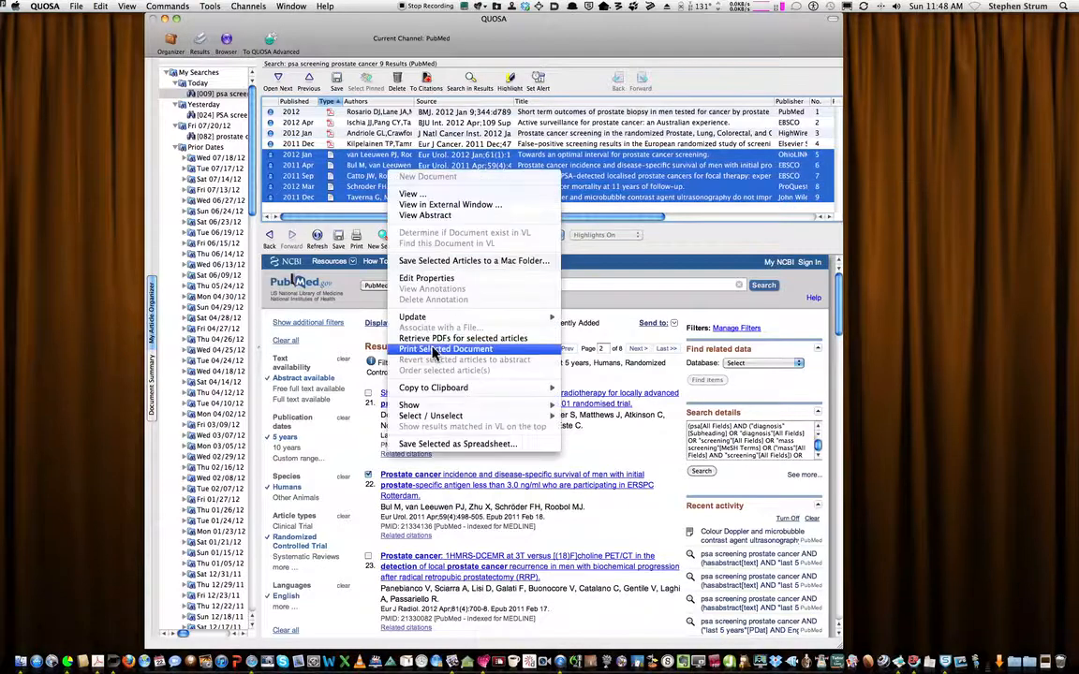
pyautogui.moveTo(459, 261)
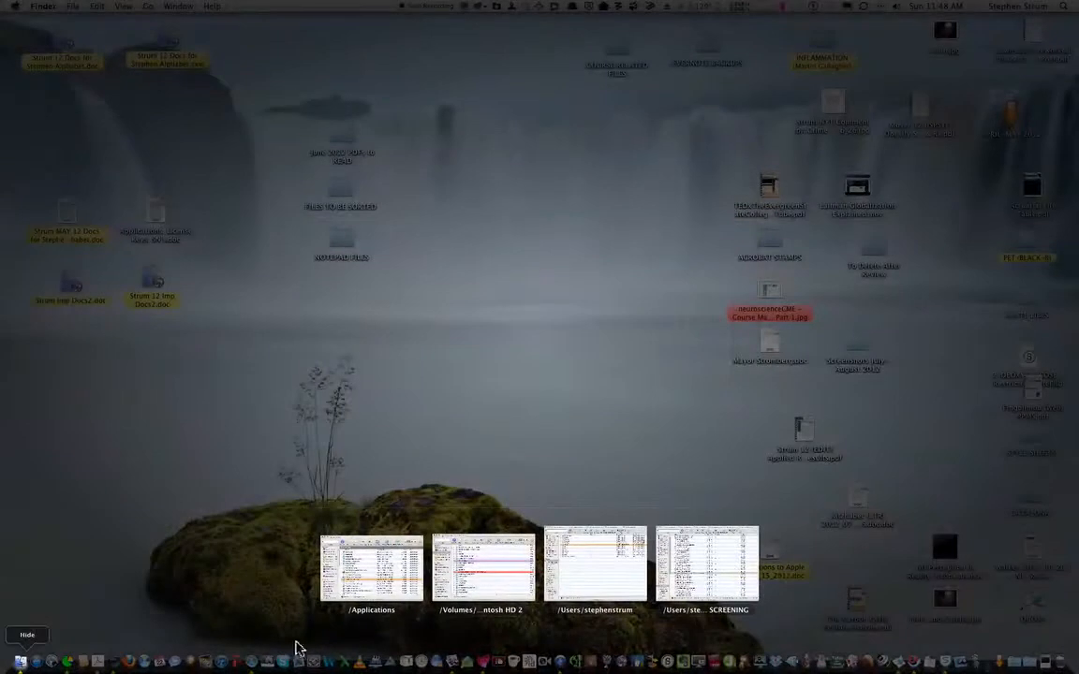
pyautogui.moveTo(712, 569)
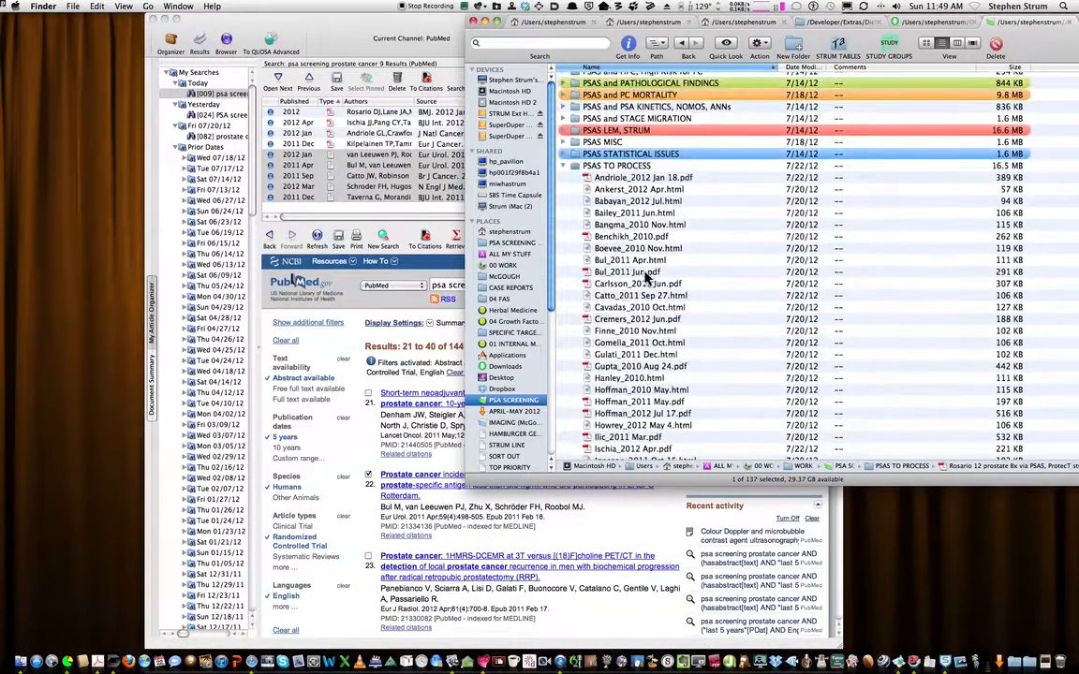
# Select Catto_2011 Sep 27.html in PSAS TO PROCESS and open it in the browser.
pyautogui.click(635, 295)
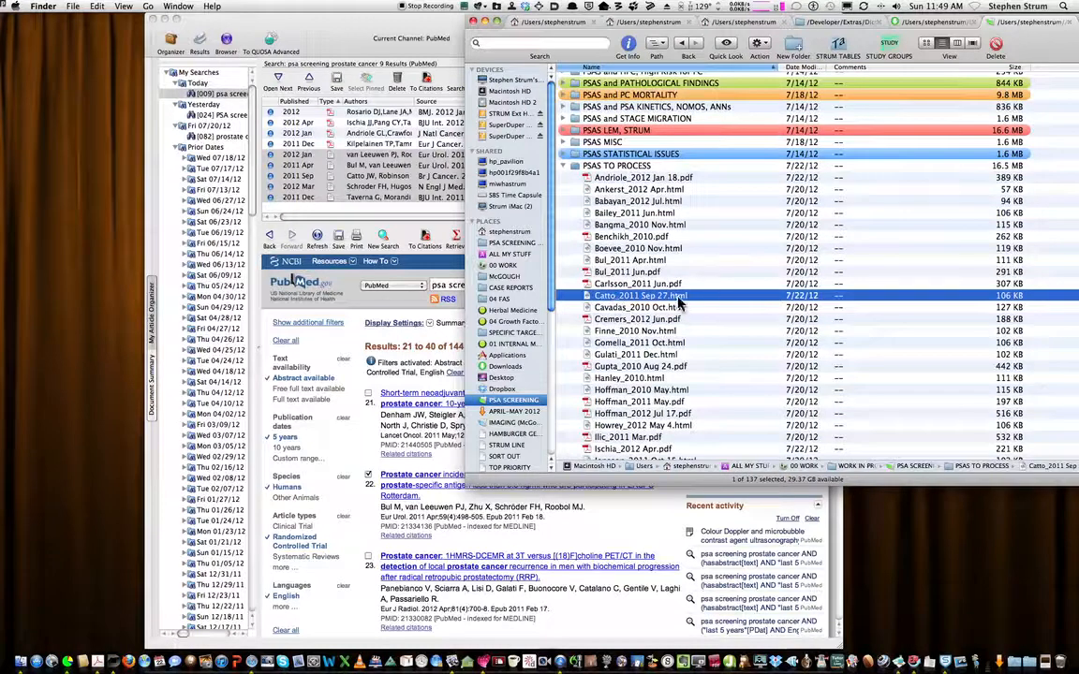
pyautogui.doubleClick(617, 295)
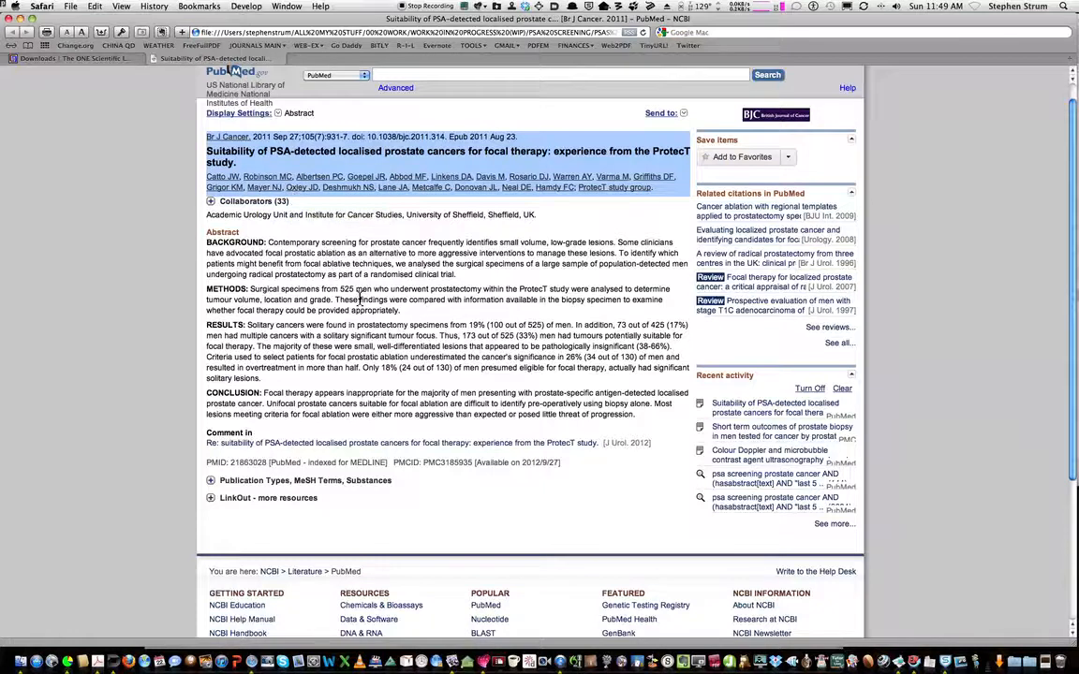
pyautogui.moveTo(373, 300)
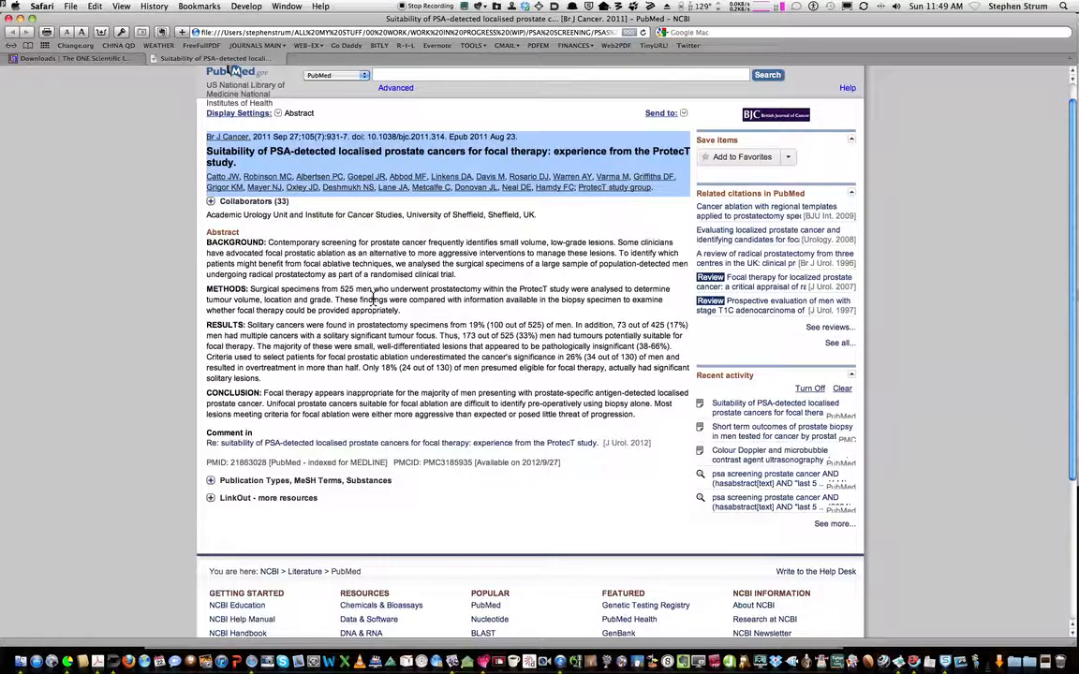